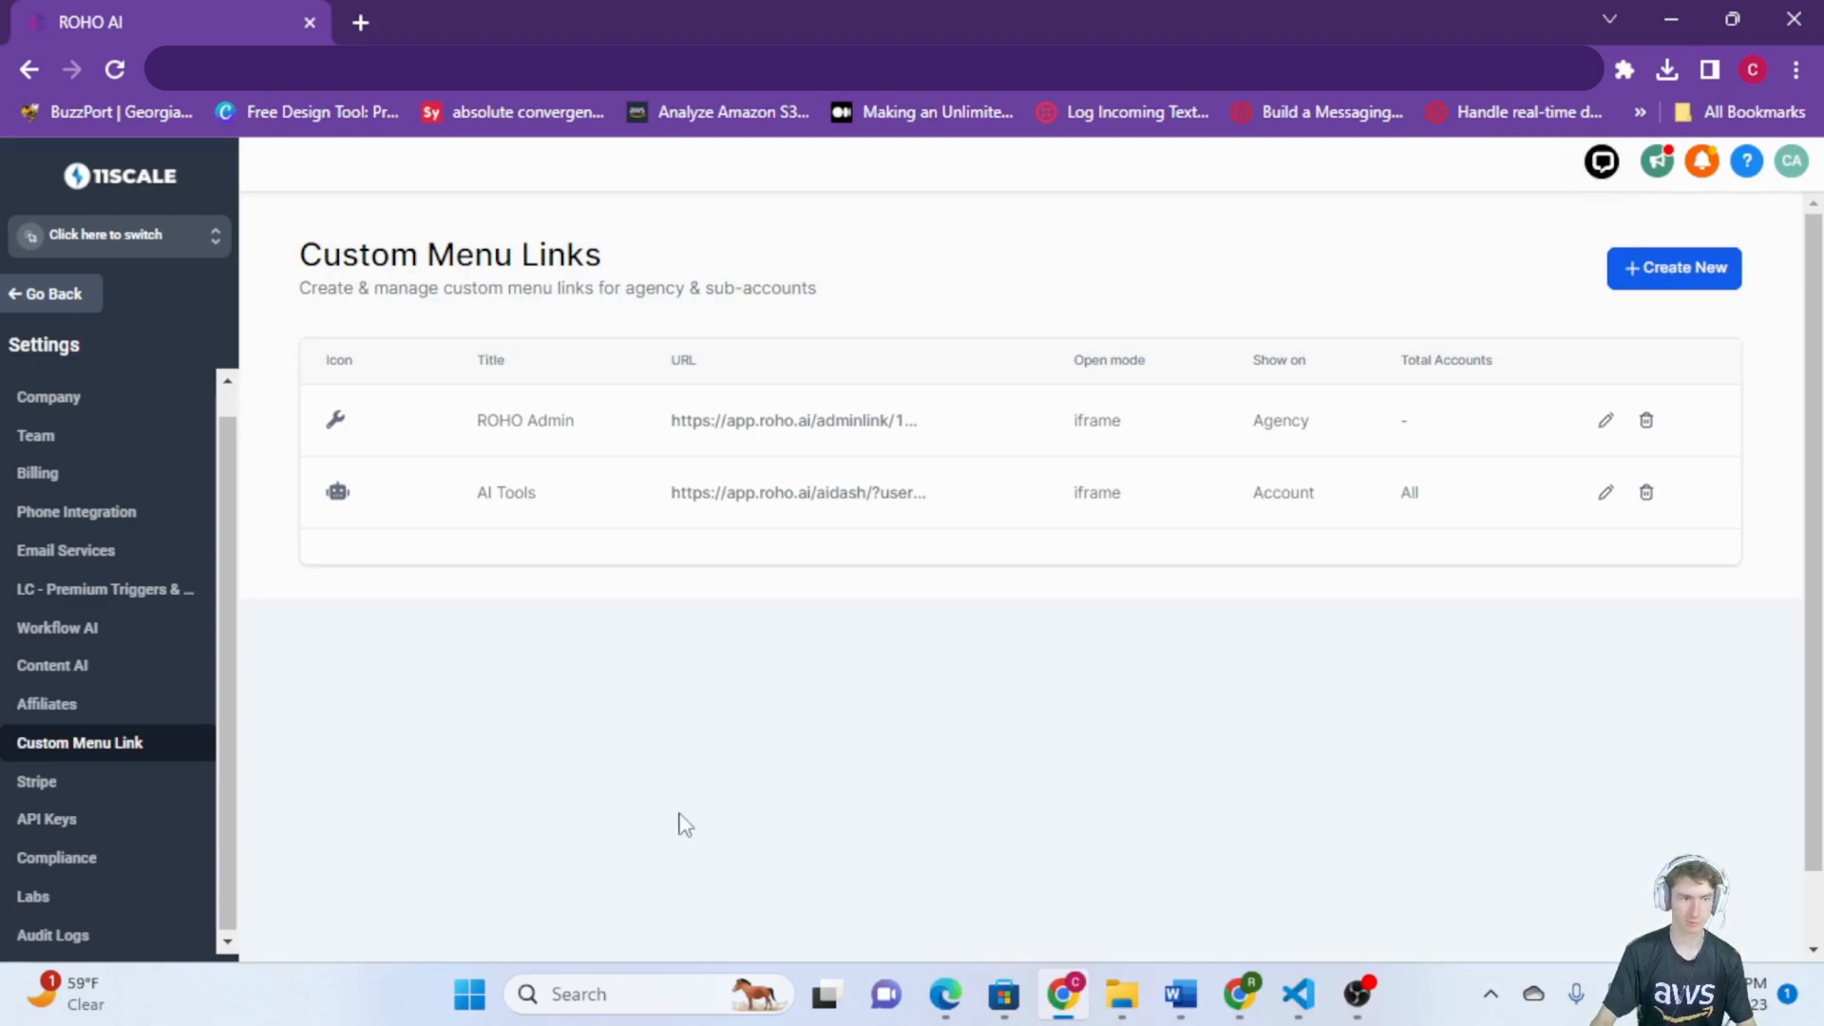
mouse_move(36, 472)
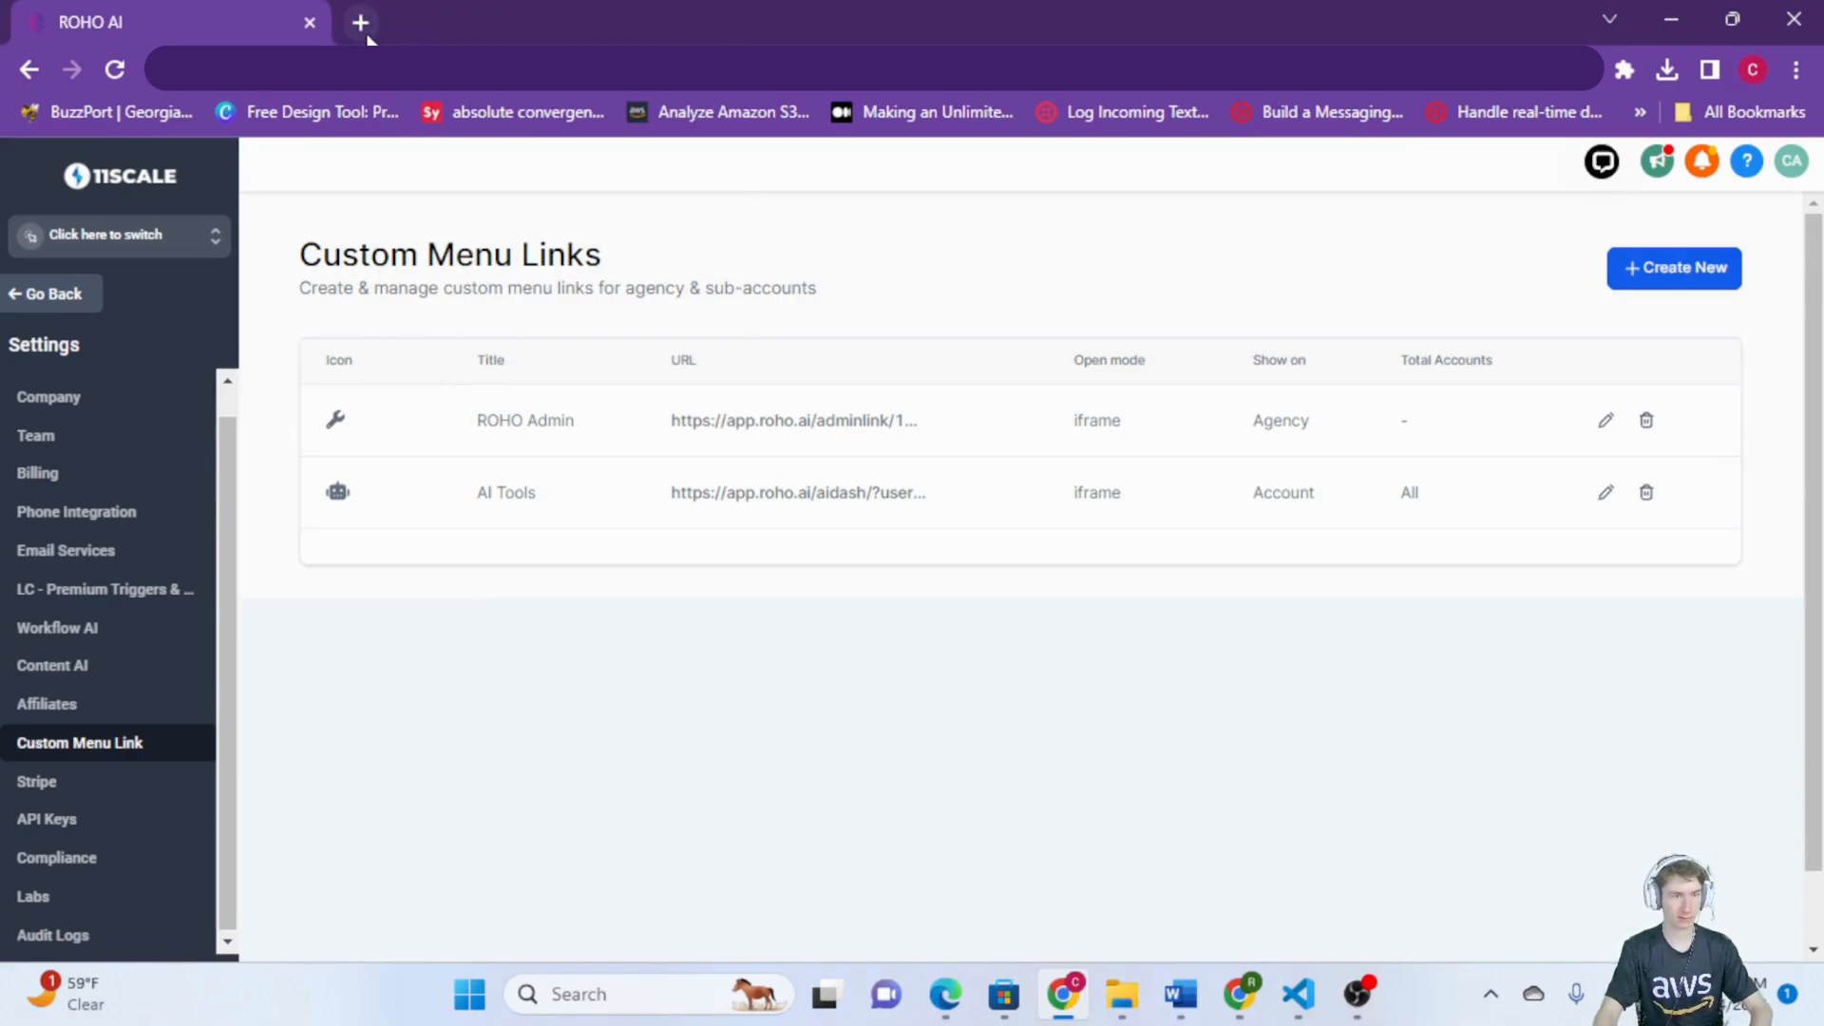
- In a new tab, open the AI Lead Scraper sign-up page and enter a name and email
left_click(361, 21)
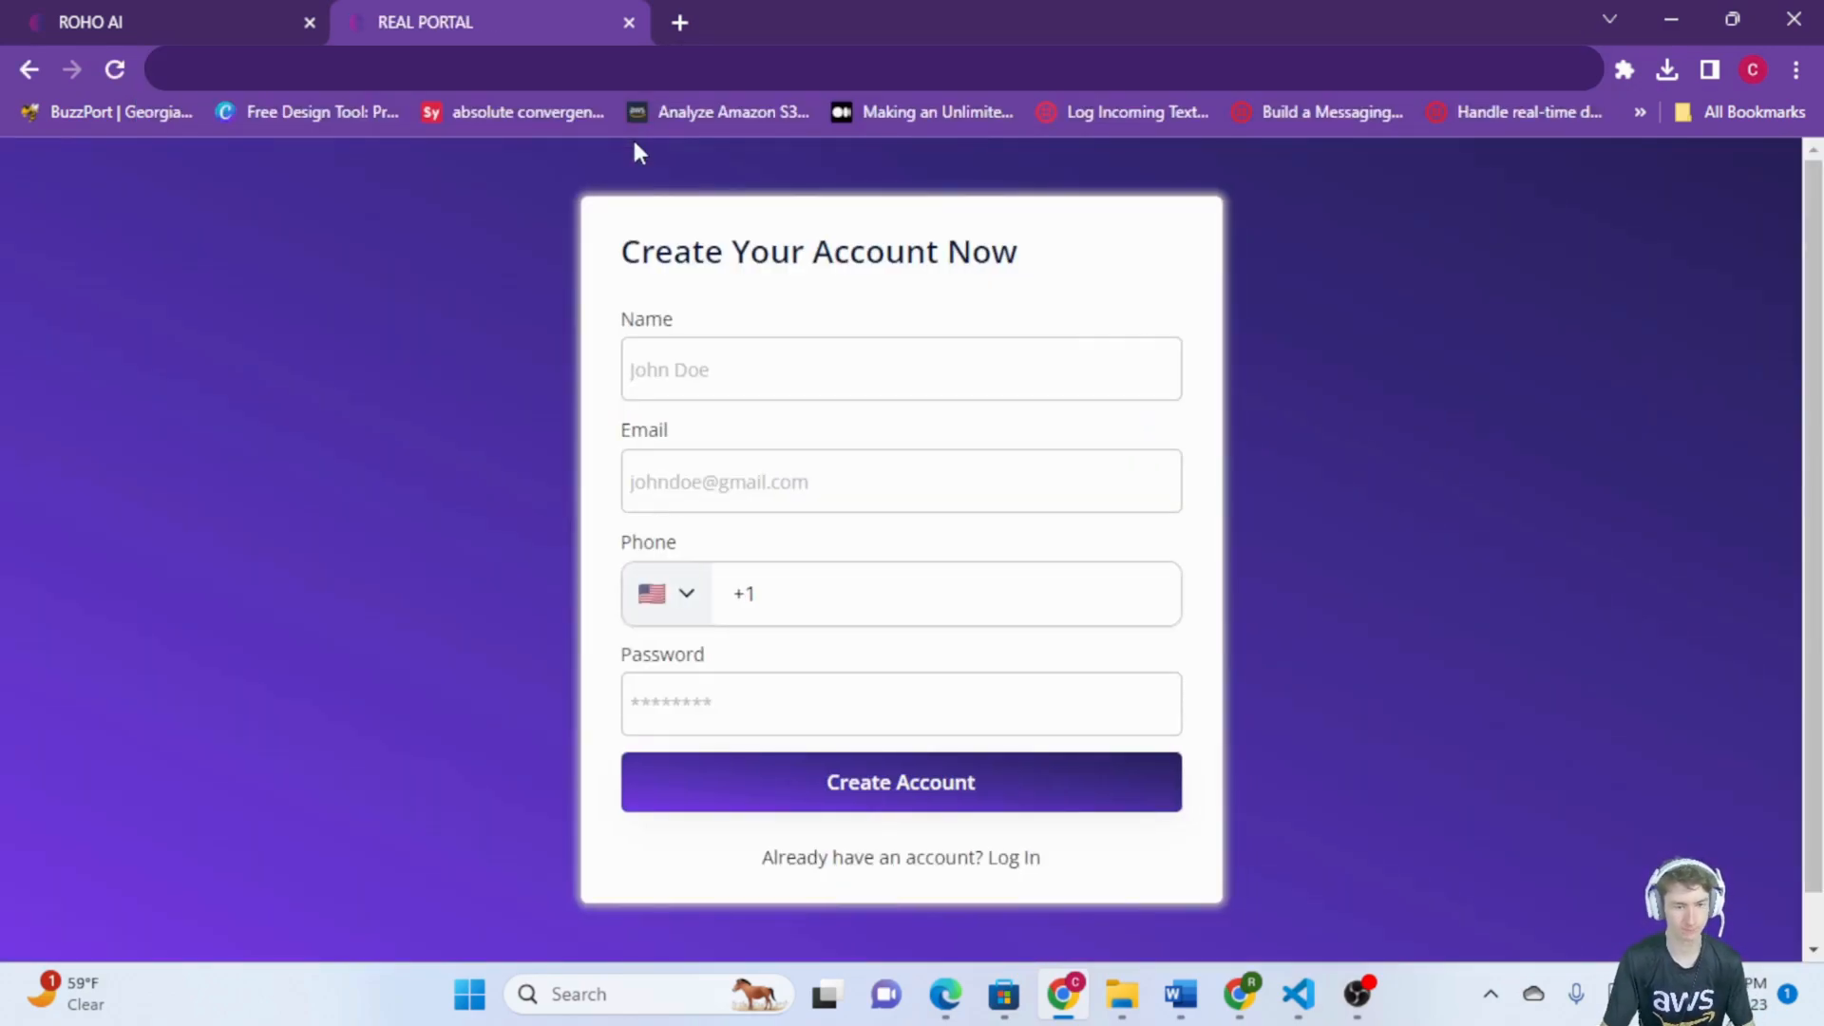
type("Jioh")
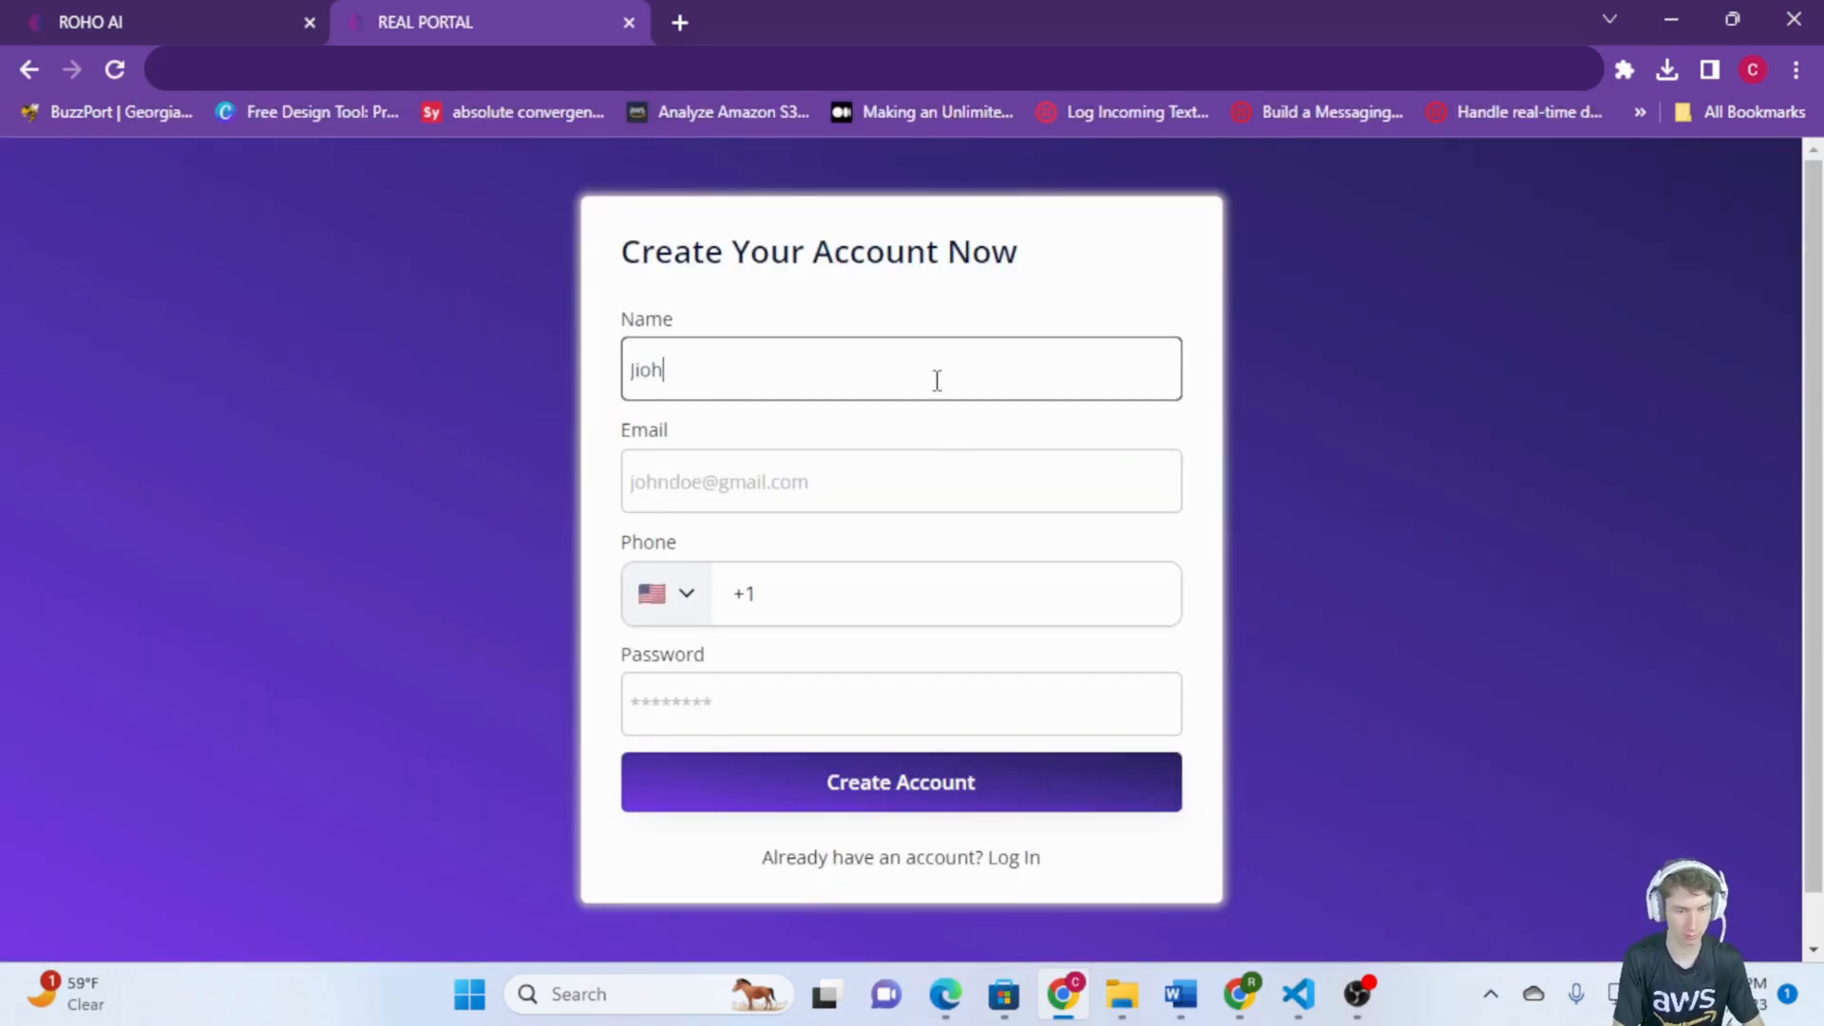
key("Backspace")
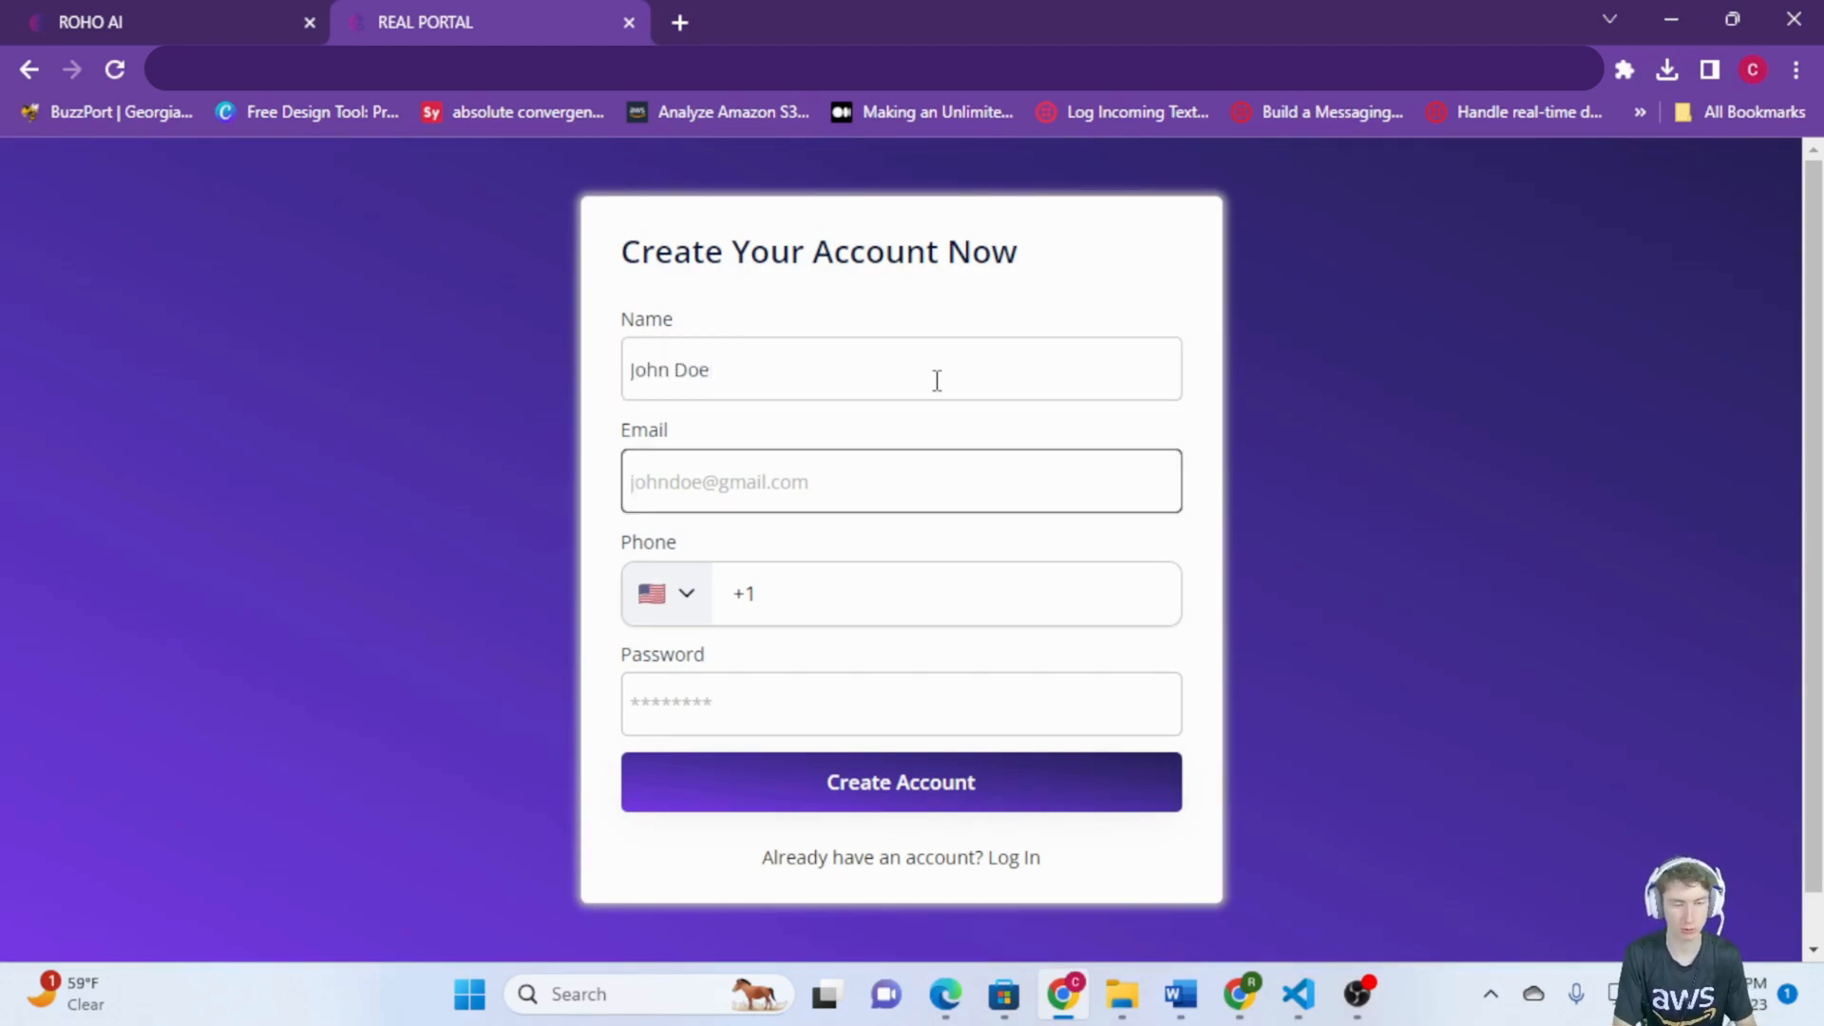
type("bob@example")
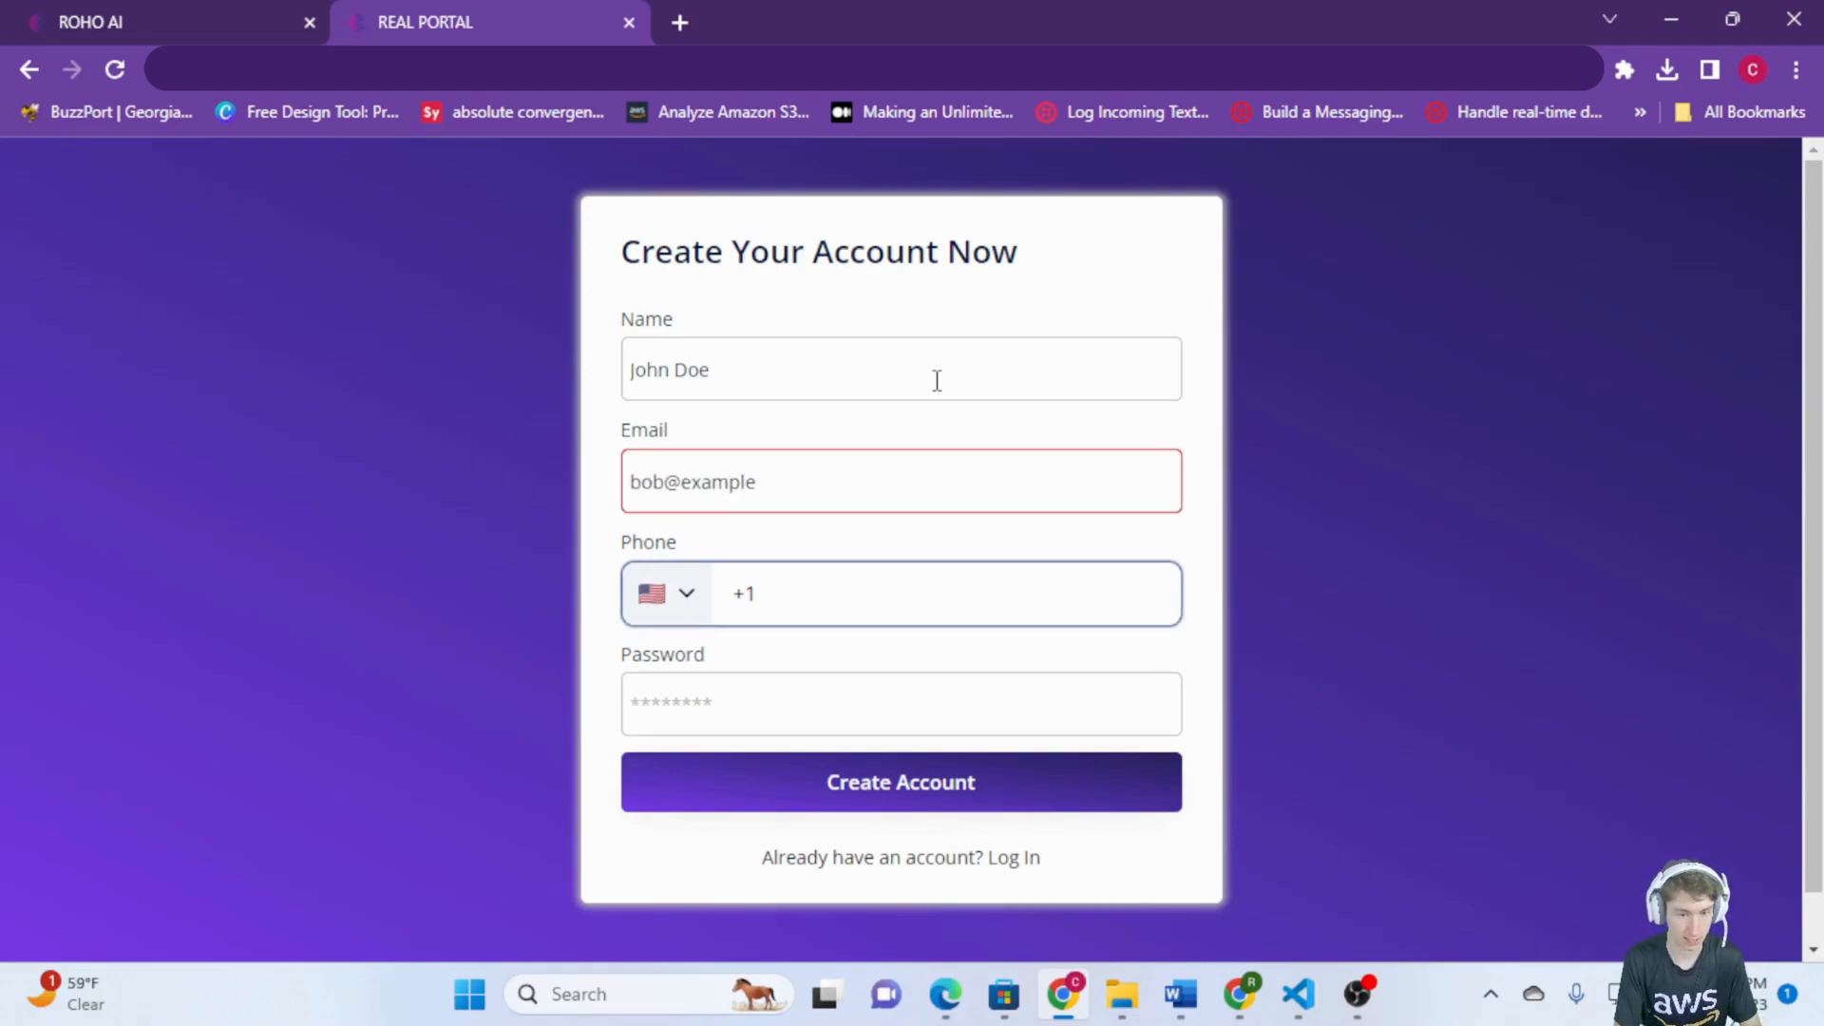
type(".c")
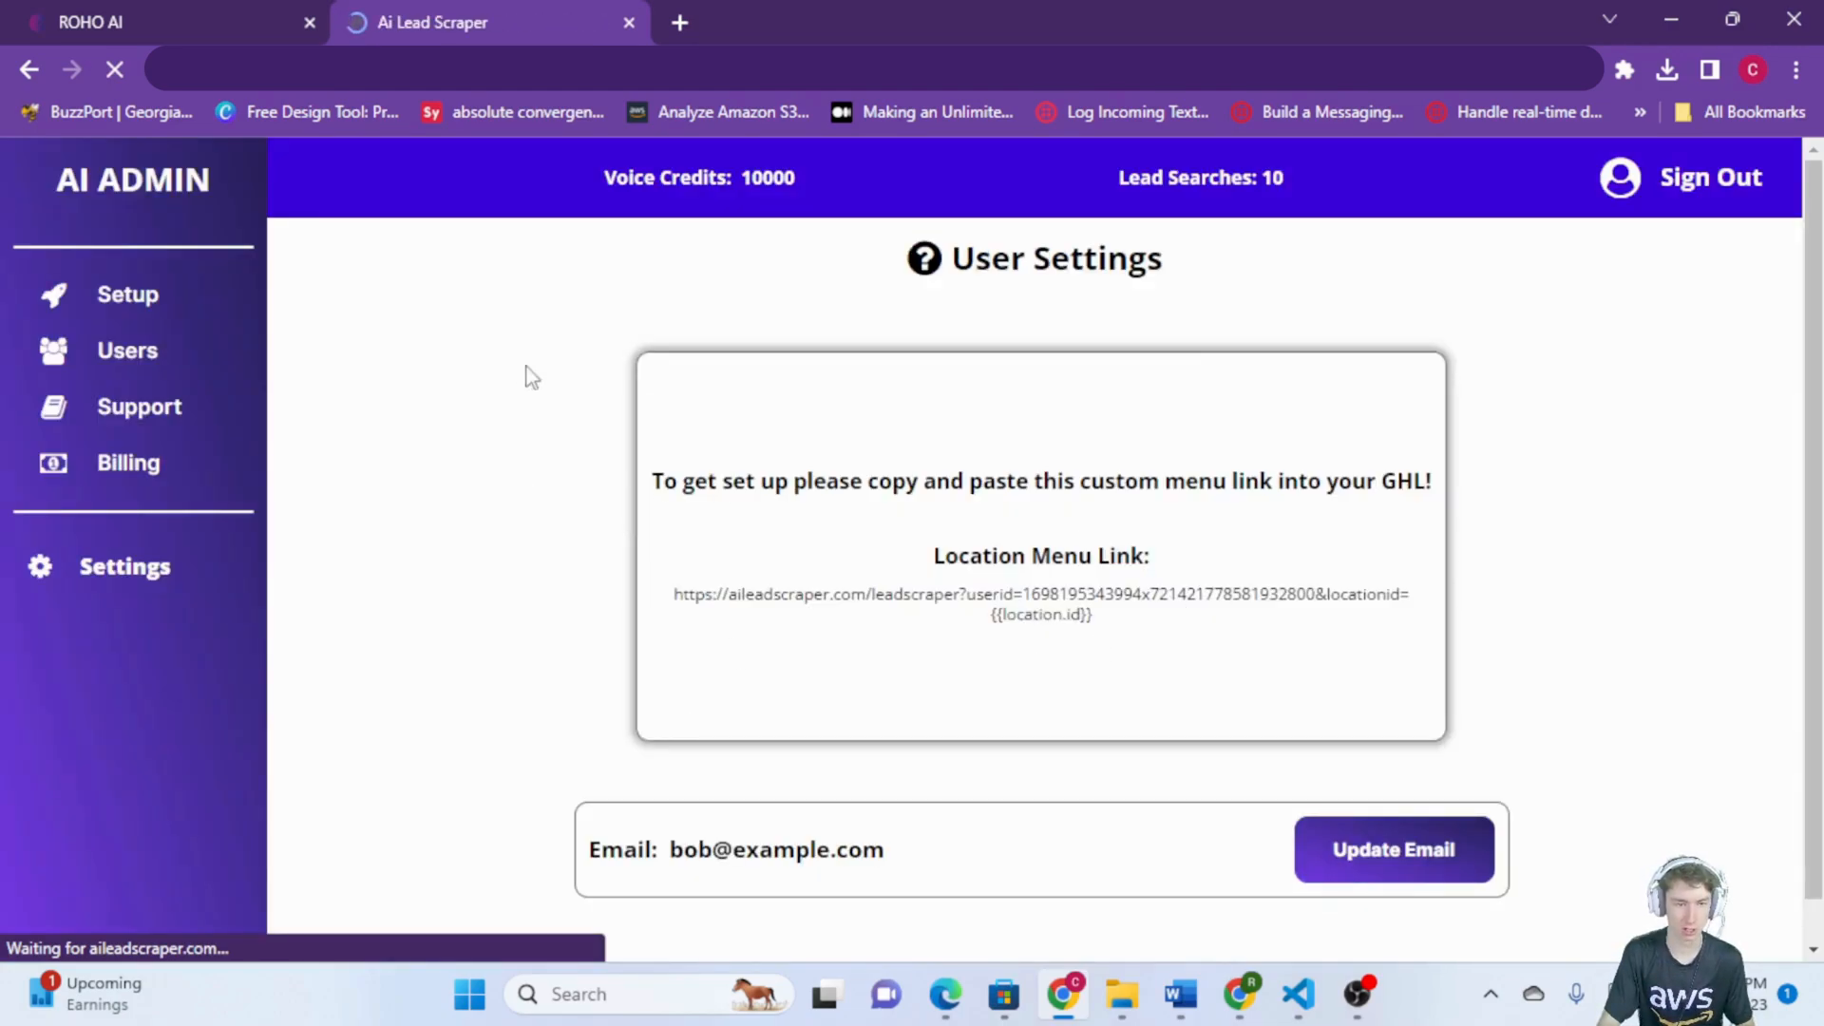
mouse_move(1181, 726)
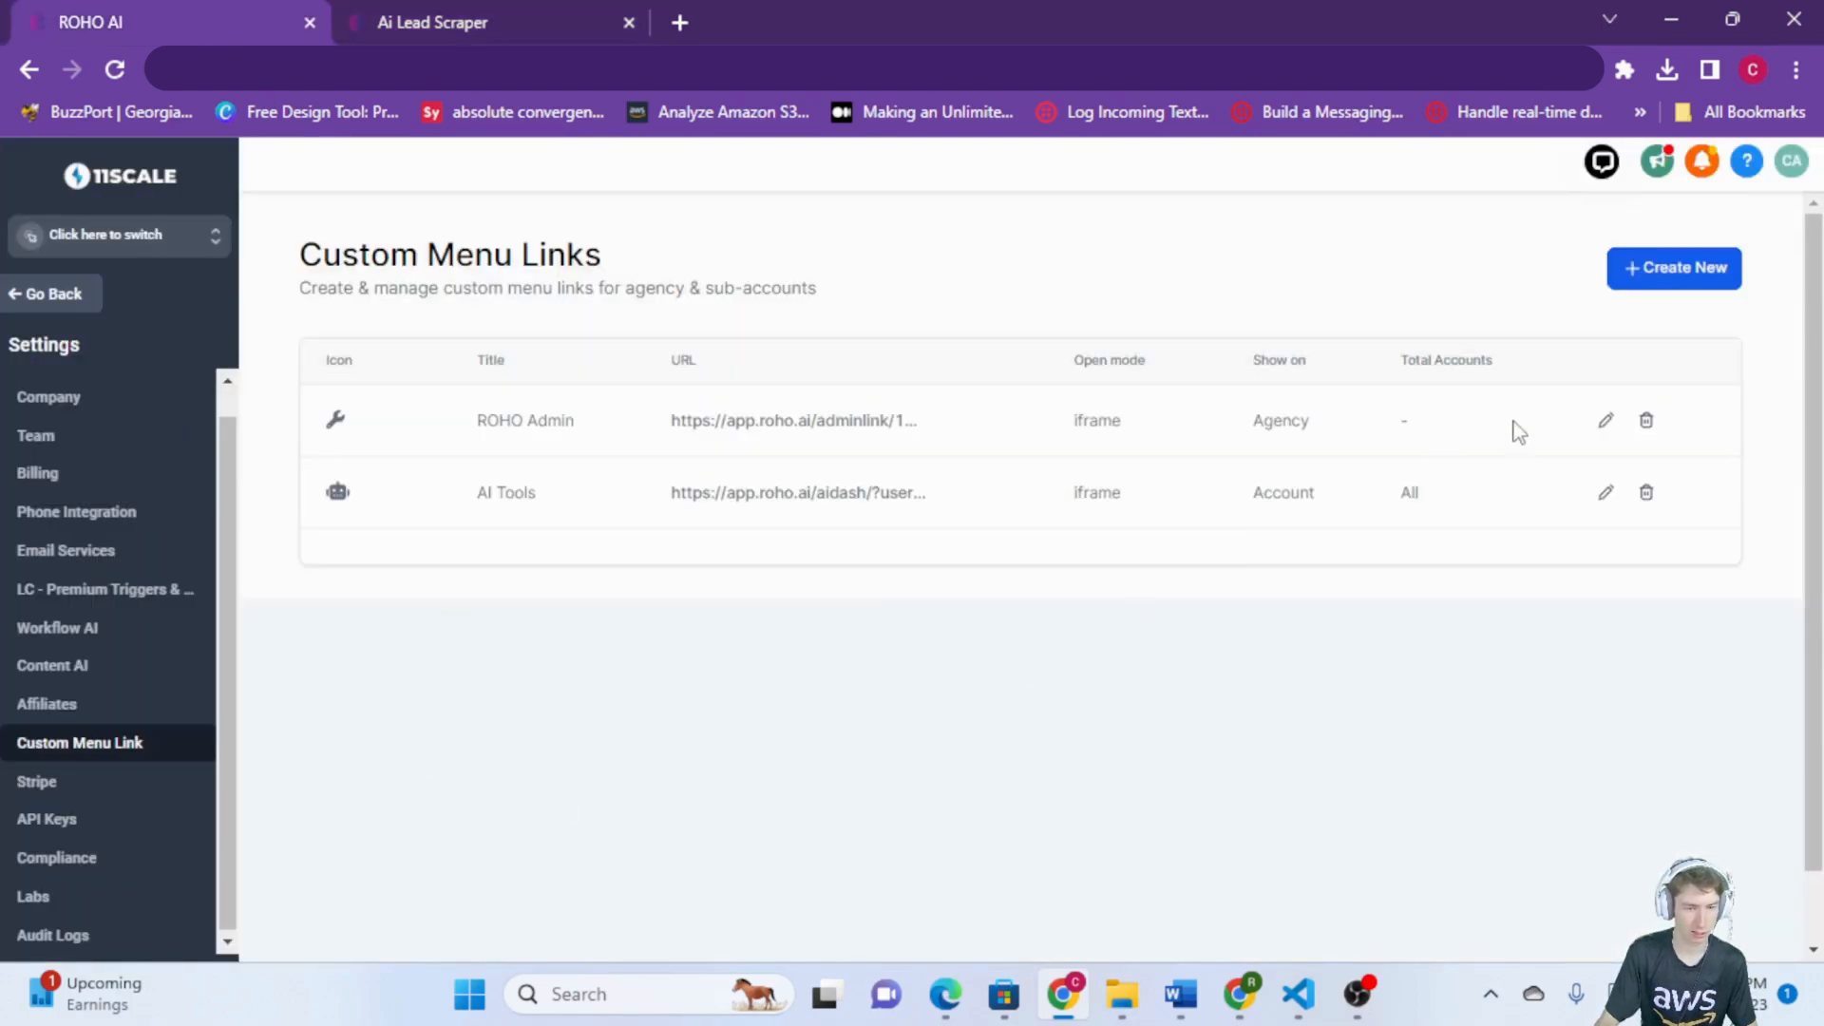
mouse_move(317, 501)
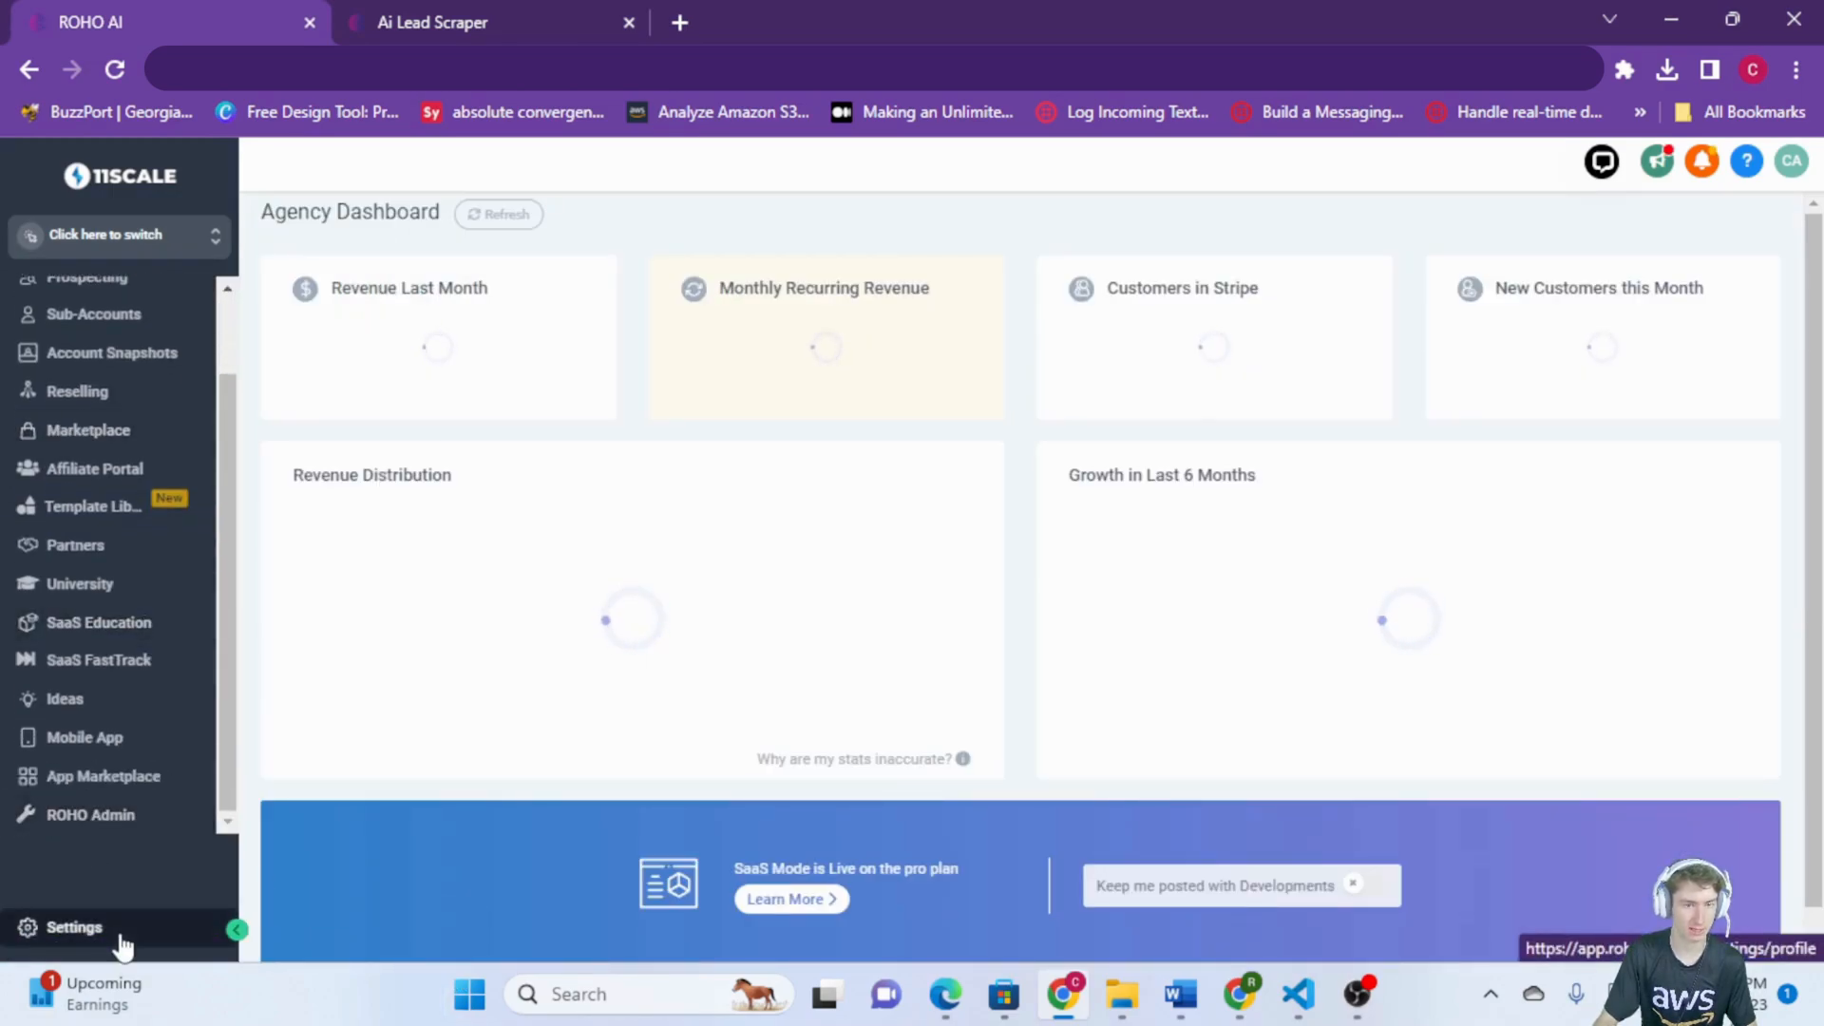
left_click(73, 927)
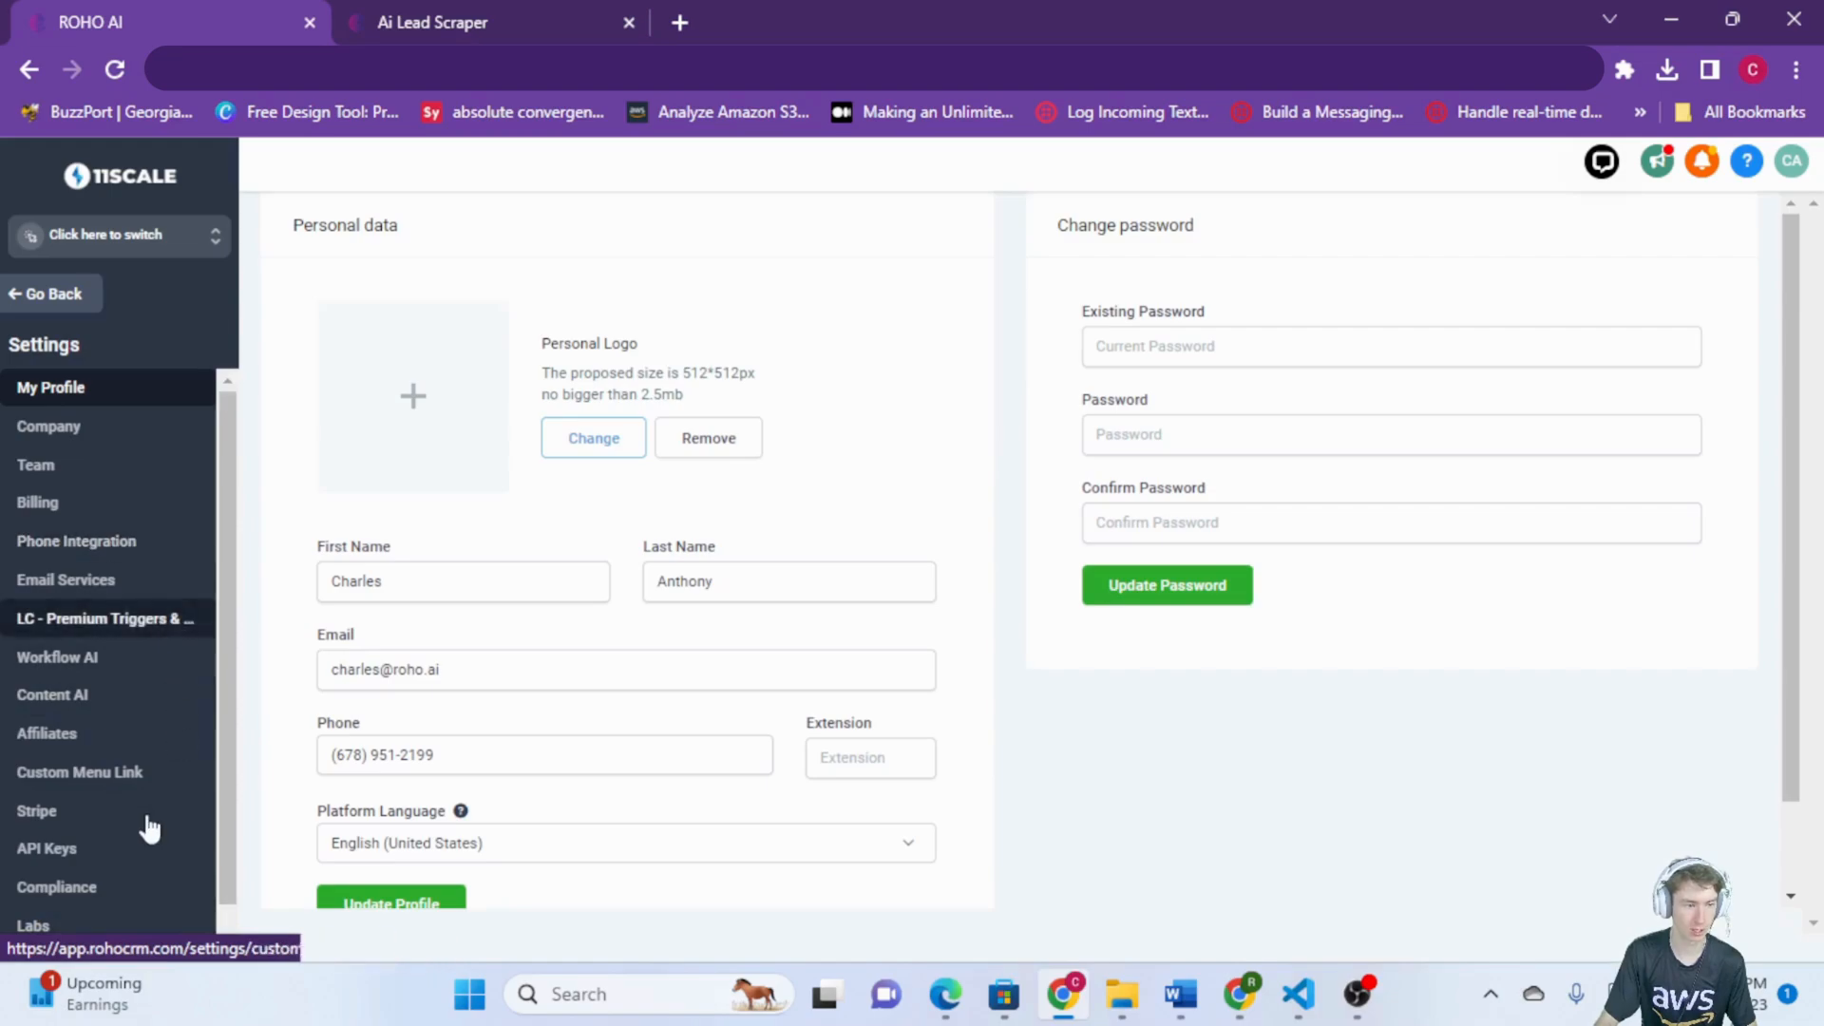
left_click(79, 772)
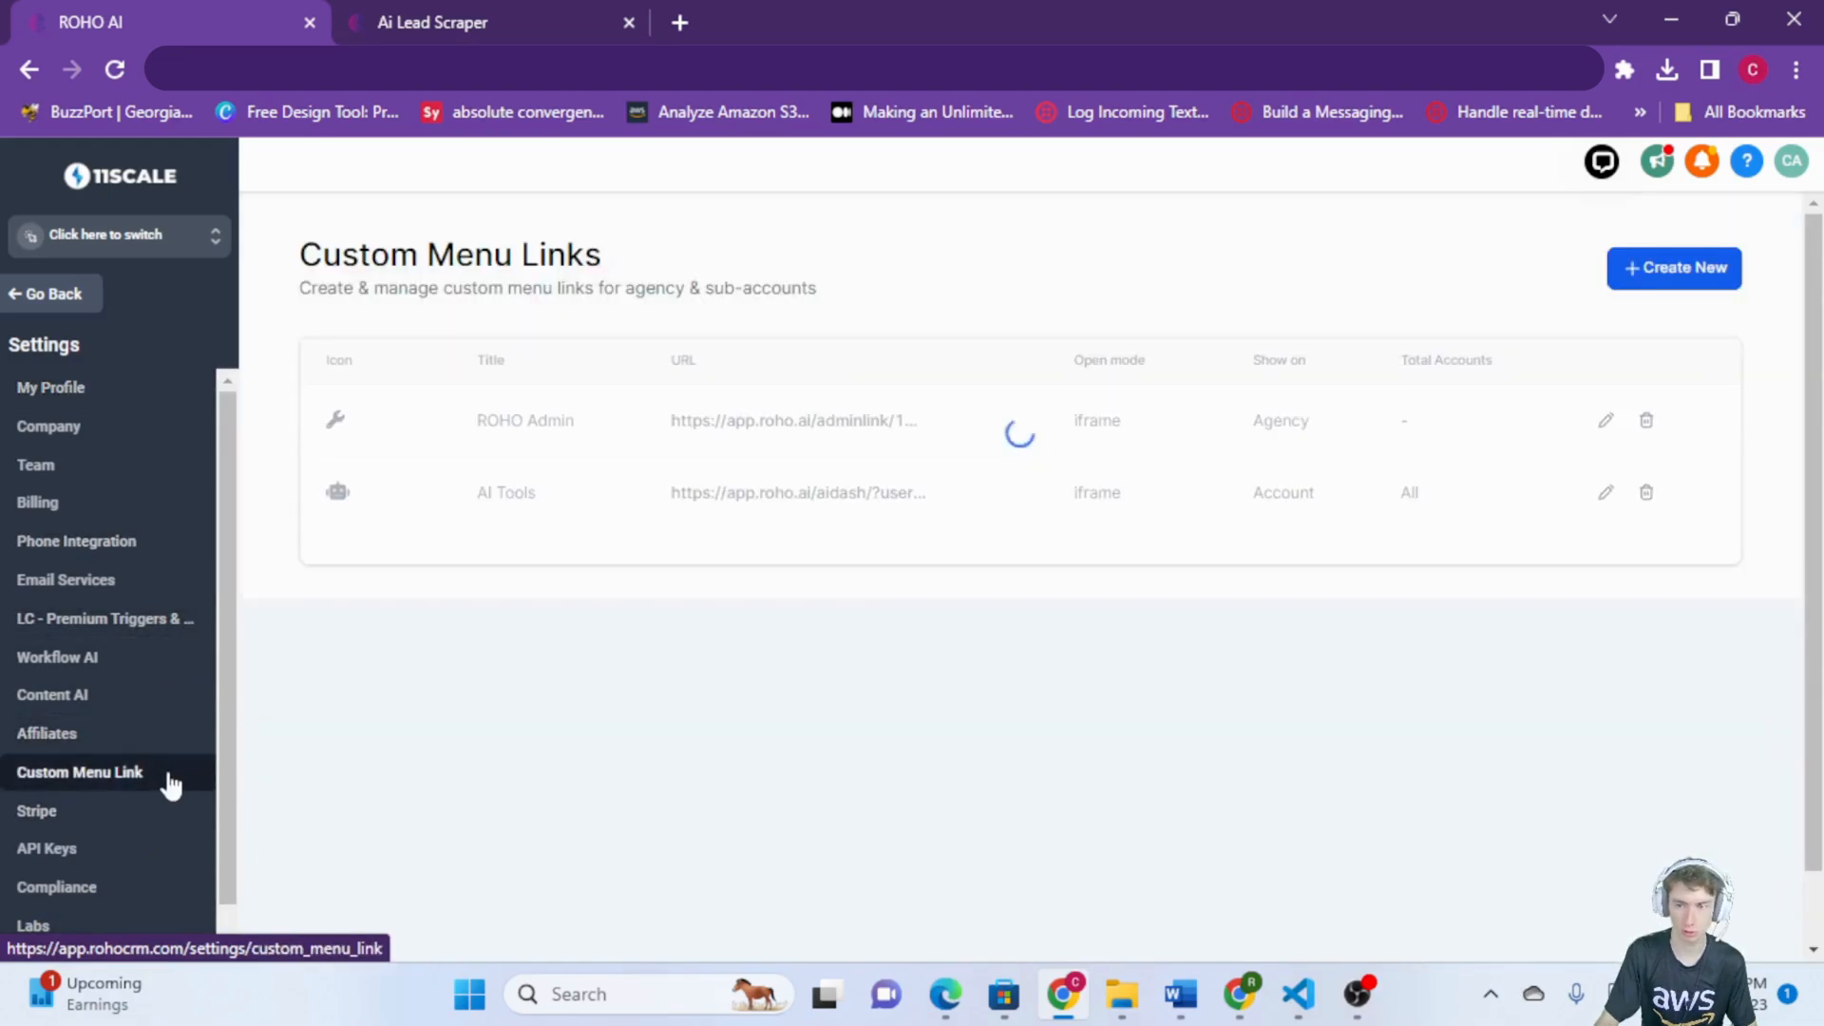
- Create and save an 'AI Lead Scraper' custom menu link with the van icon, opening in an iFrame
left_click(1673, 268)
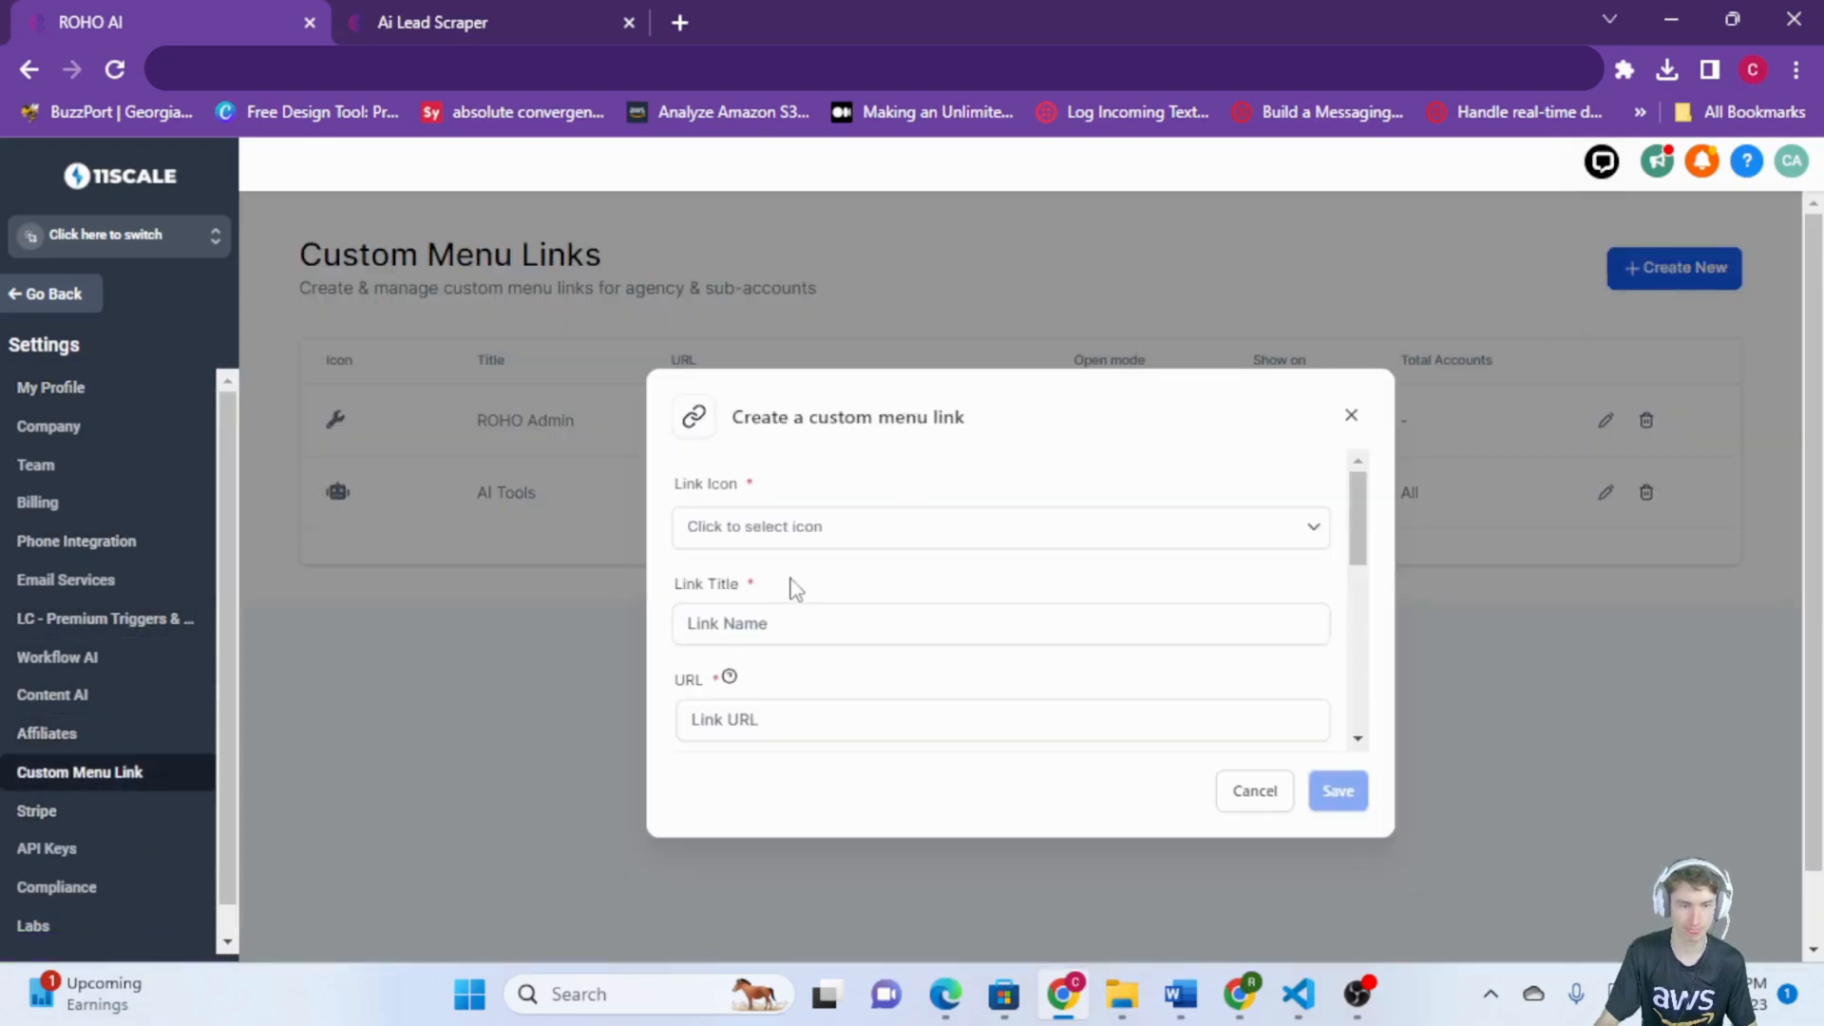
left_click(999, 525)
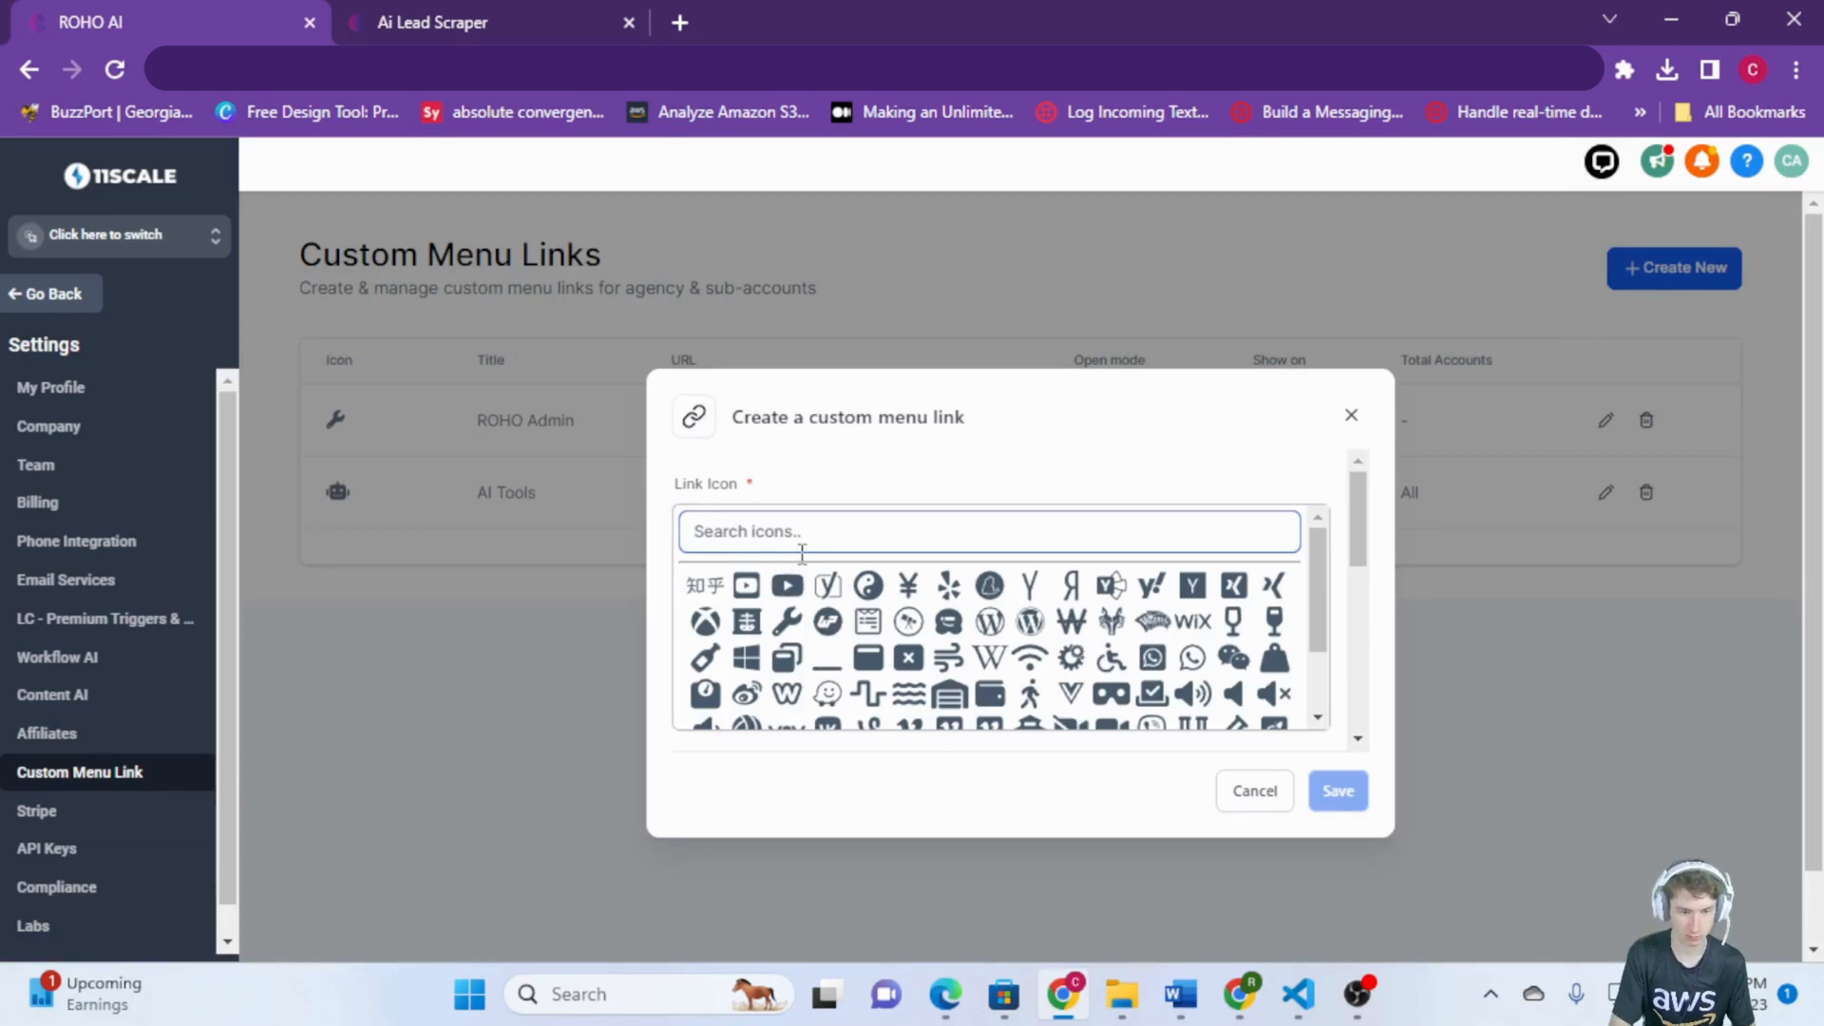
type("ai")
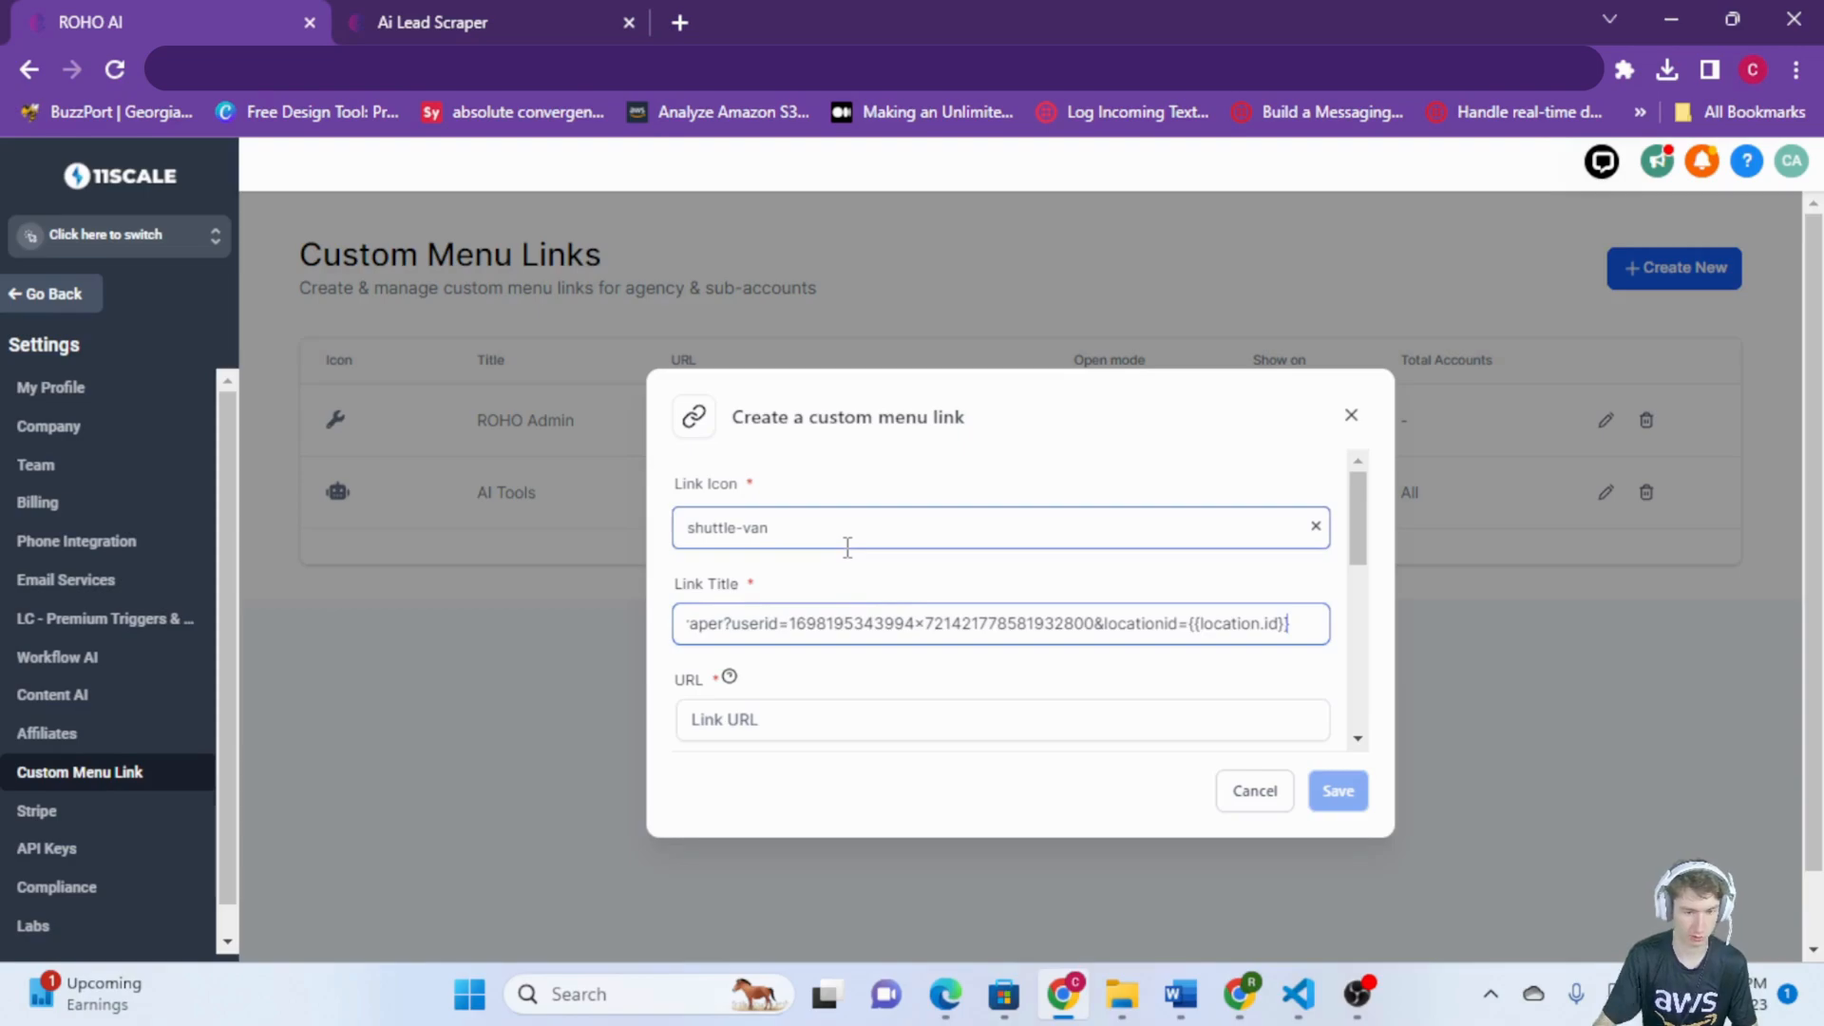
type("AI")
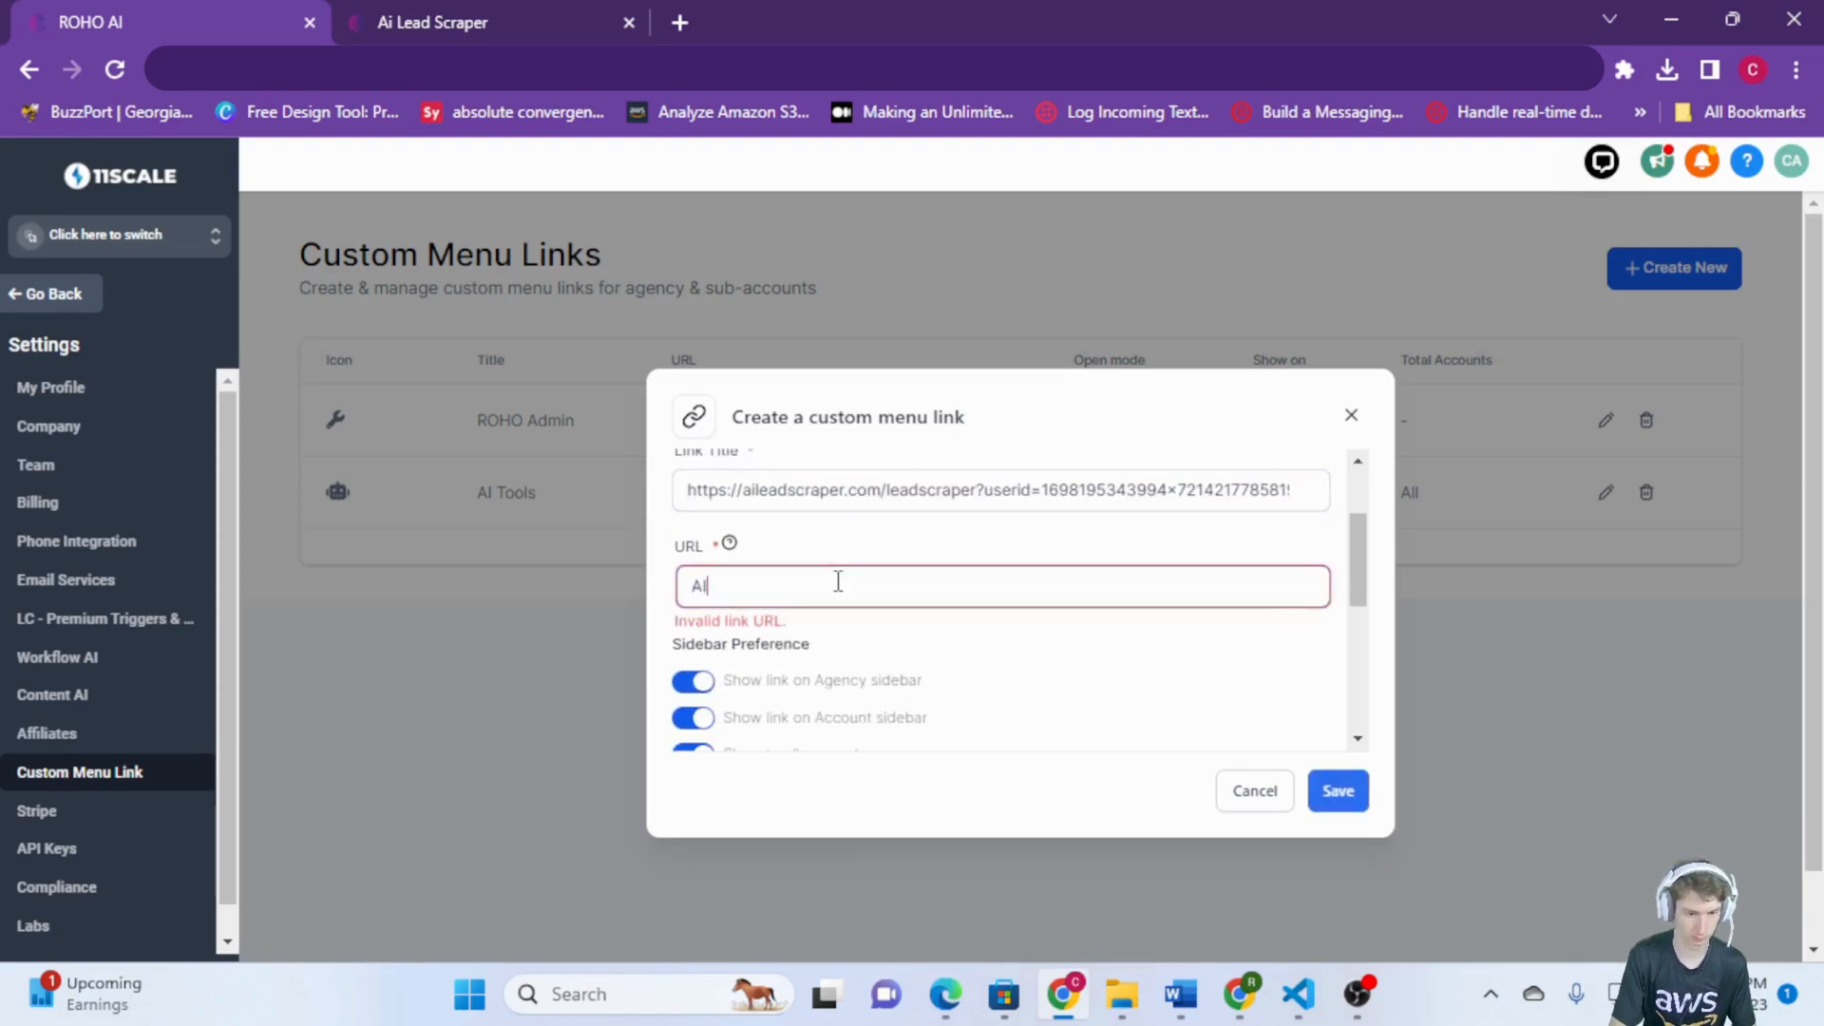
type("Lead Scrape")
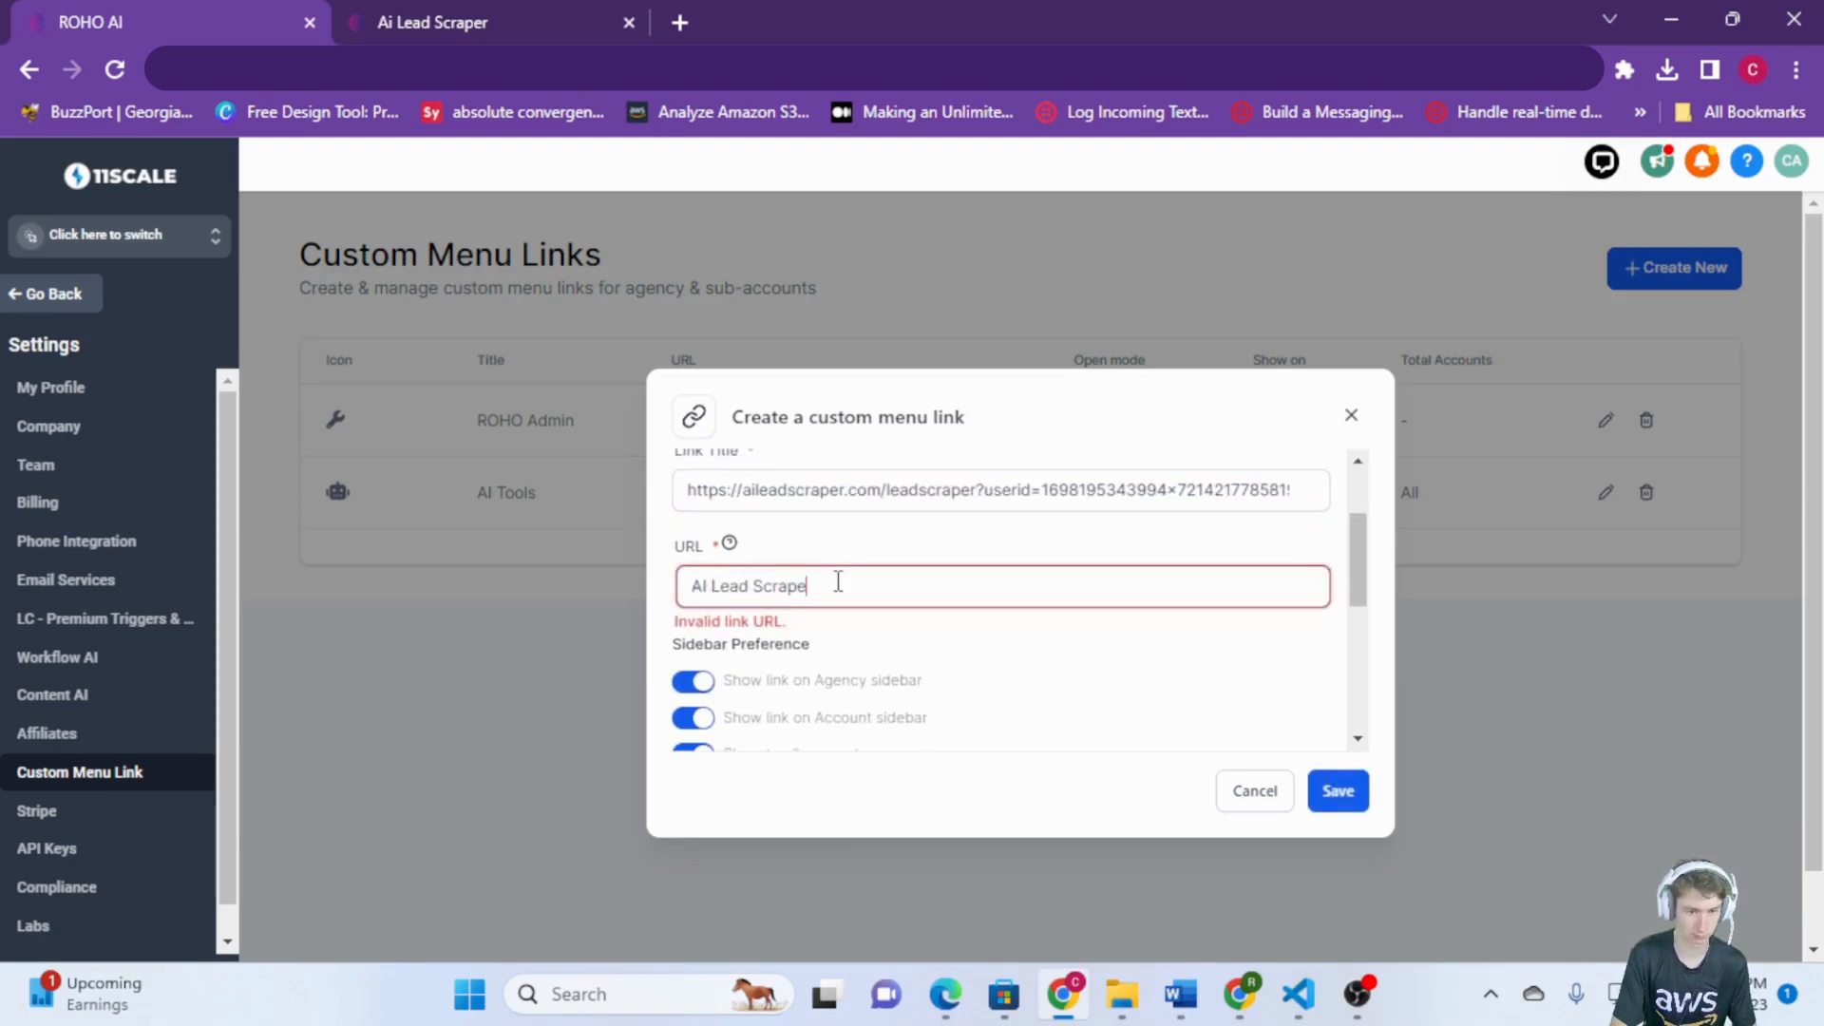
double_click(749, 585)
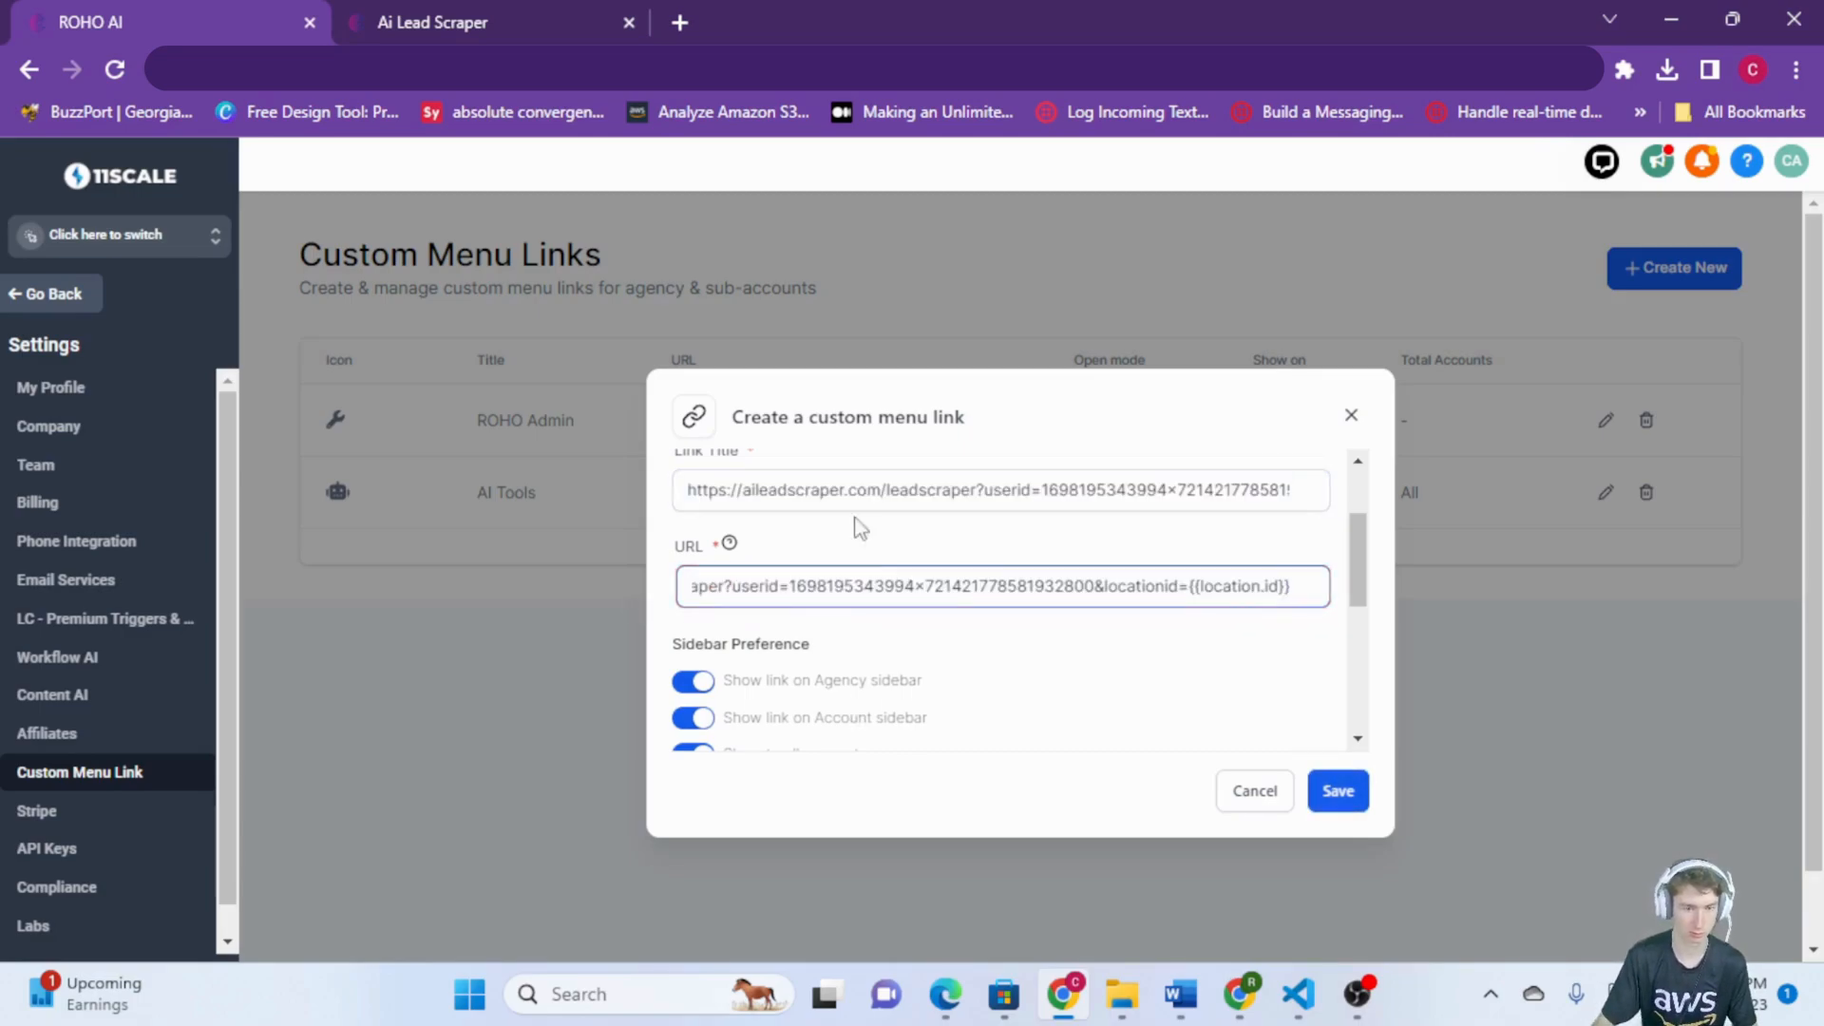
type("AI L")
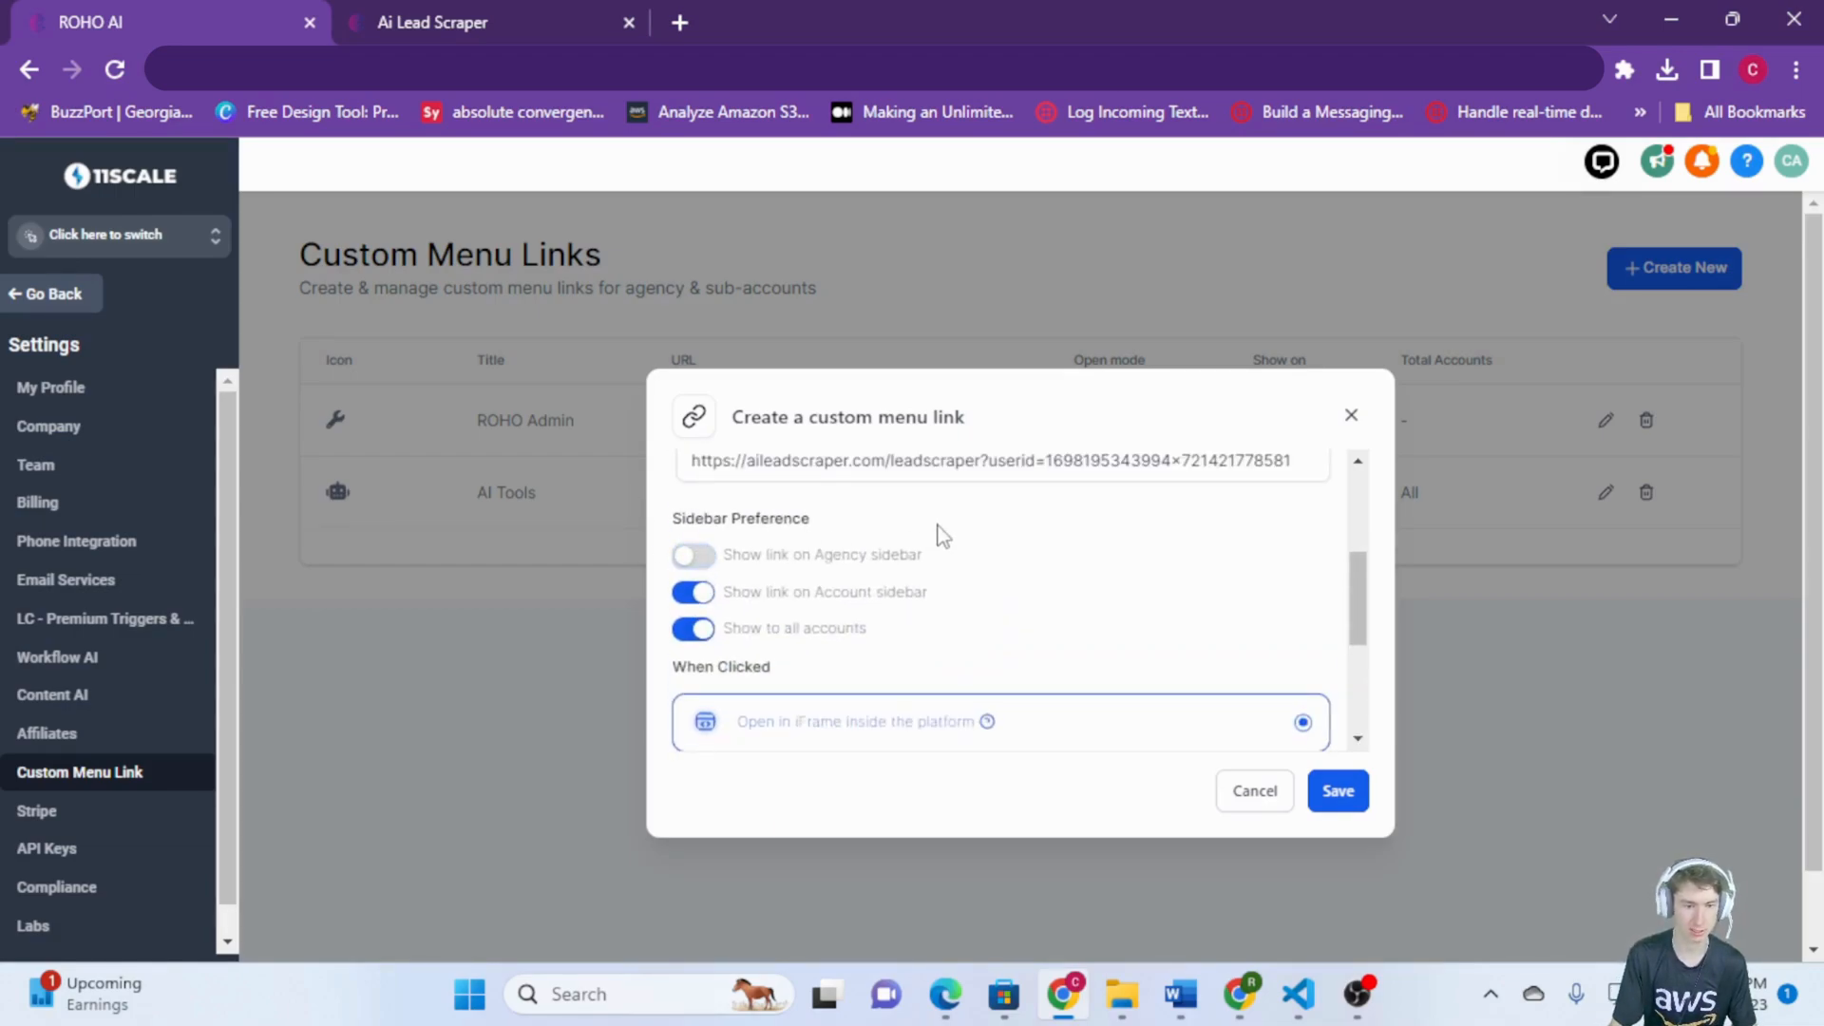
scroll("down", 3)
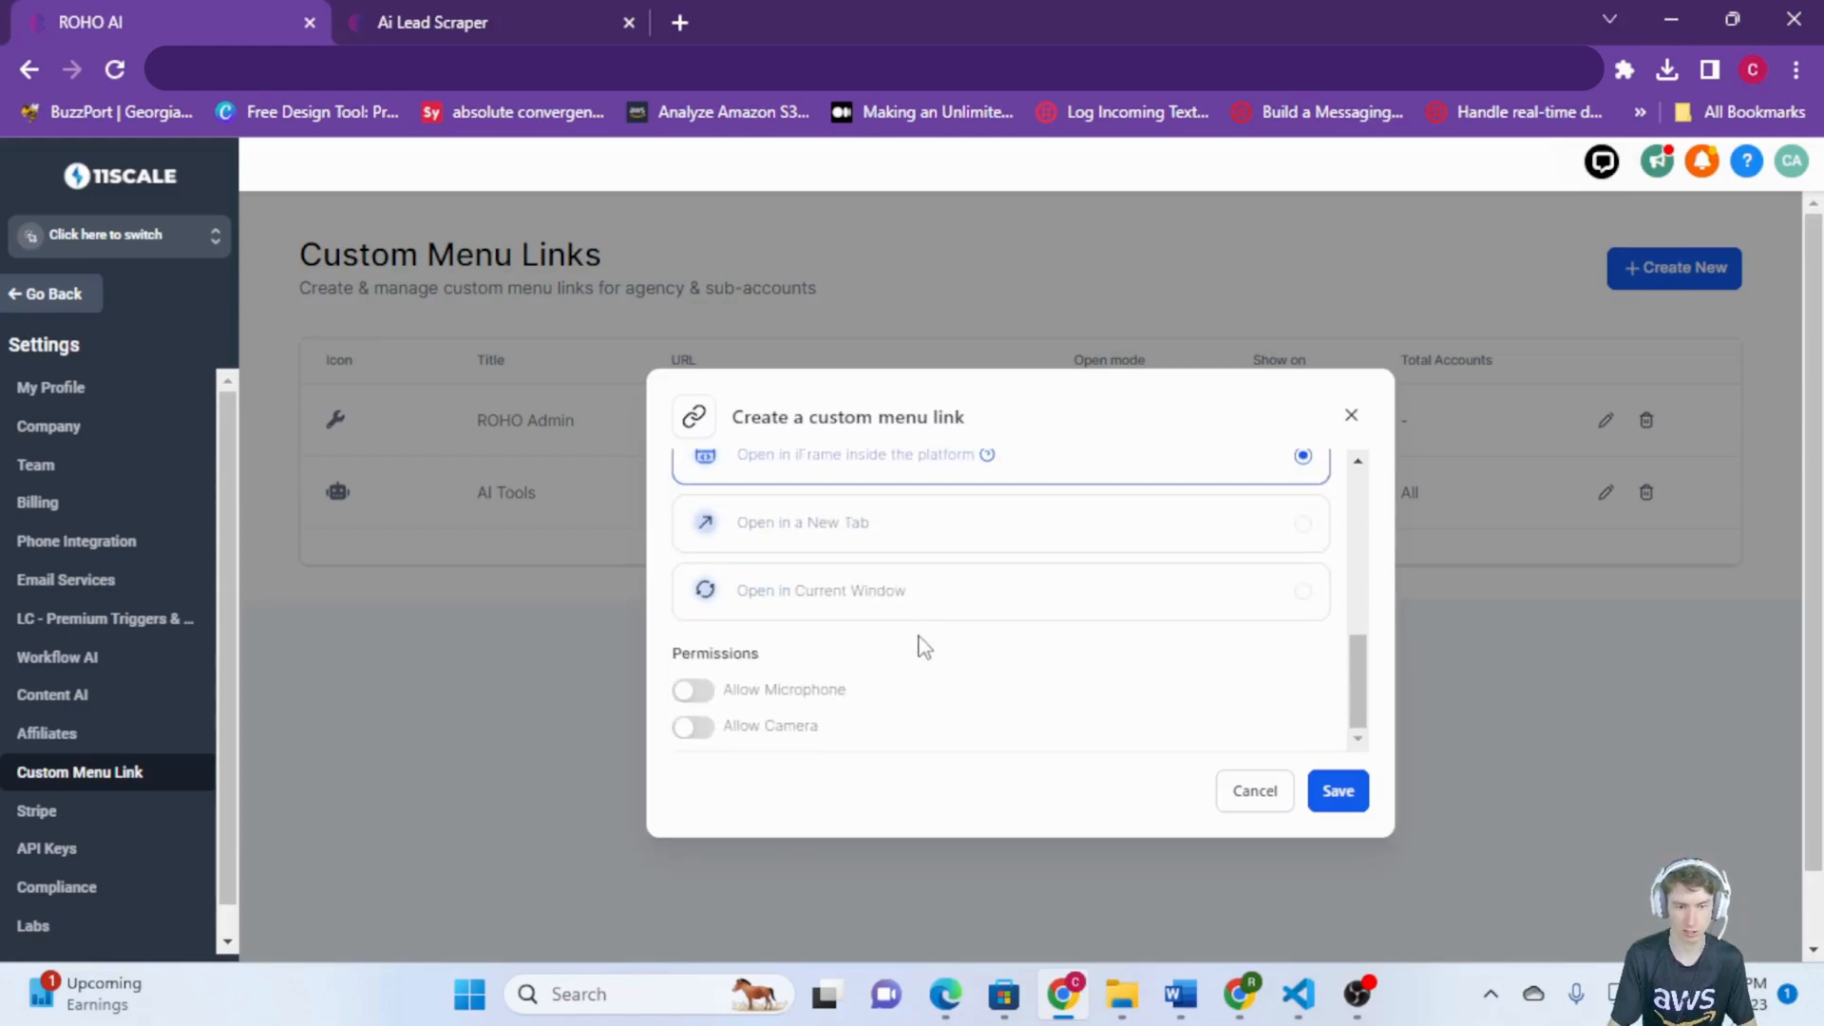
left_click(1337, 791)
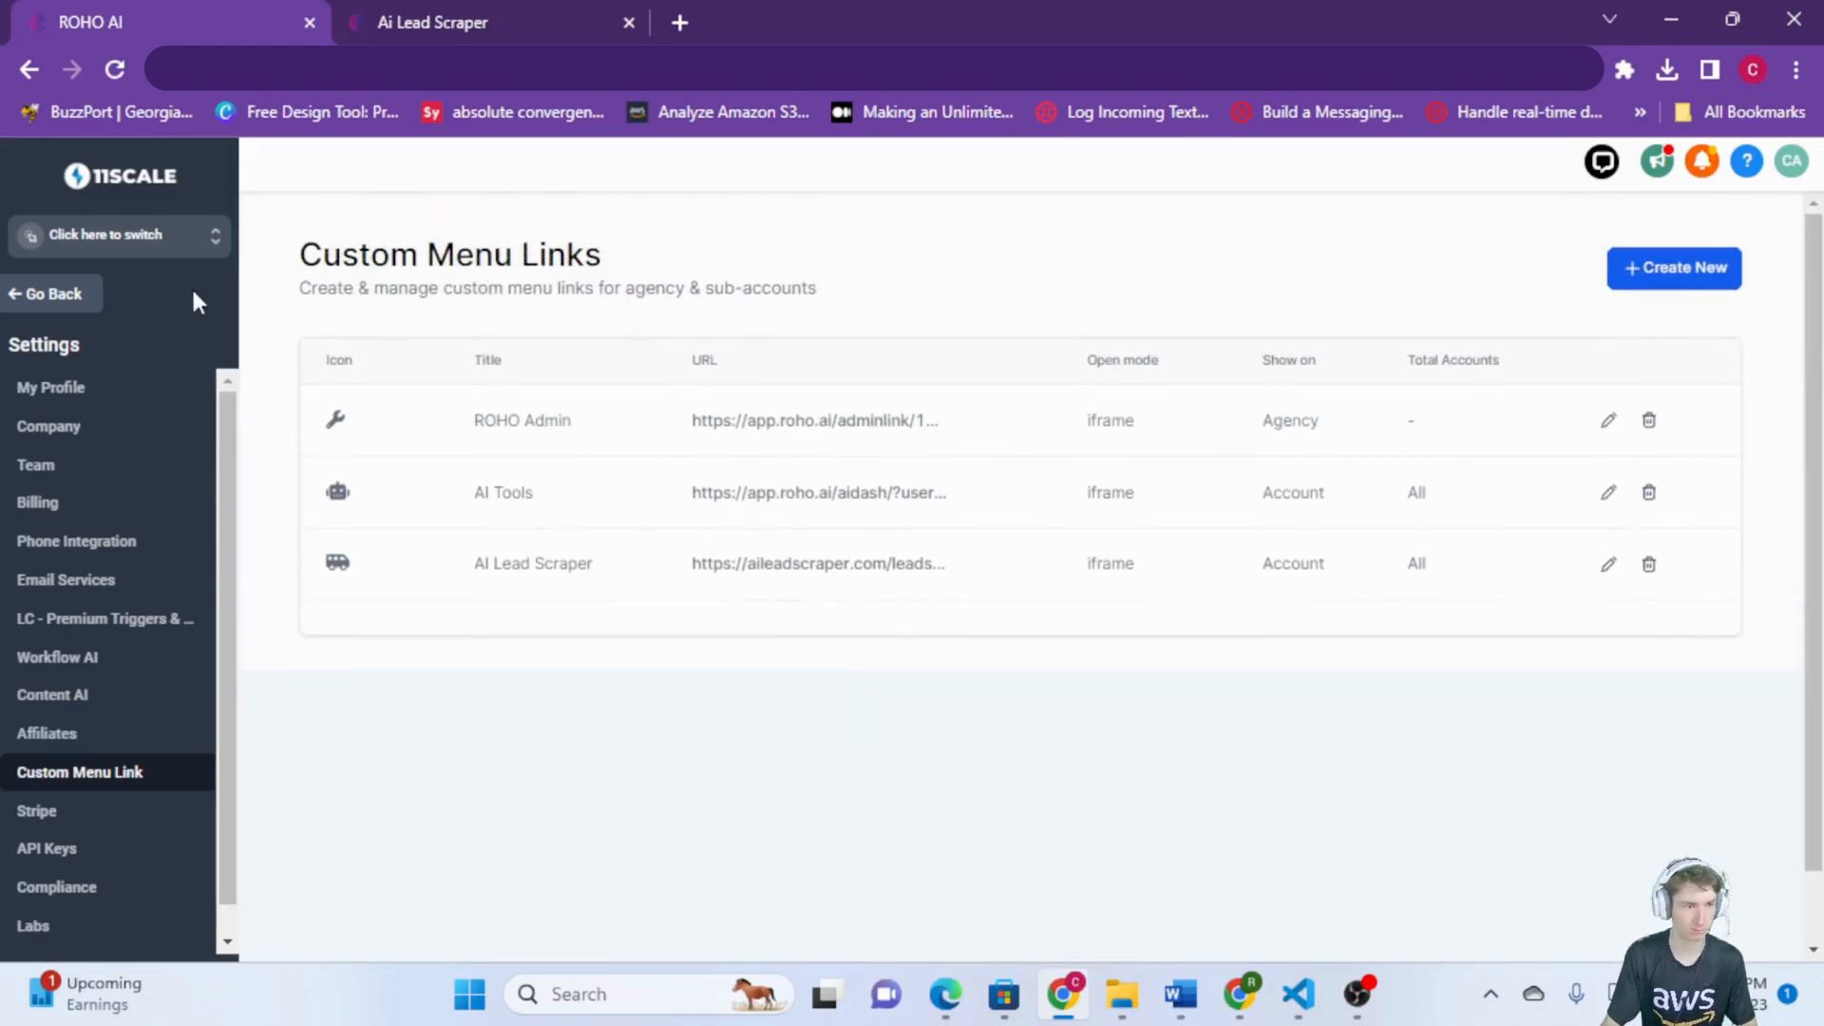
- Return to the ROHO Outreach 2 sub-account and open AI Lead Scraper from the sidebar
left_click(105, 233)
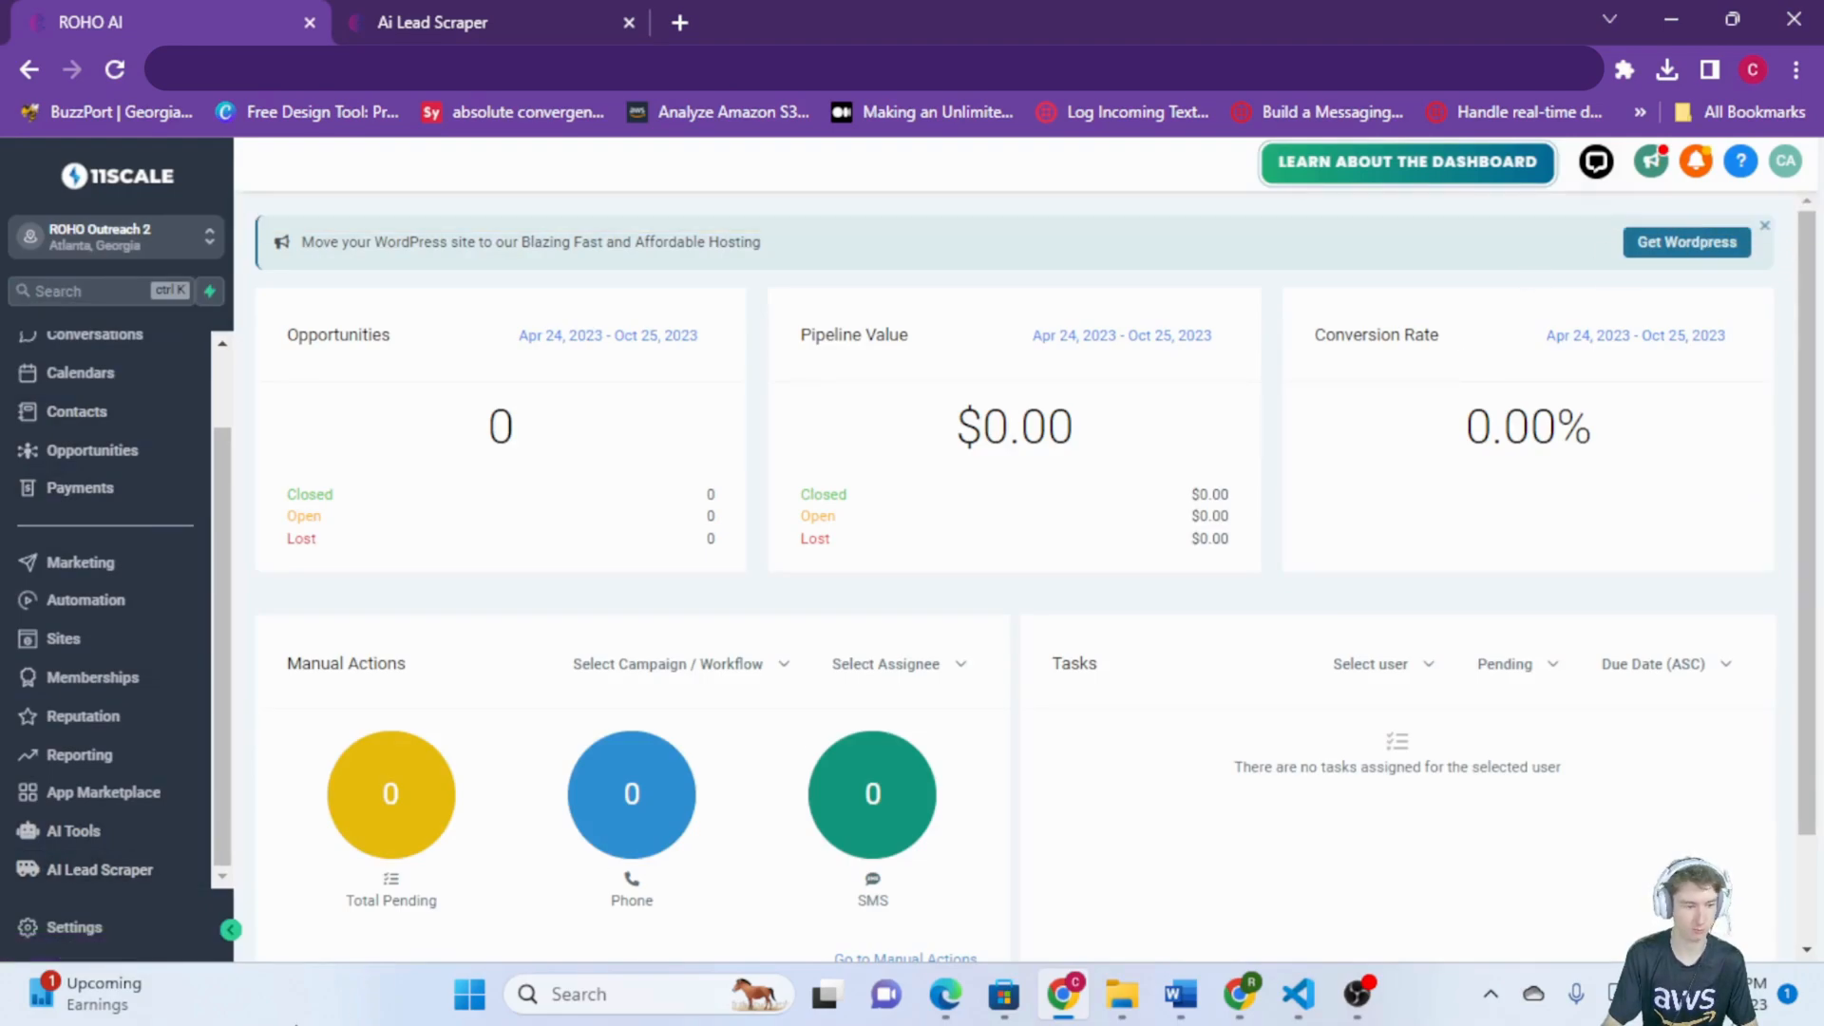
left_click(99, 869)
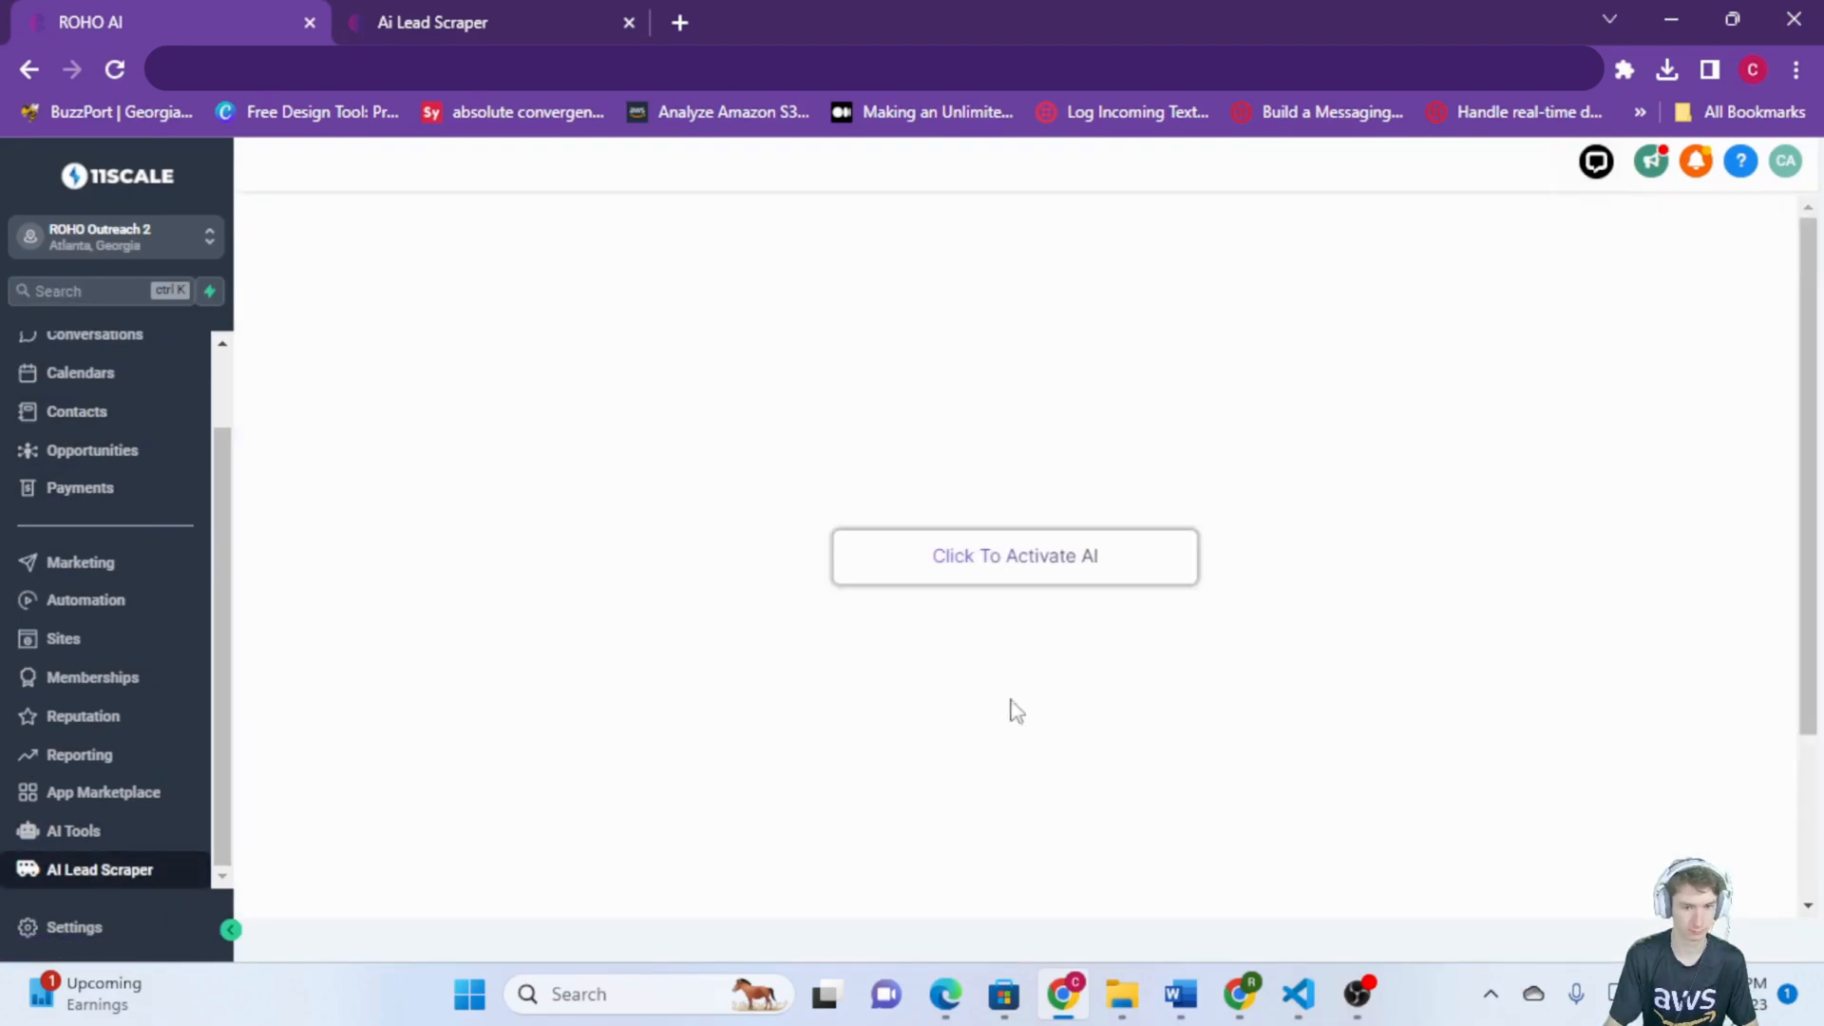
mouse_move(1128, 865)
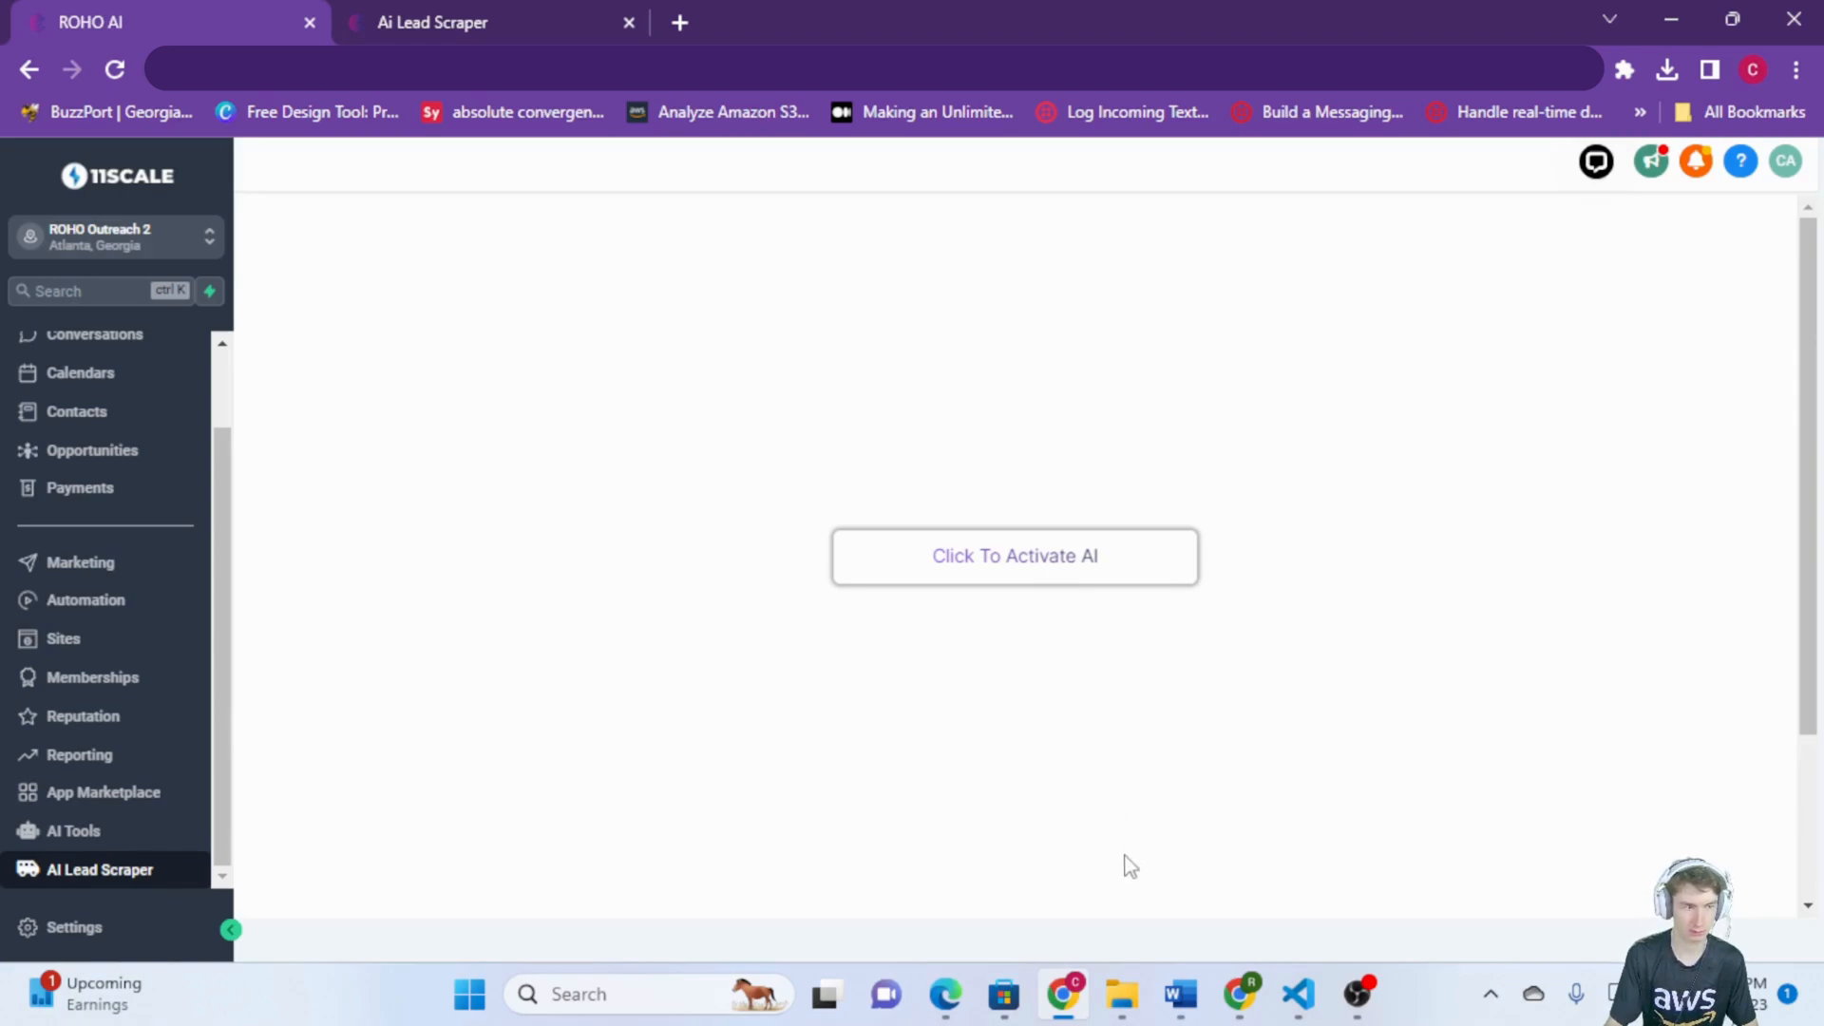
mouse_move(1053, 547)
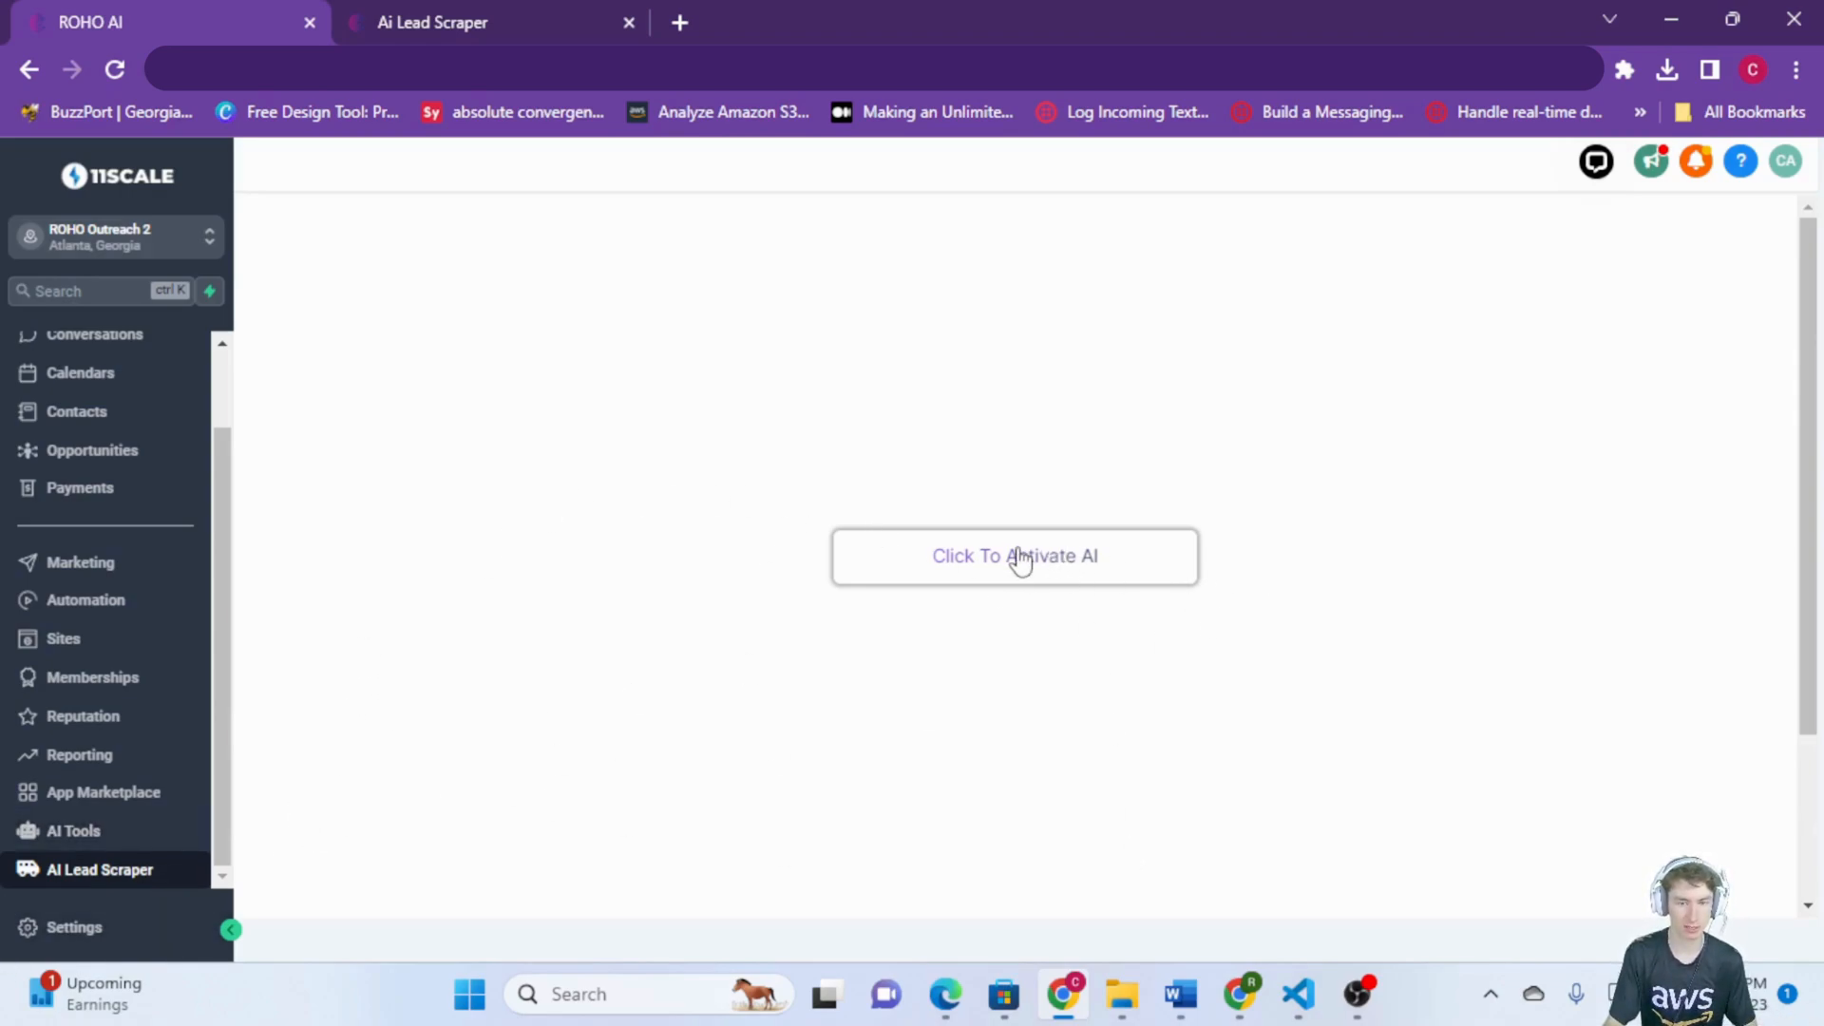
- Copy the sub-account's CRM API key from Business Profile and activate the AI Lead Scraper with it
left_click(1013, 554)
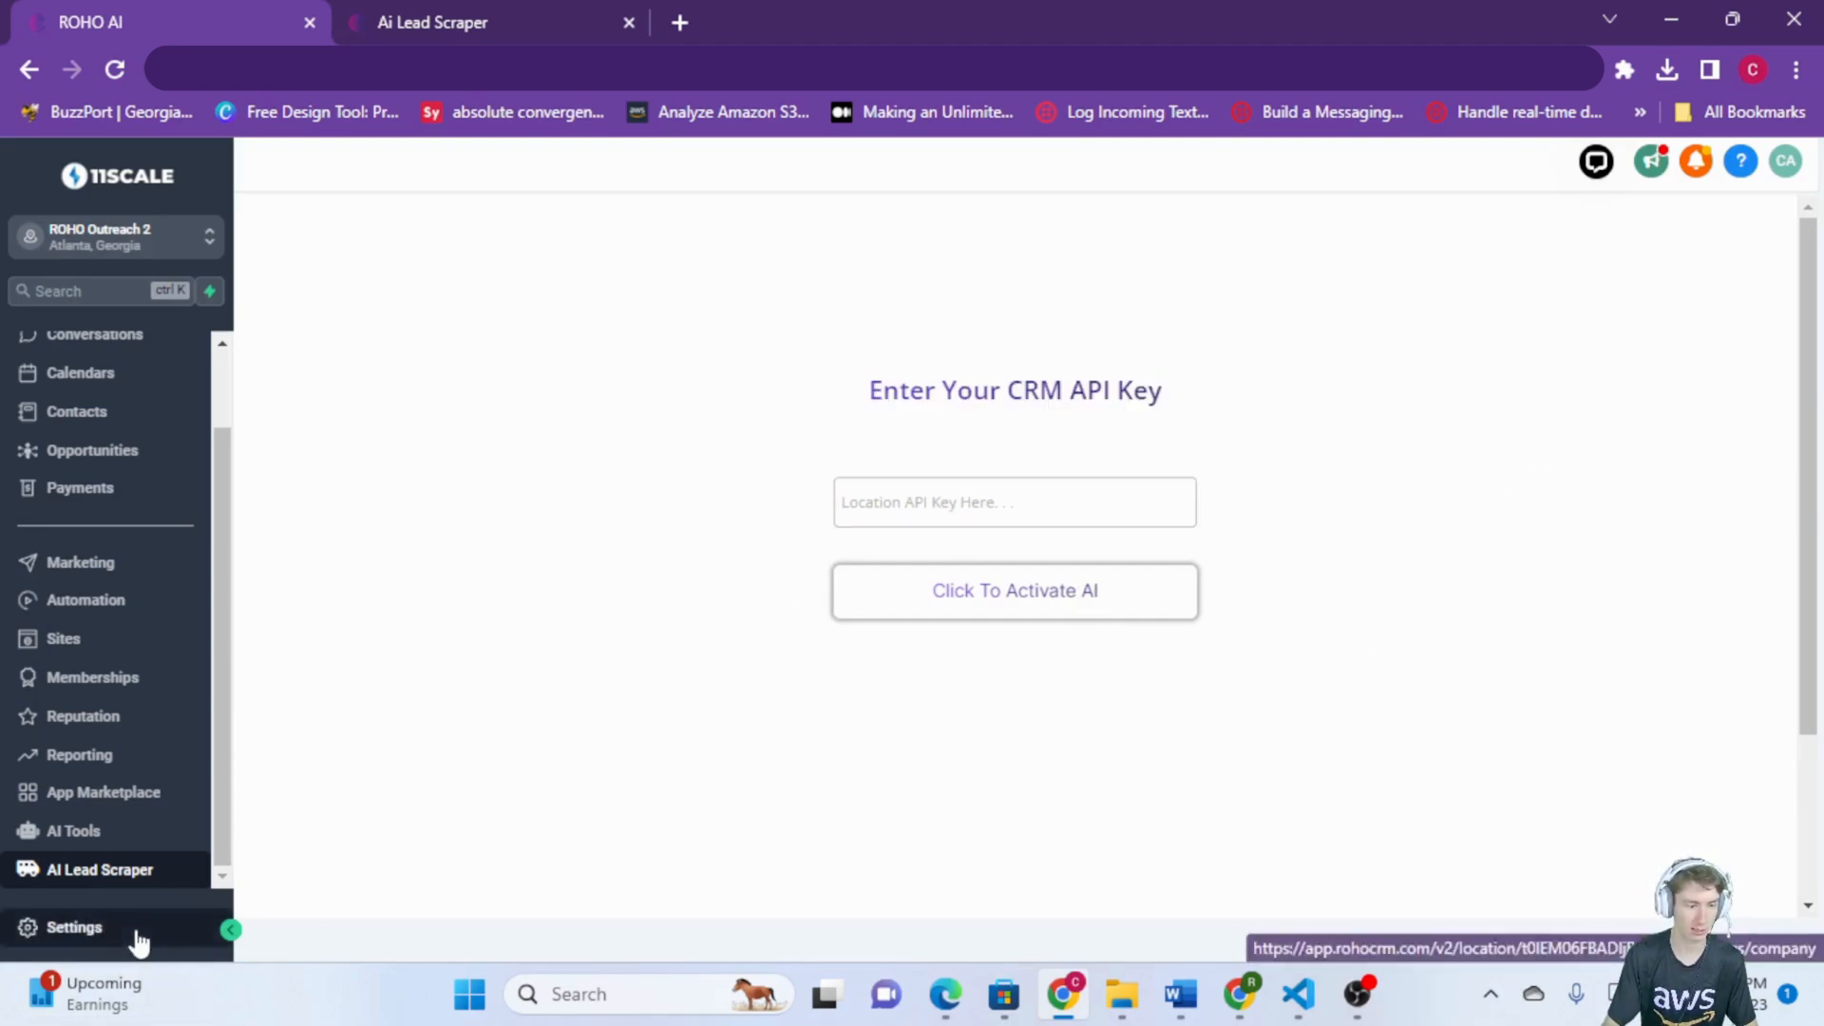
left_click(73, 927)
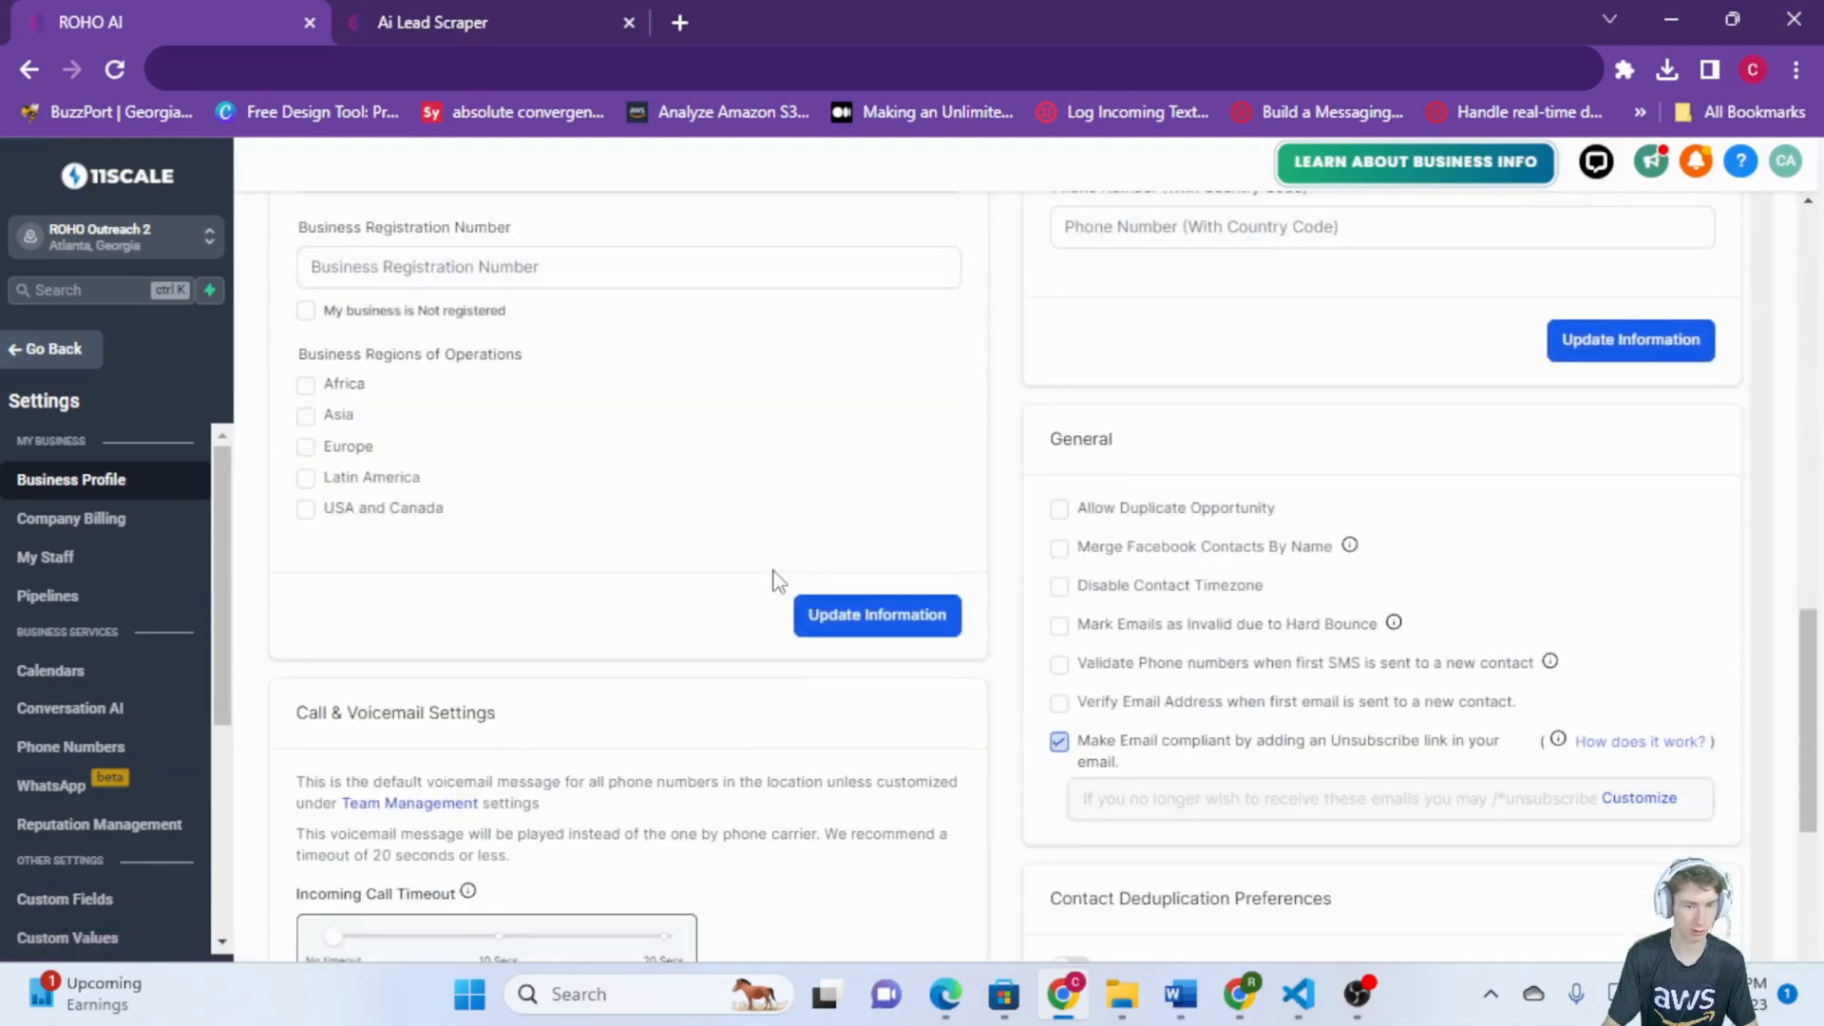
scroll("up", 3)
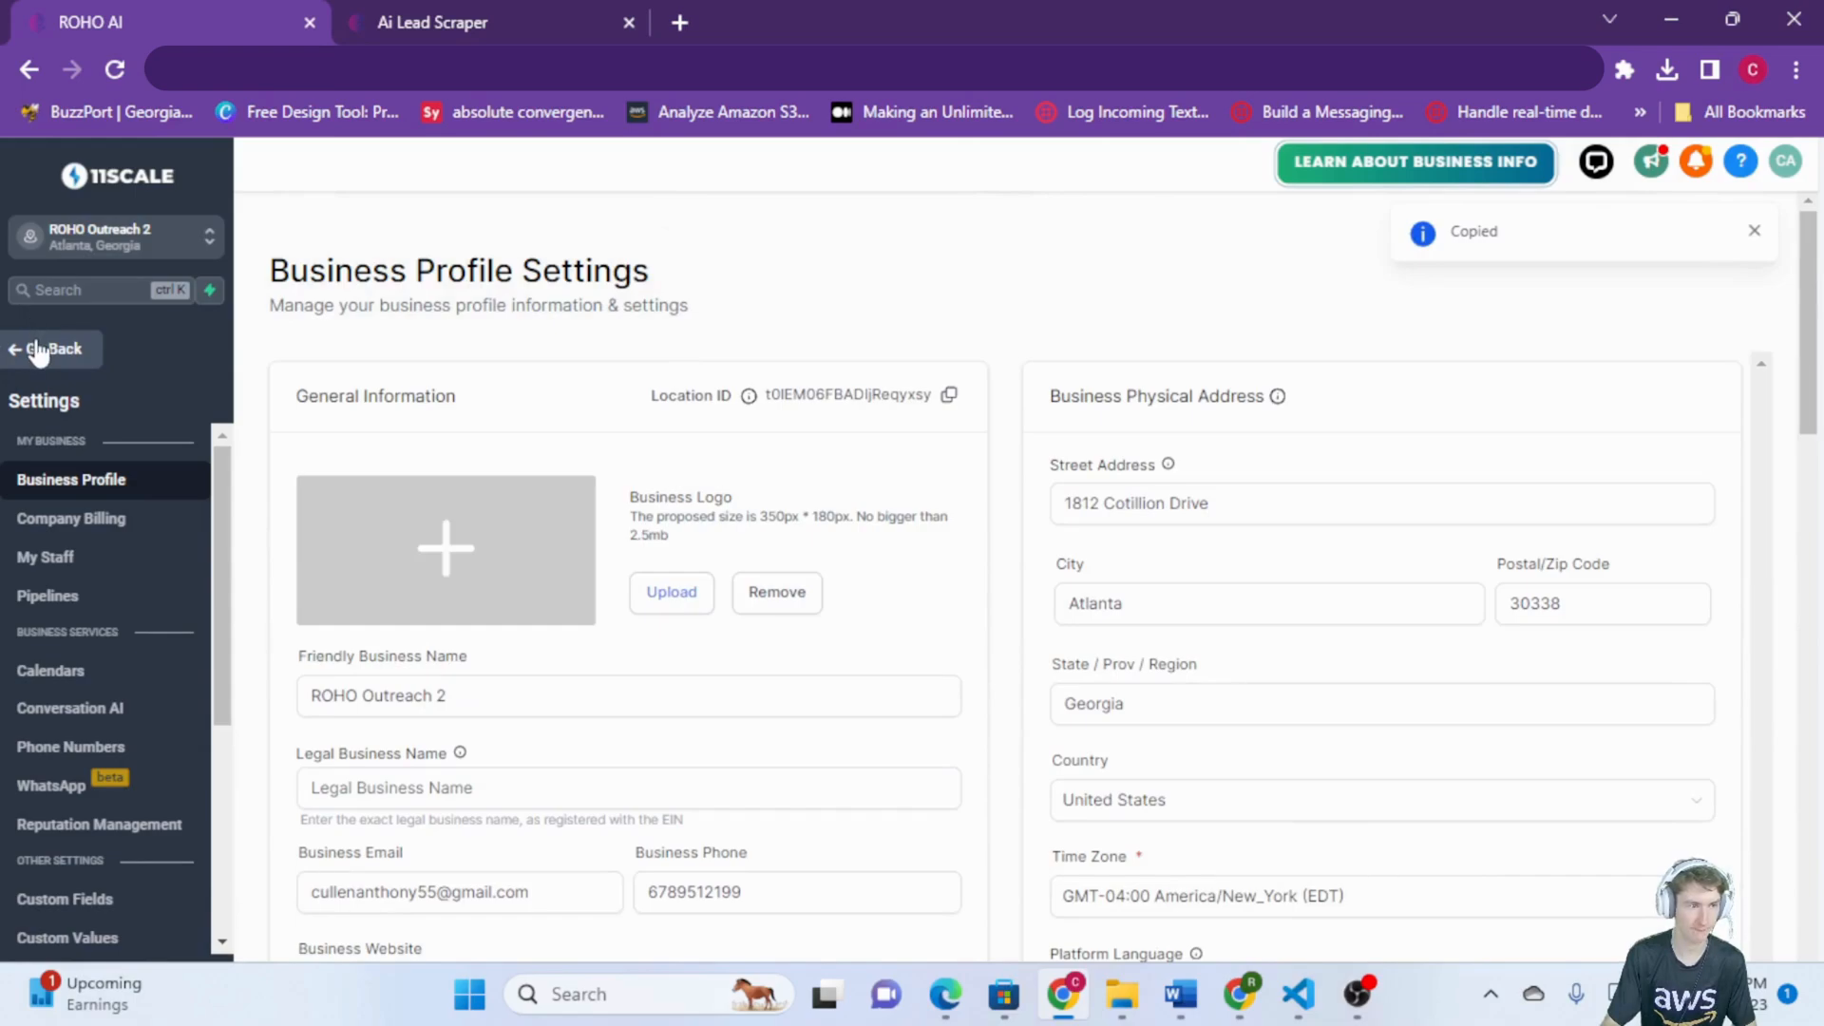
left_click(50, 349)
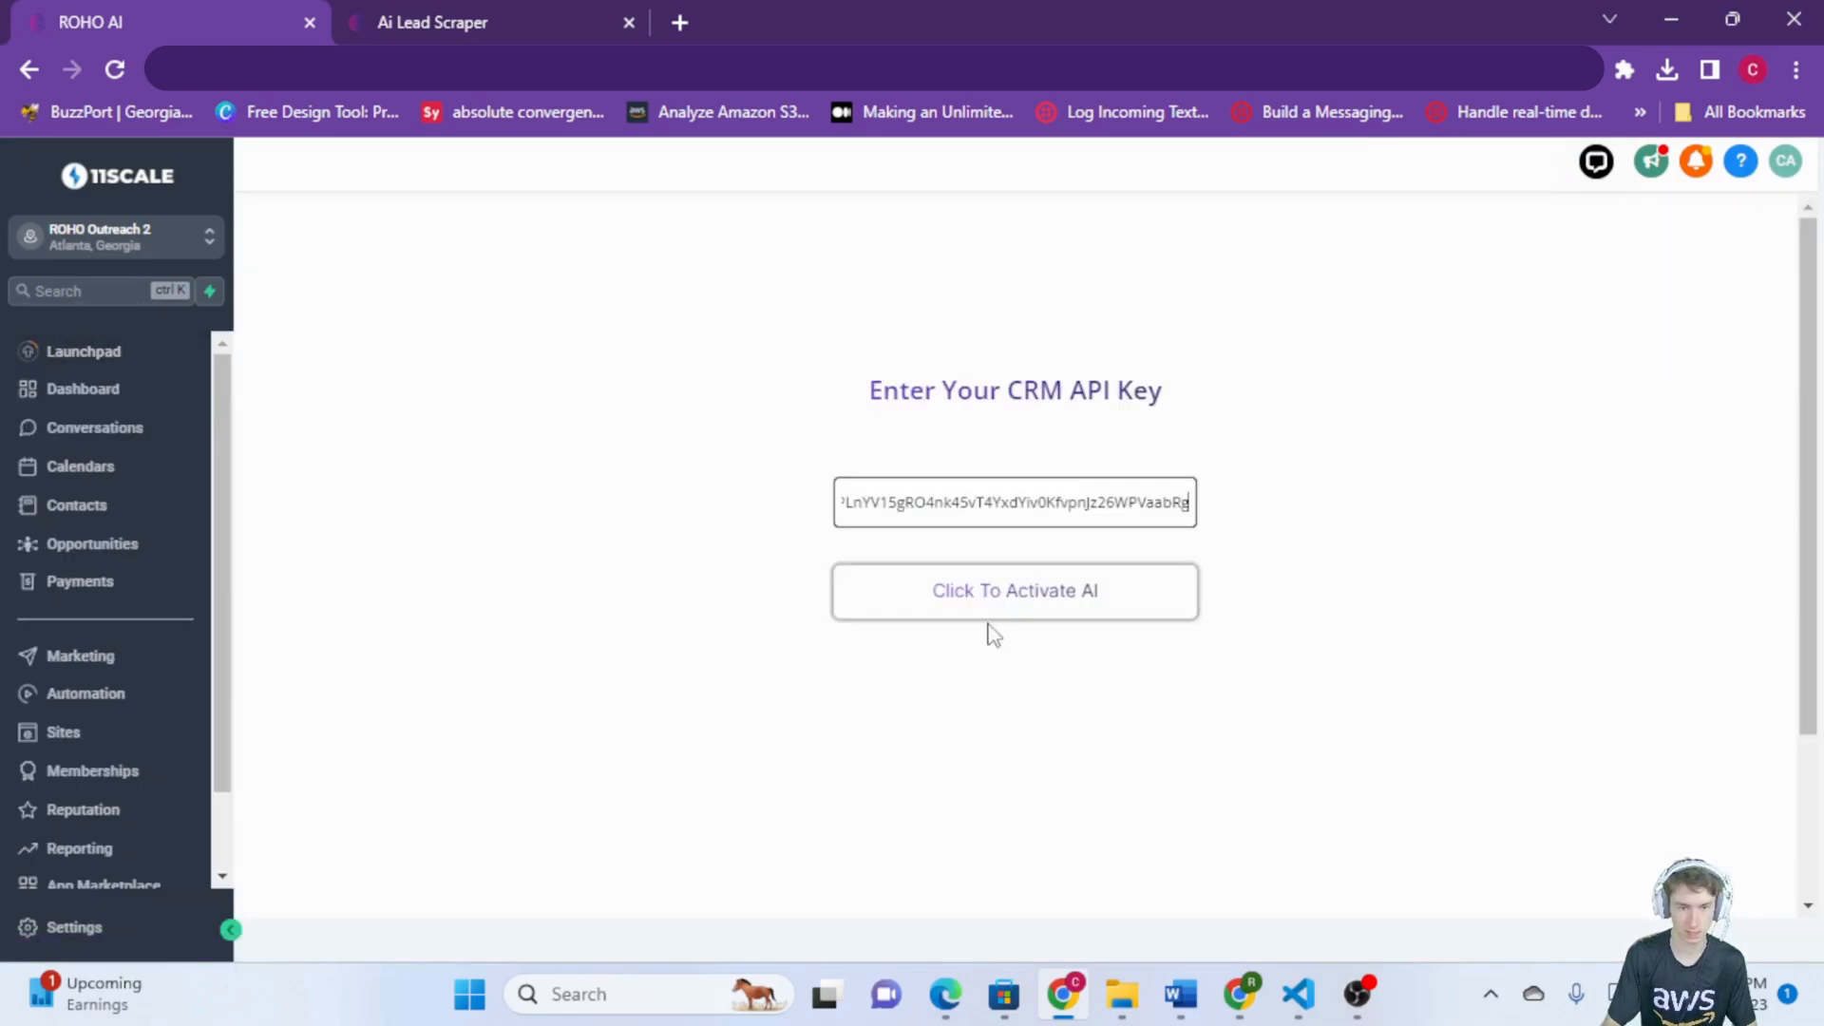
left_click(1013, 590)
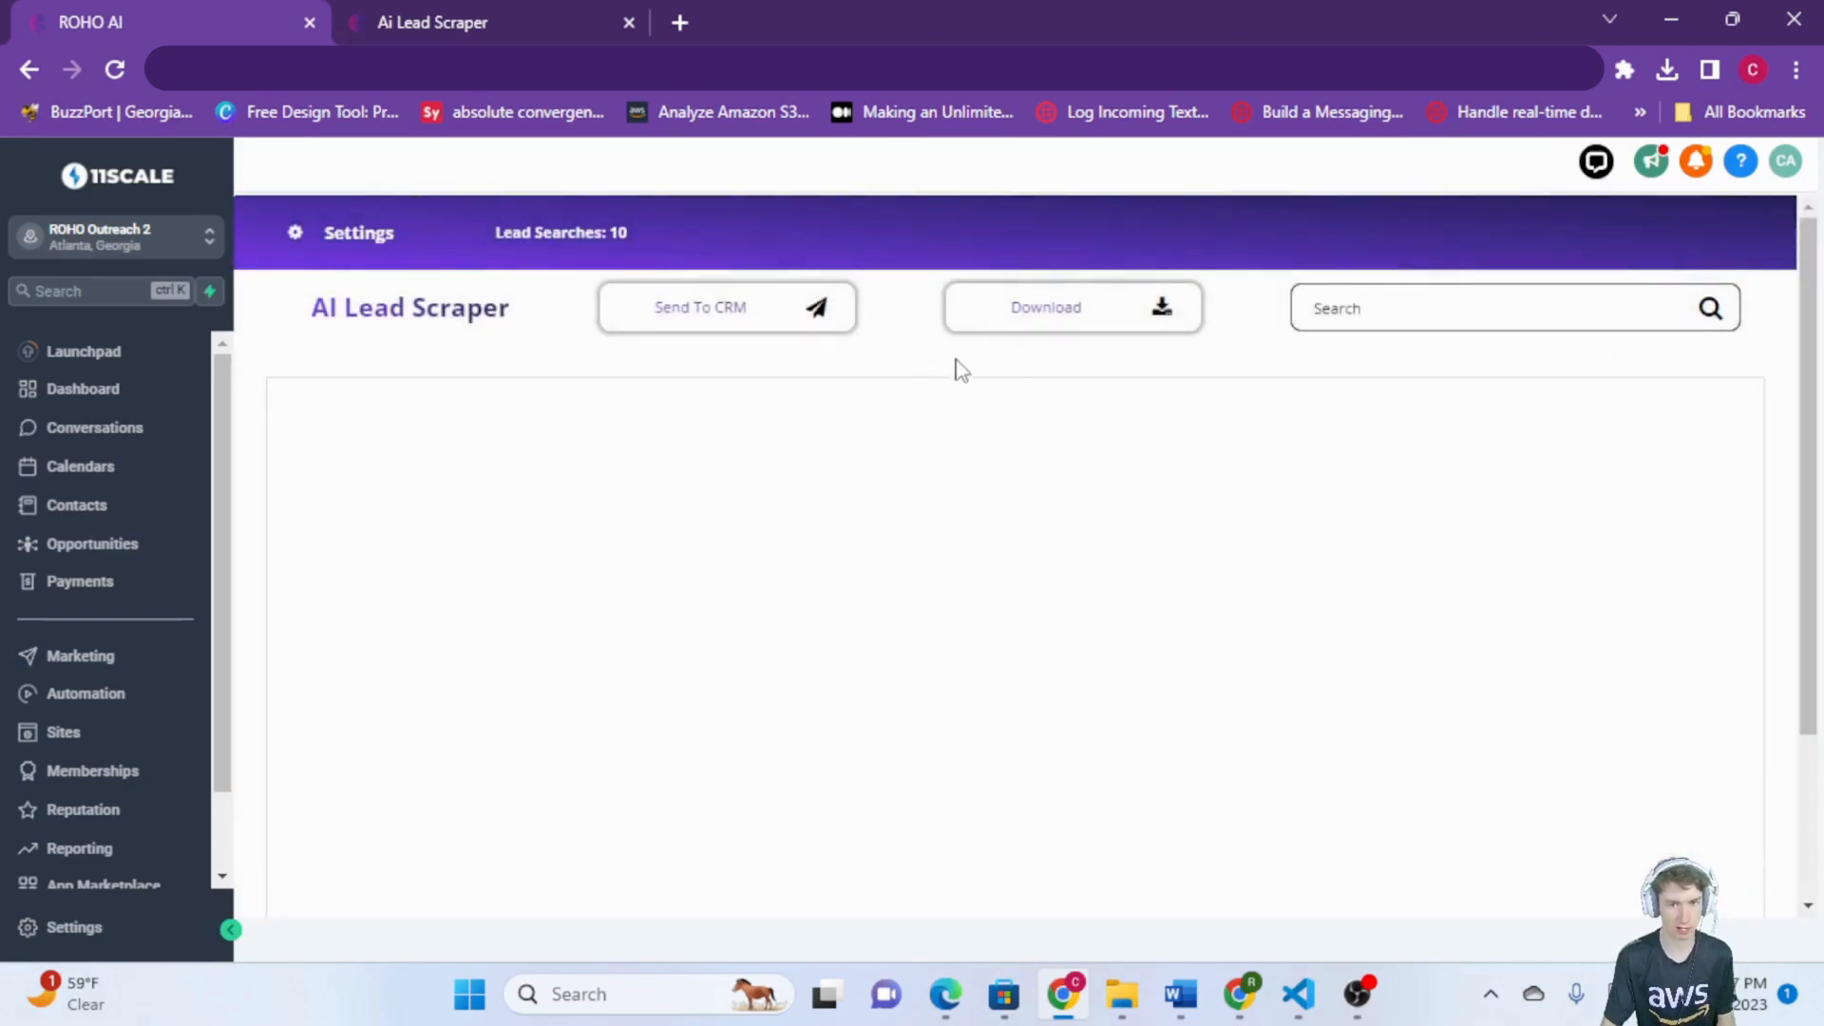
mouse_move(931, 593)
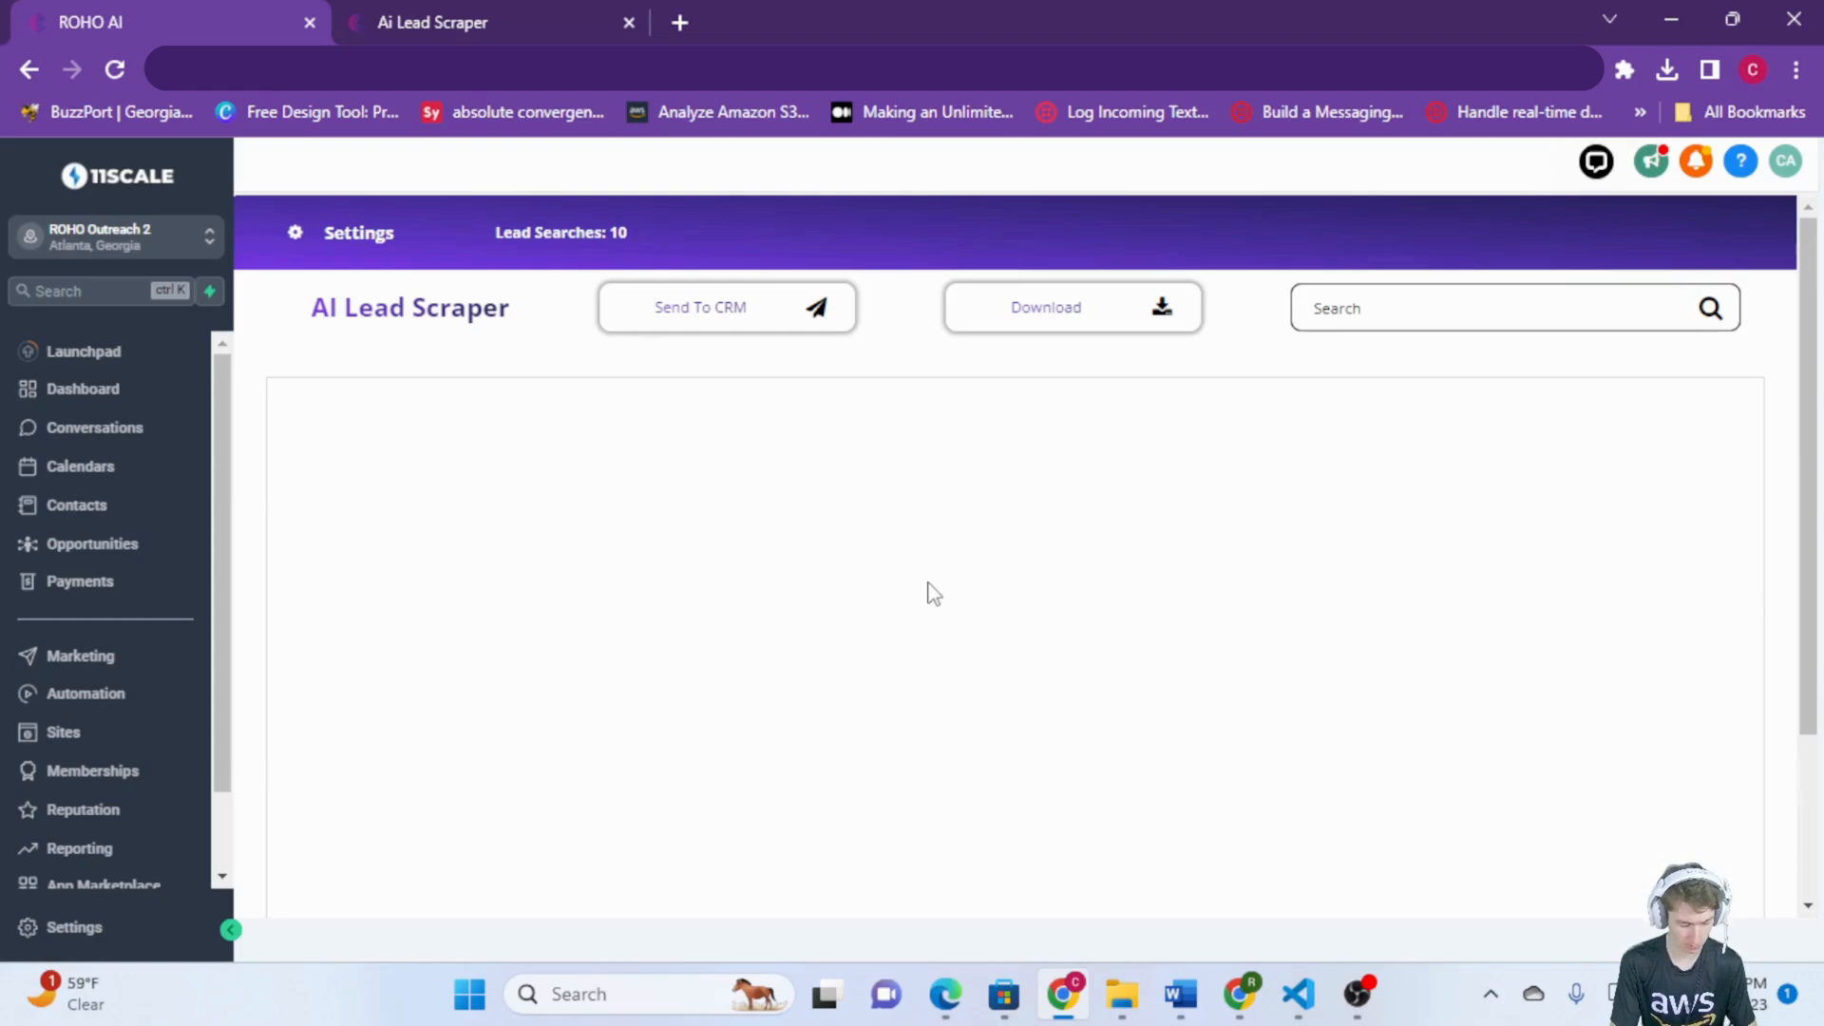
- Run a lead search for 'plumbers in atlanta'
type("plumbers in atlanta")
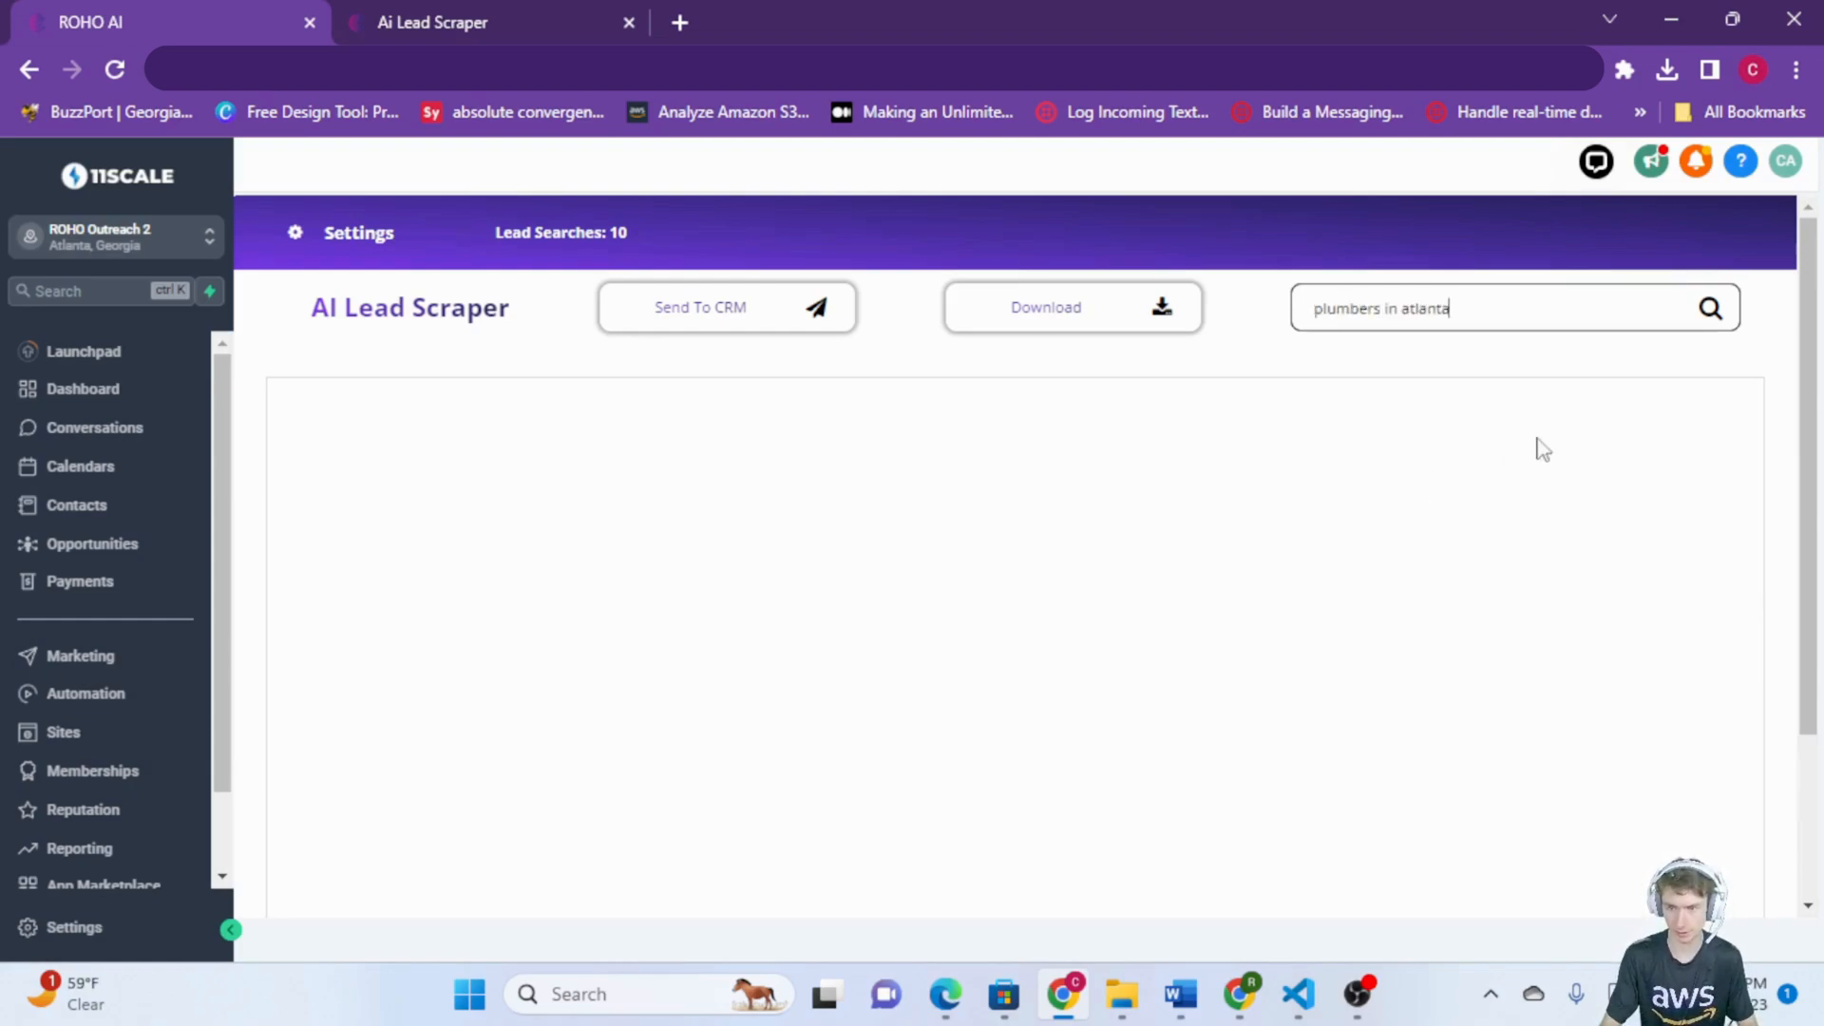
left_click(1709, 307)
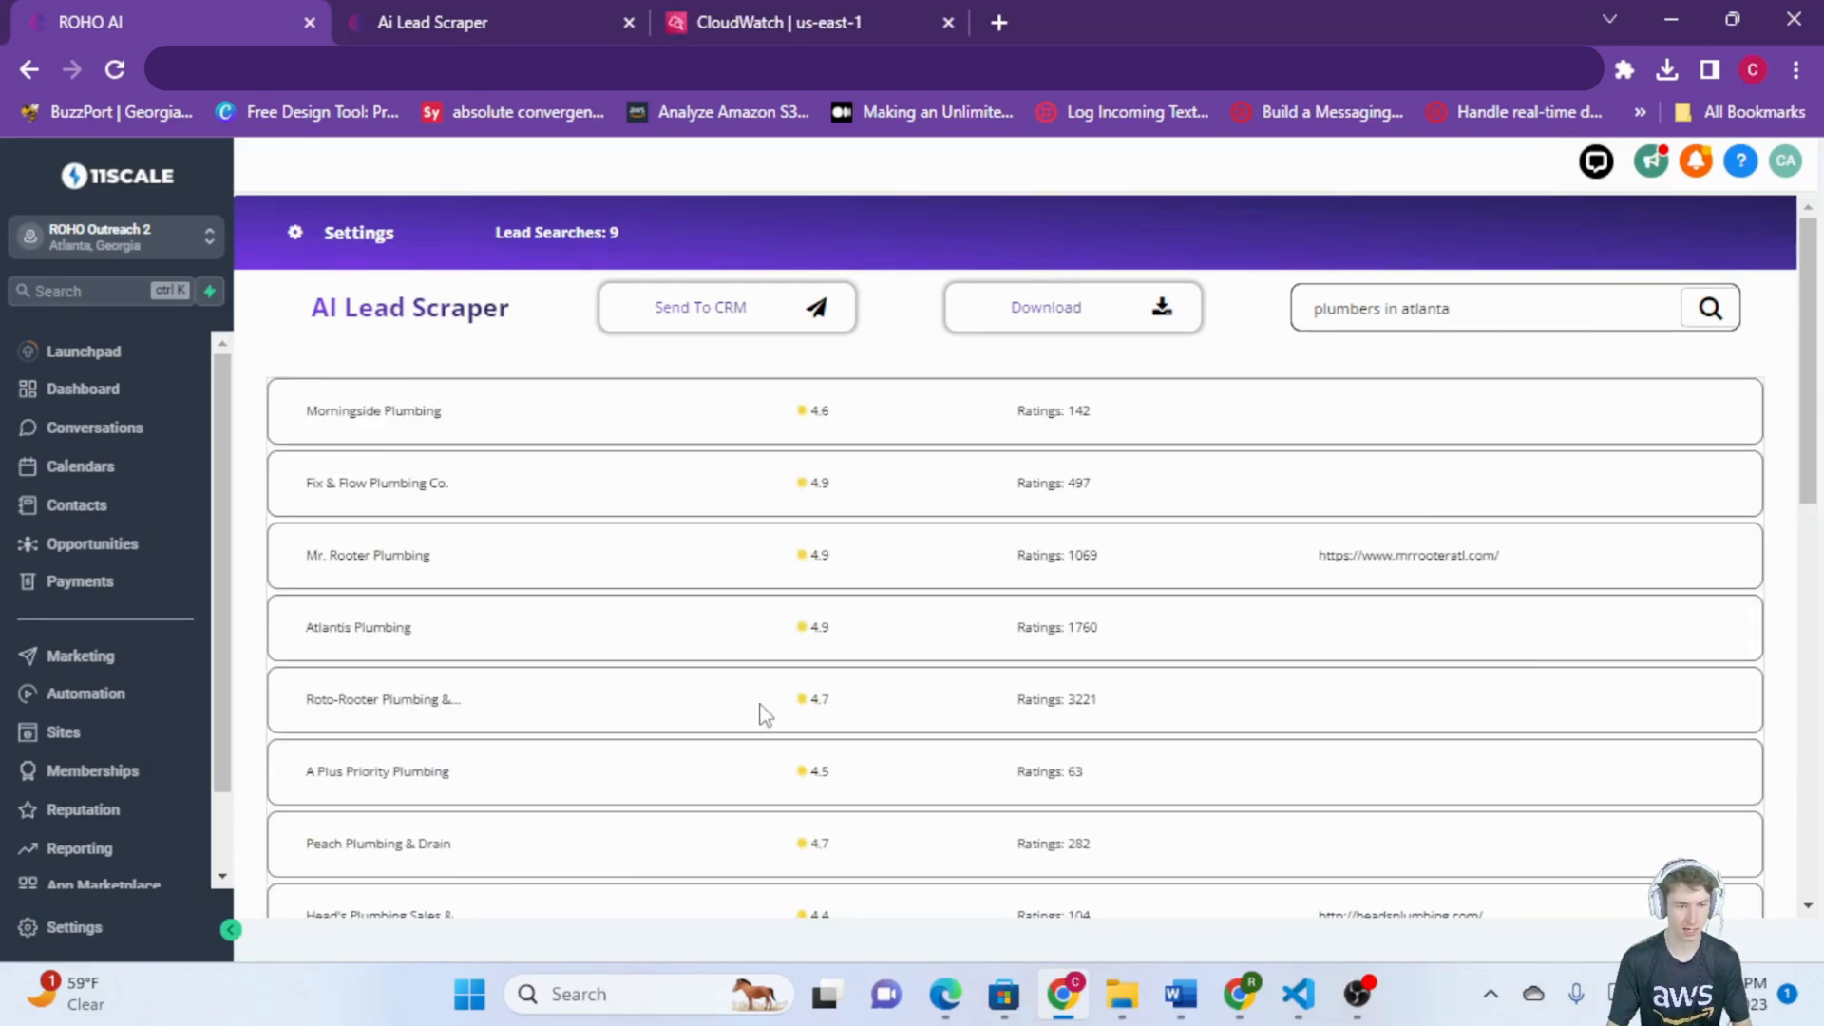
- Scroll down through the list of Atlanta plumbing leads
scroll("down", 3)
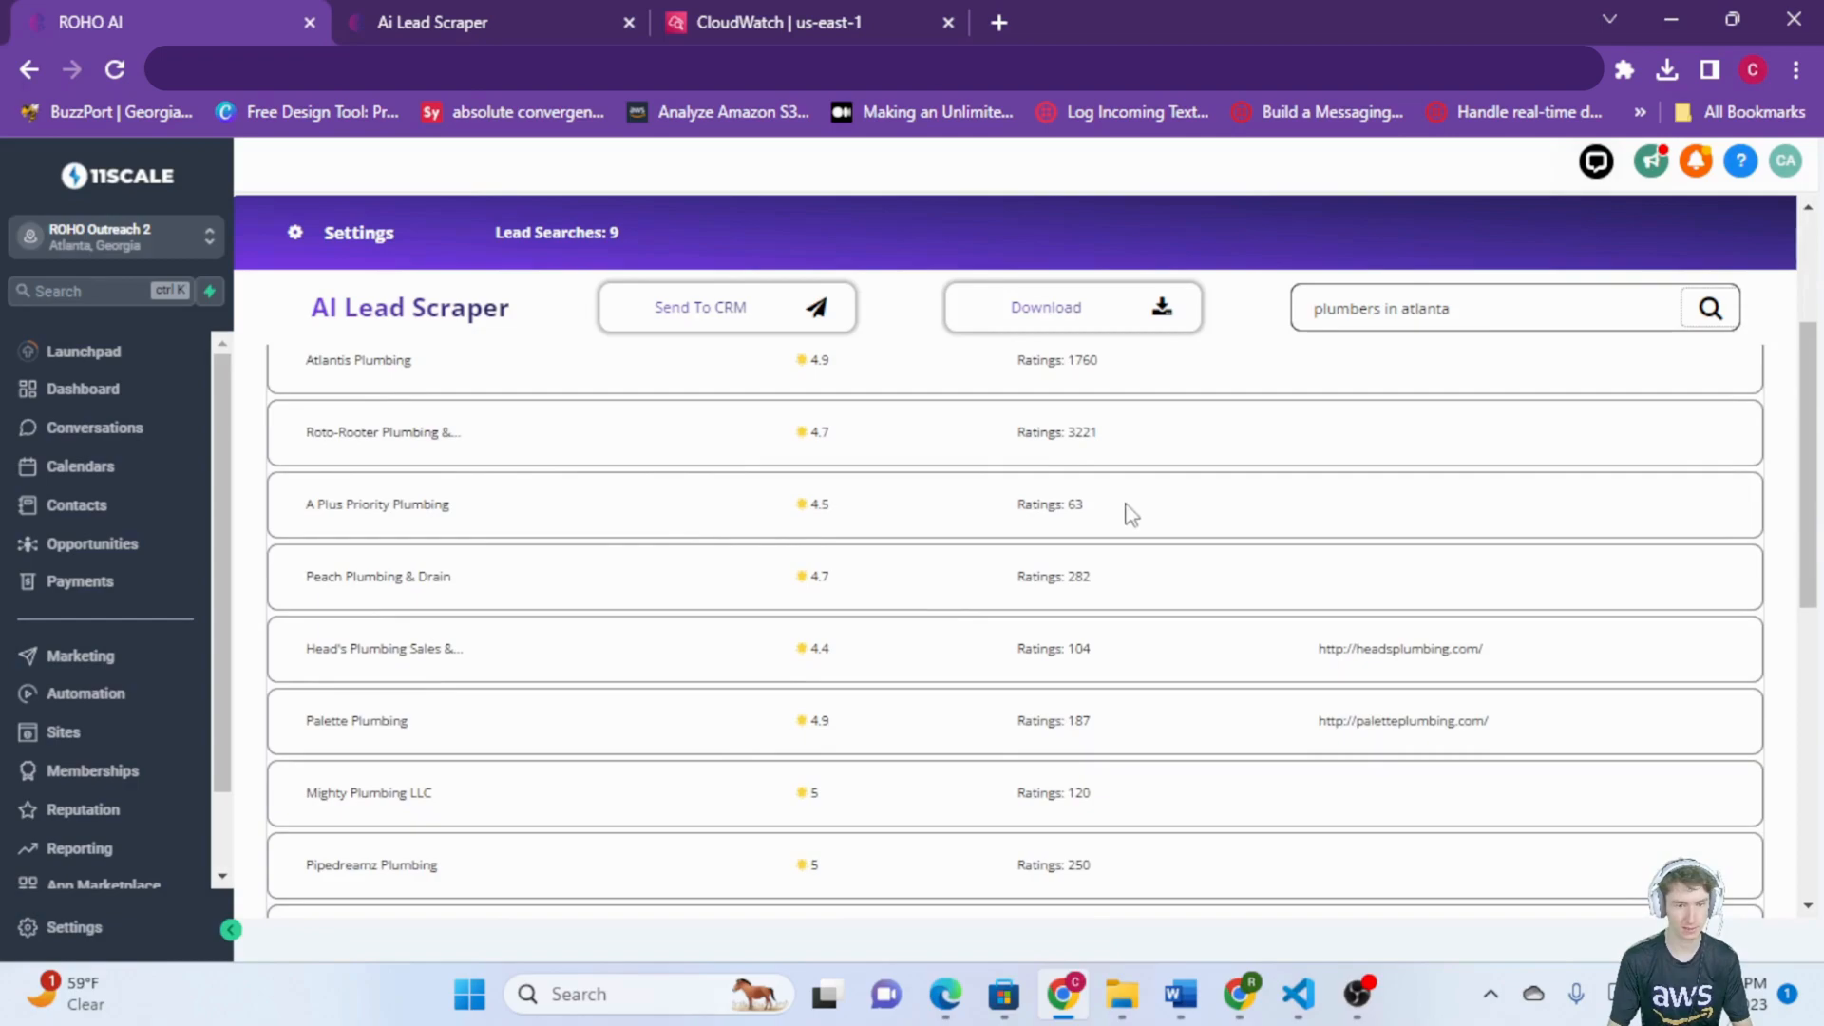
scroll("down", 3)
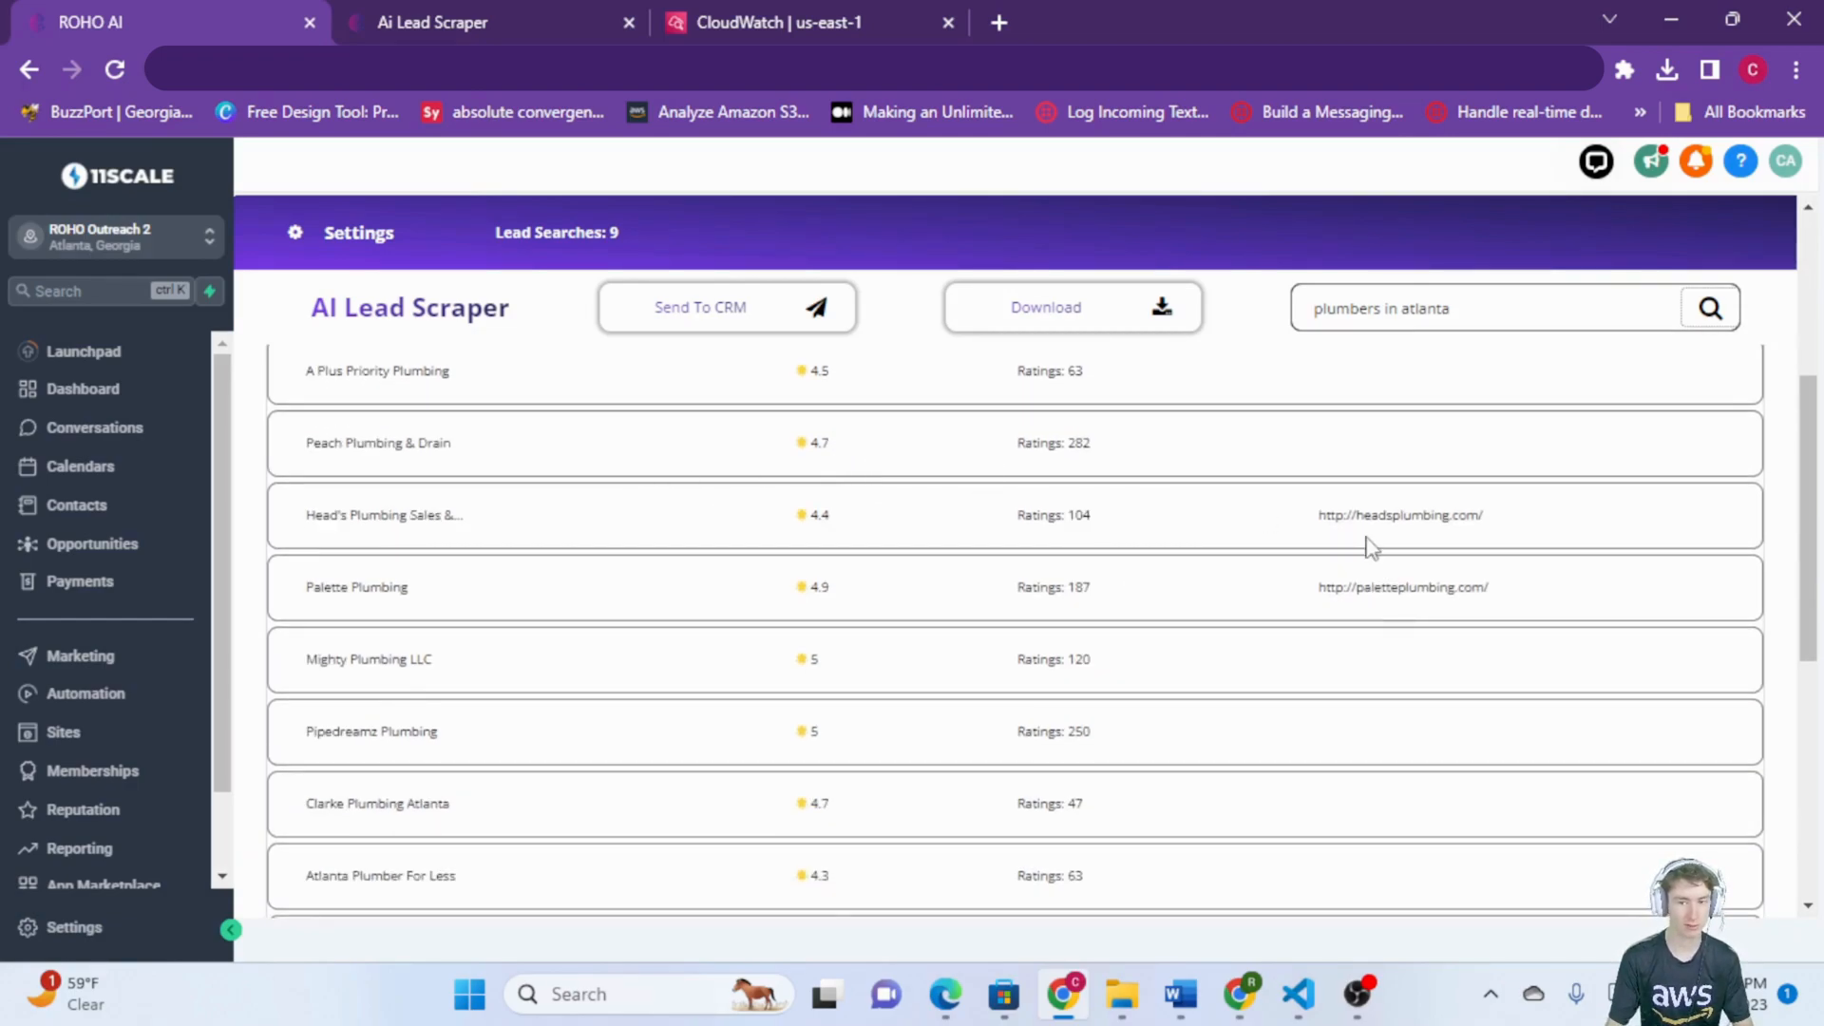
scroll("down", 3)
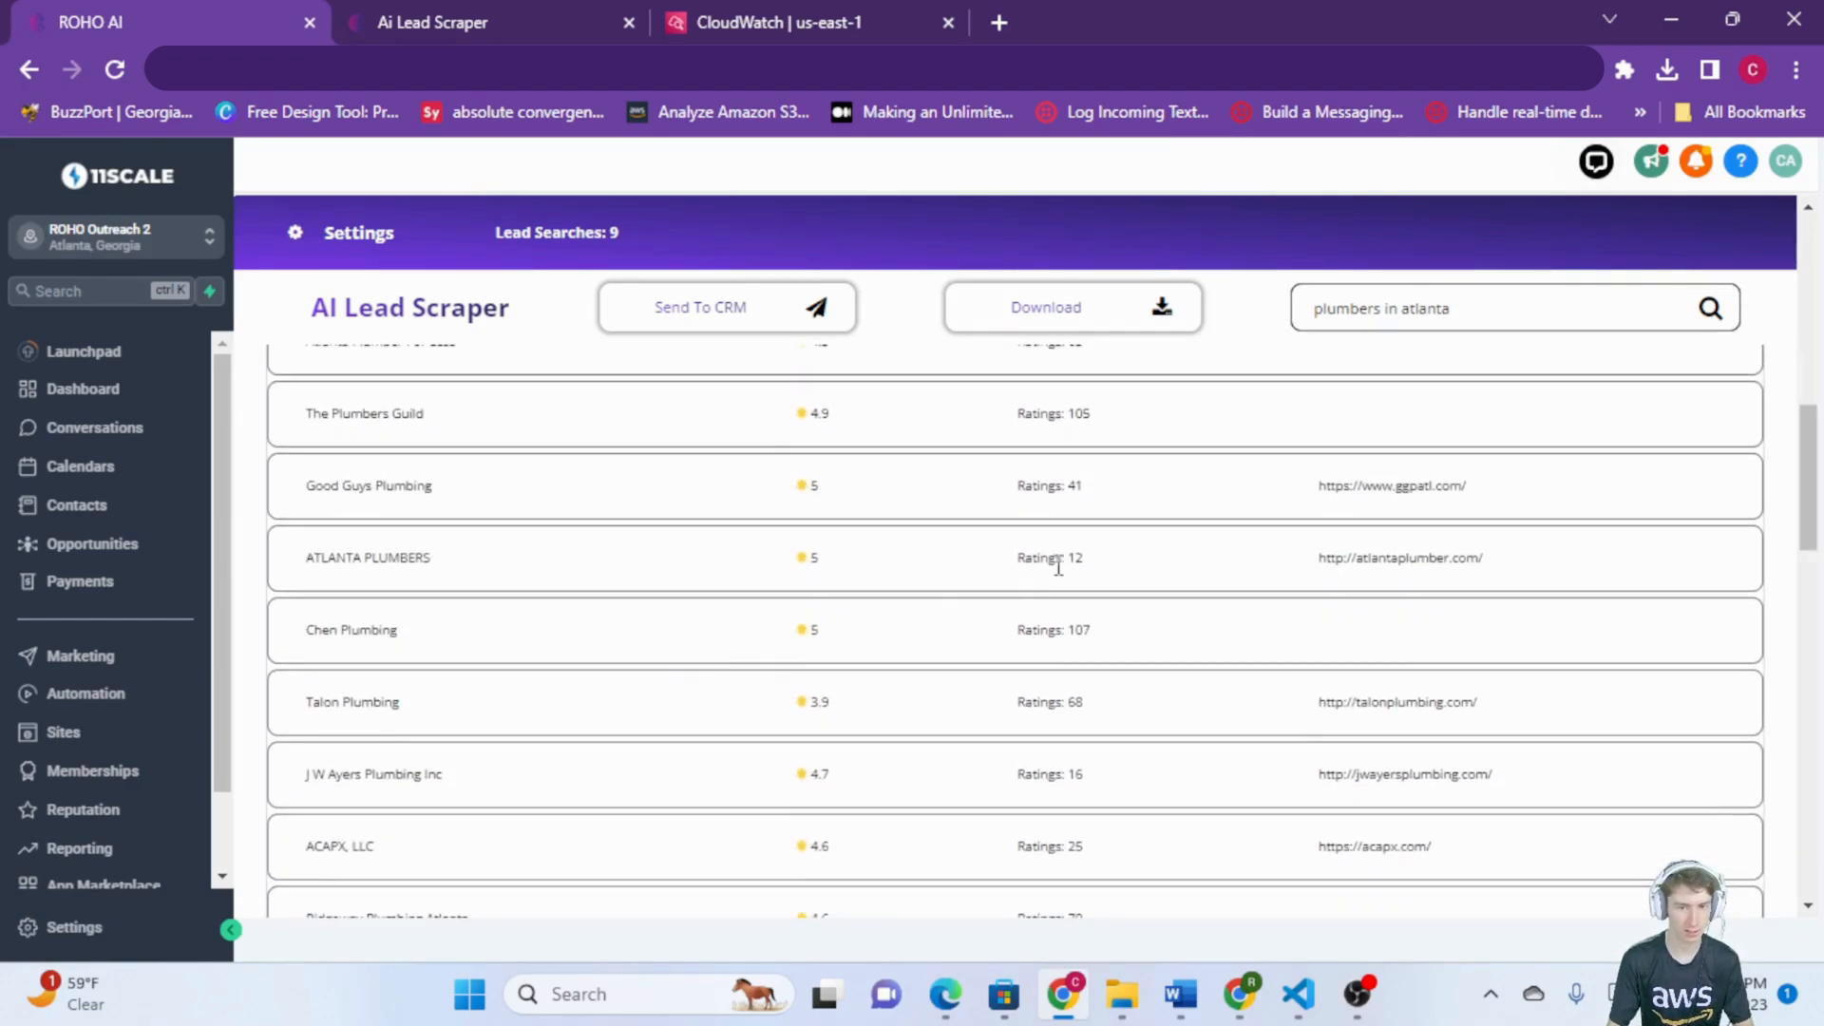
scroll("down", 3)
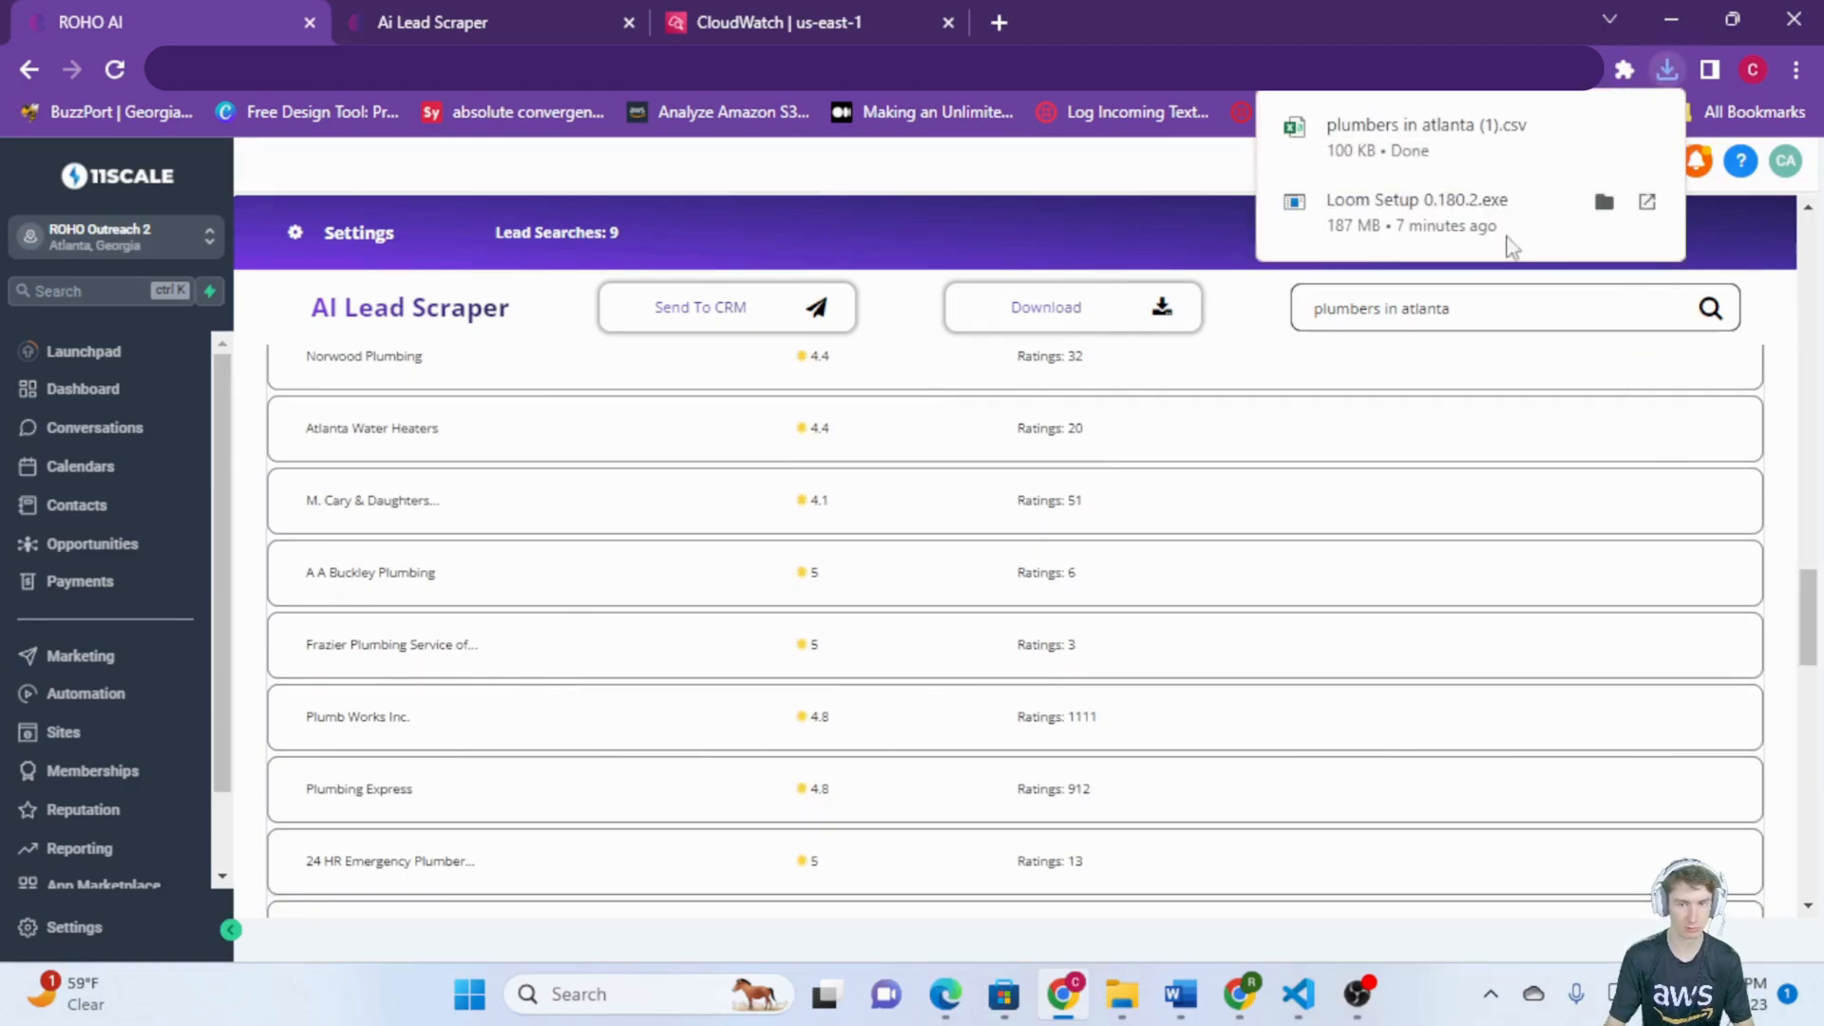
- Open the downloaded plumbers CSV in Excel, scan its columns, and switch back to Chrome
left_click(1426, 124)
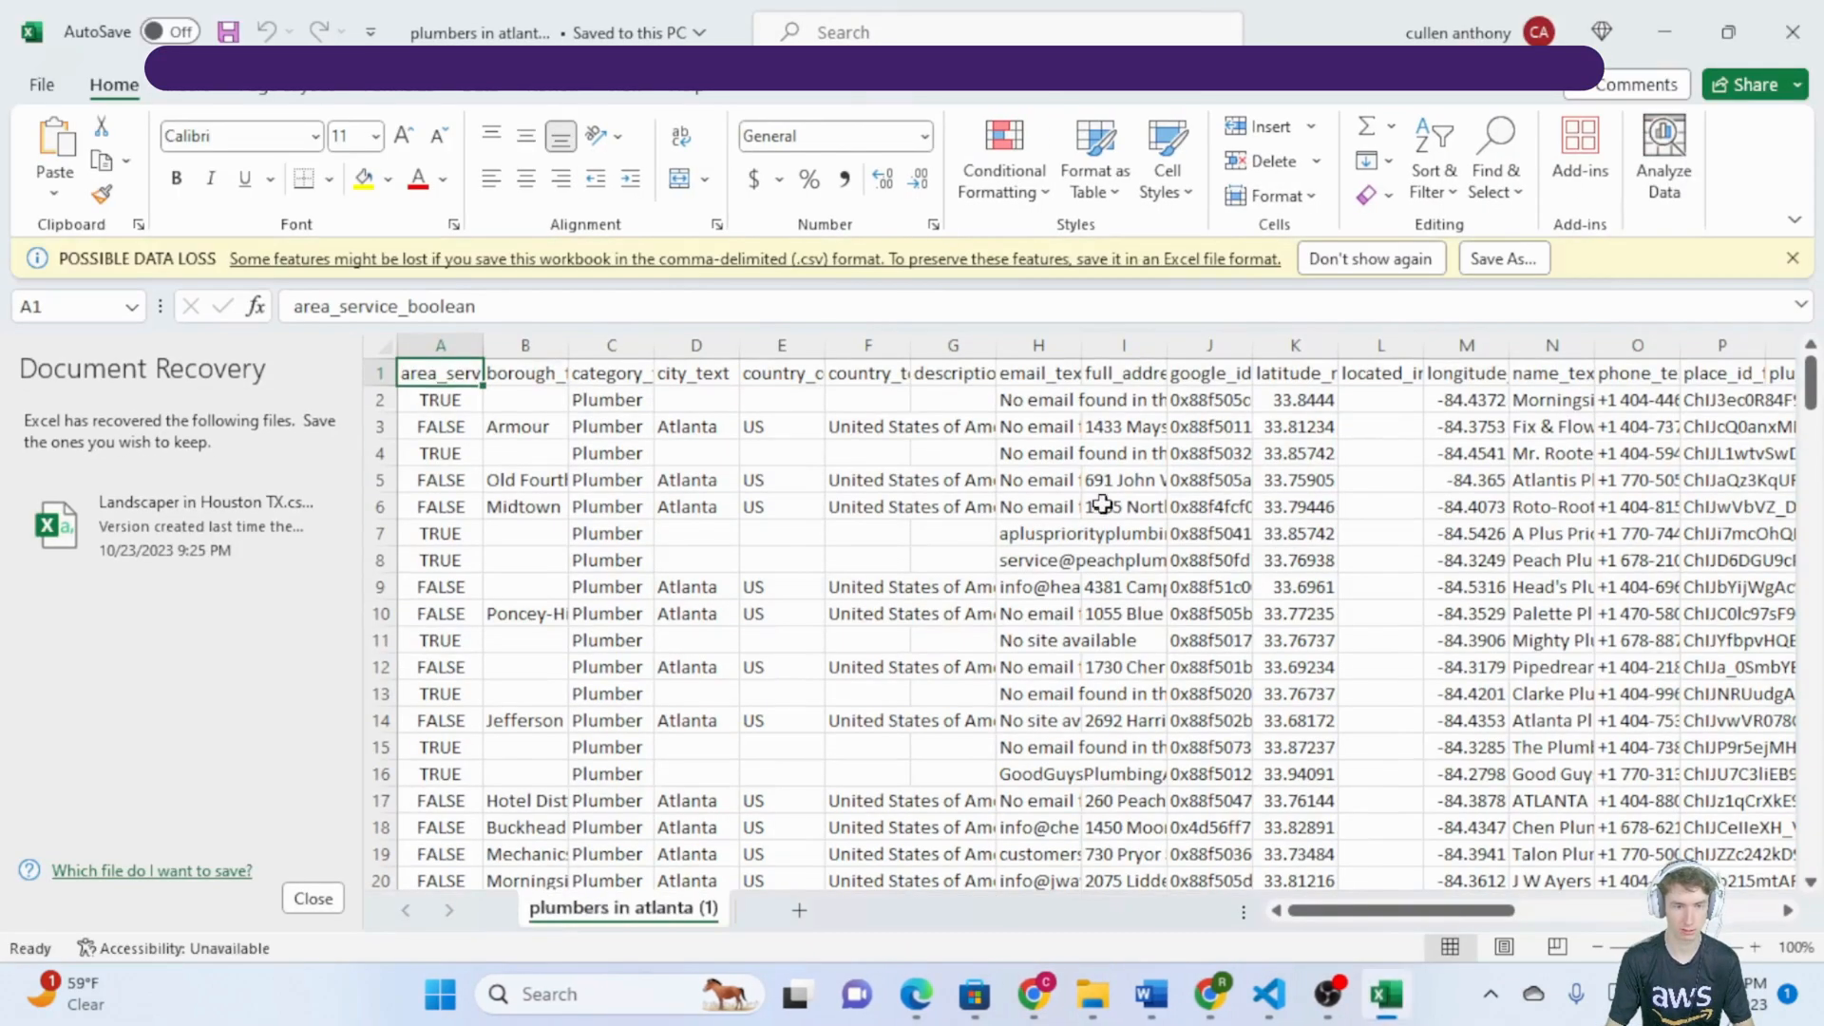
left_click(866, 506)
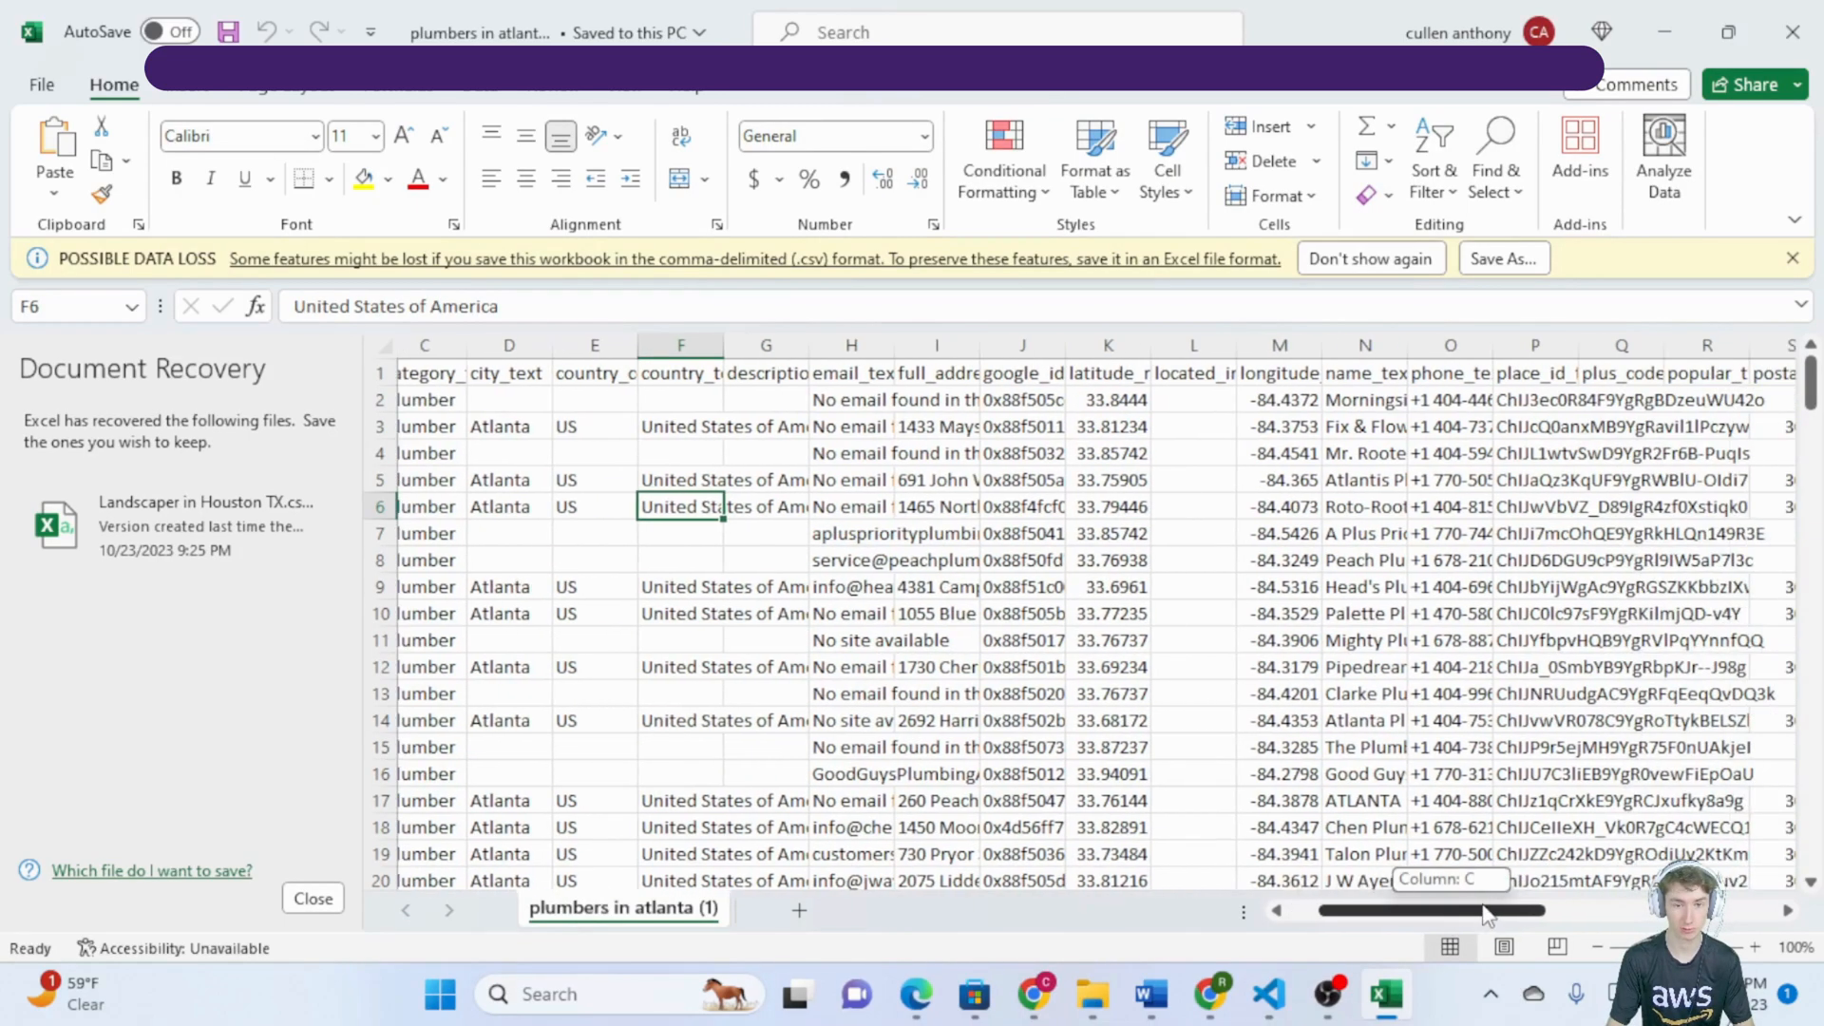
scroll("right", 3)
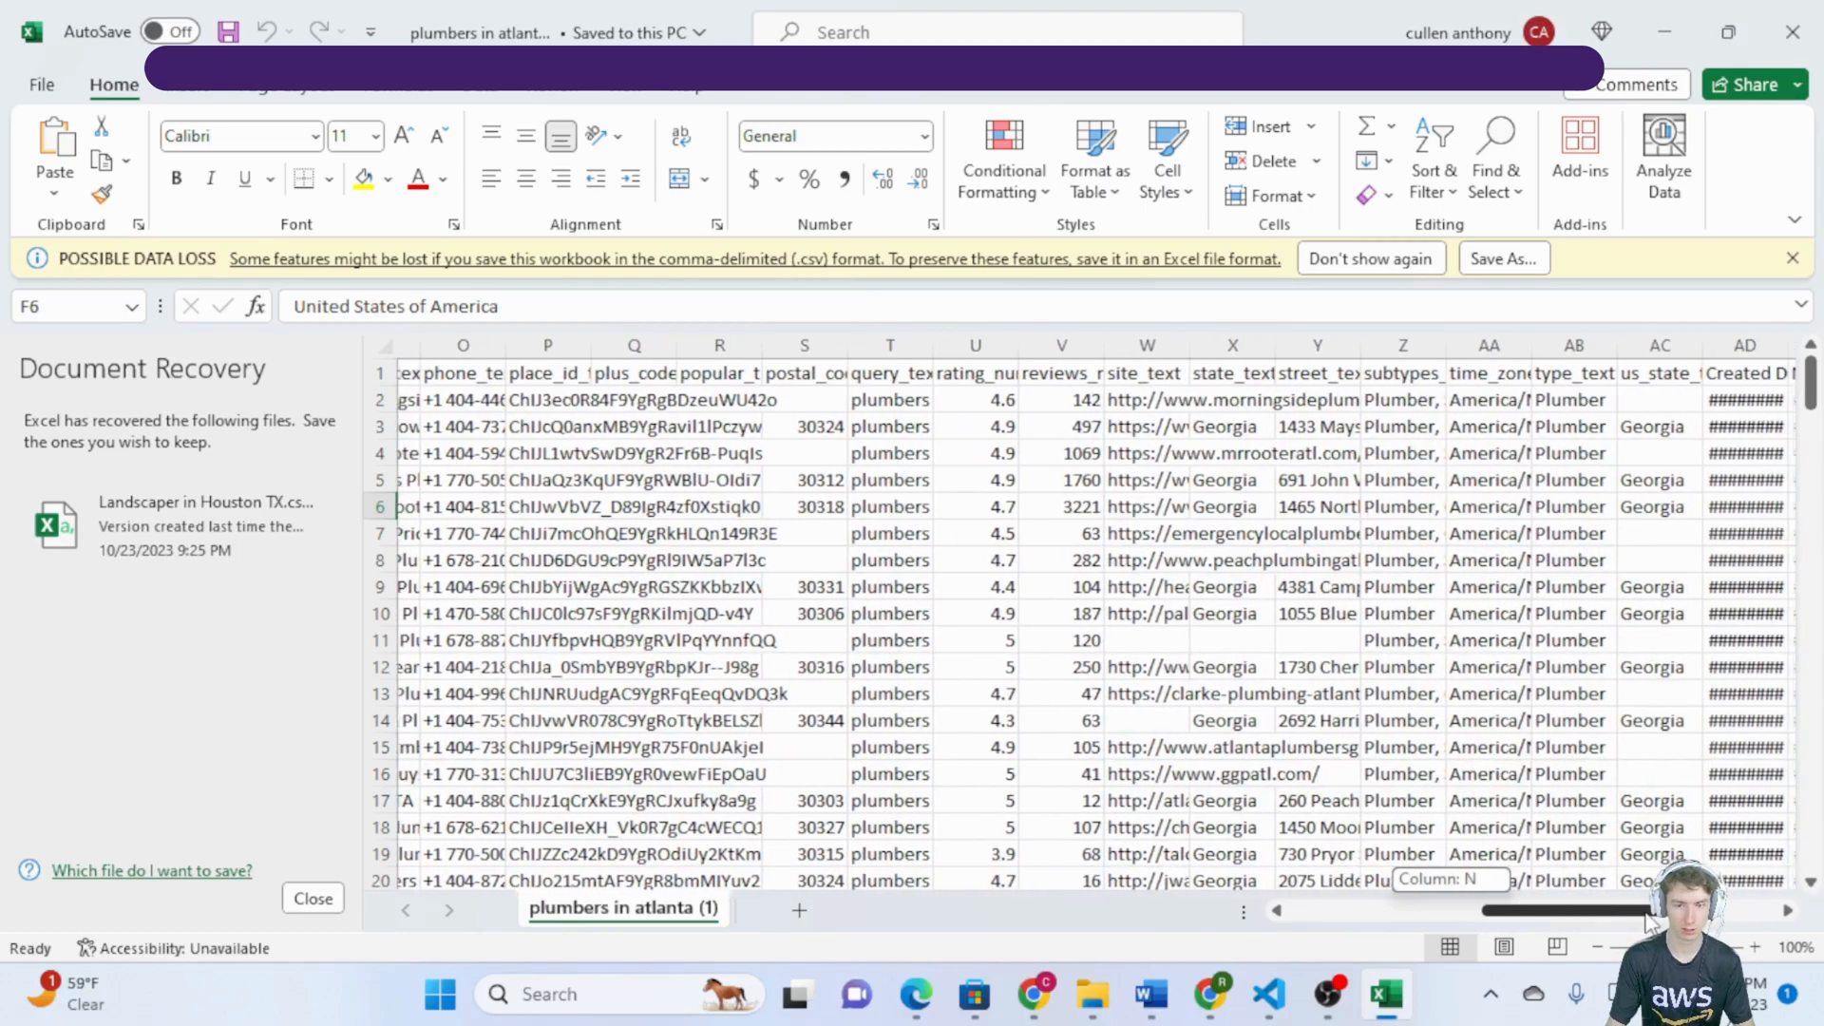
scroll("right", 3)
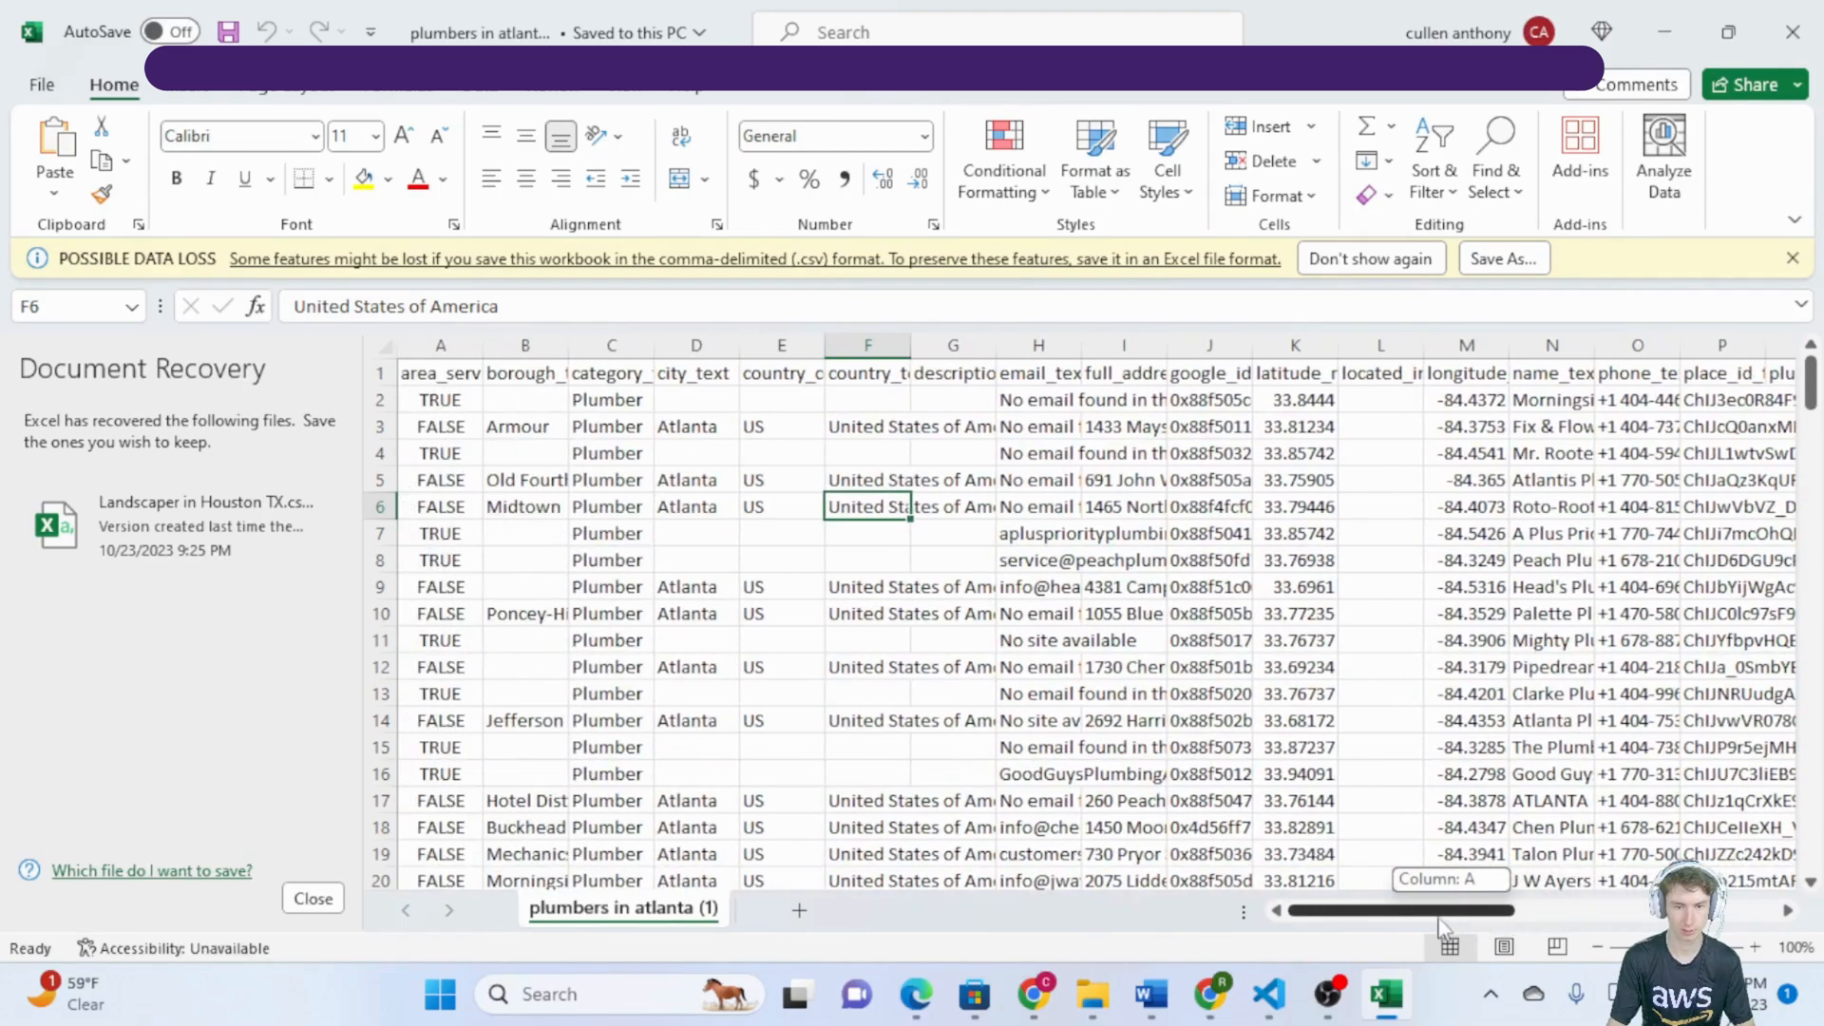
left_click(1037, 532)
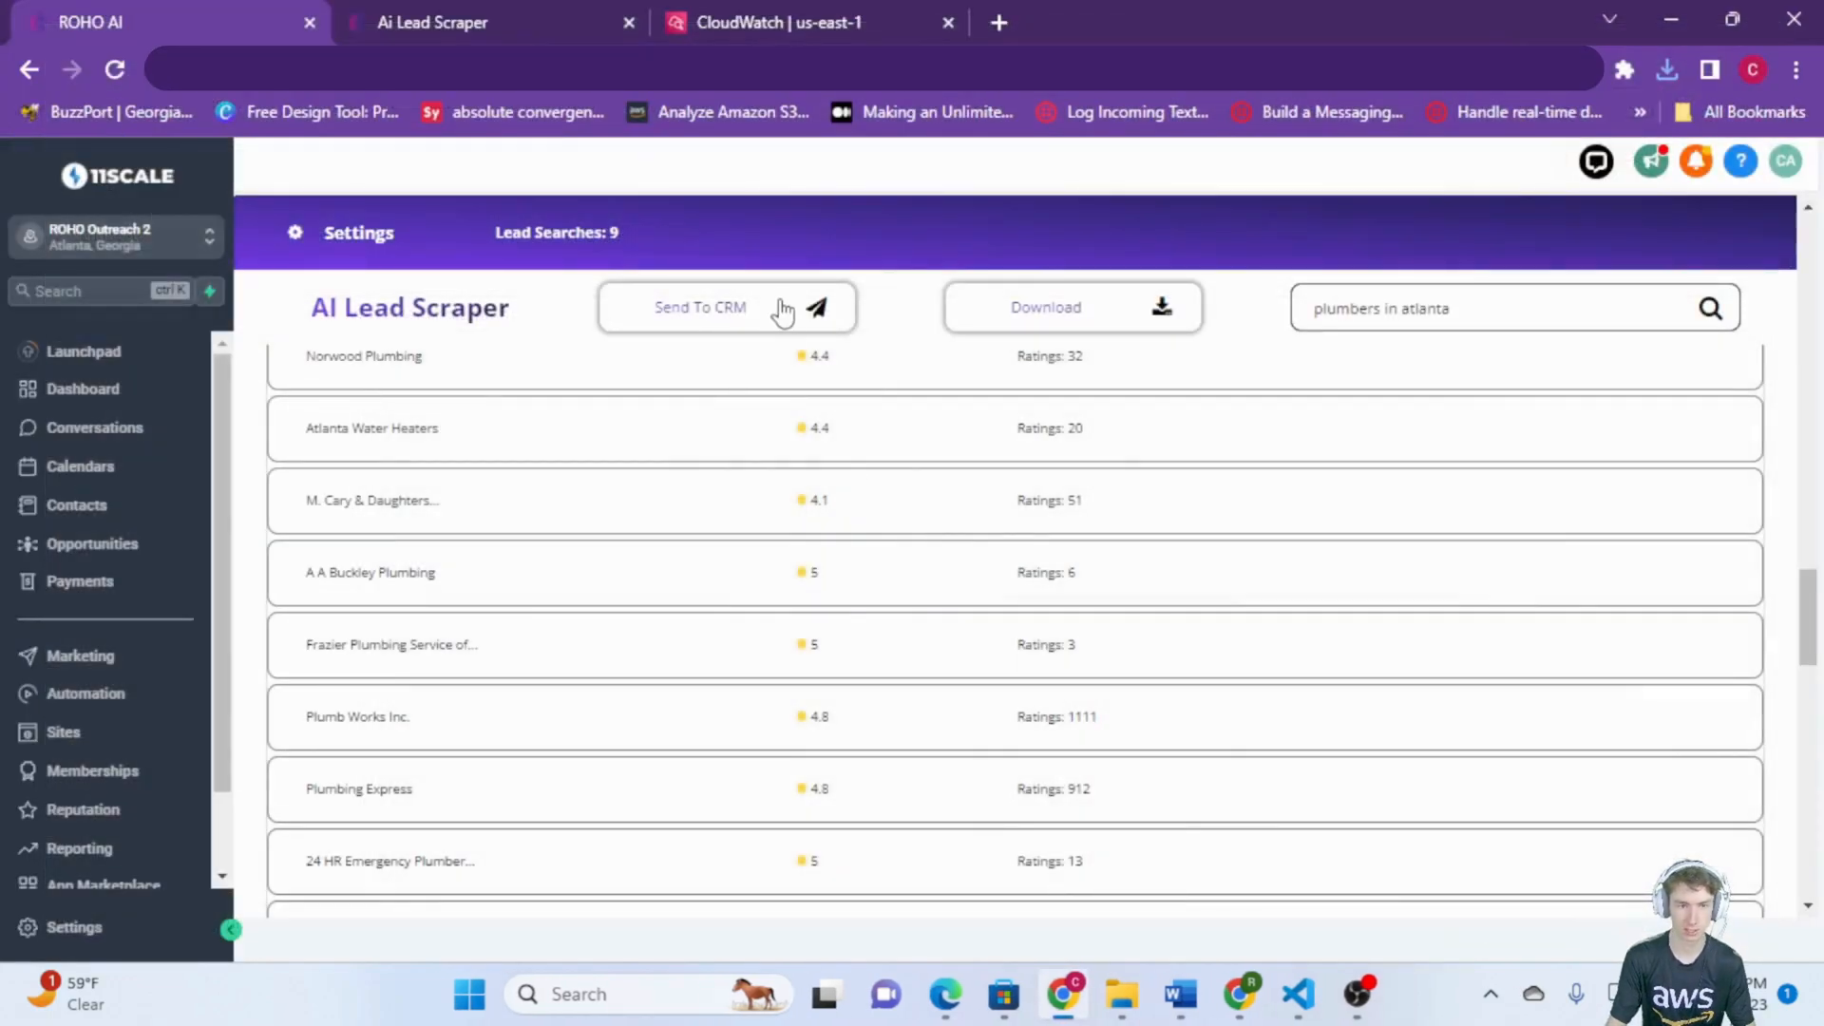
- Start sending the found plumber leads to the CRM from the results page
scroll("down", 3)
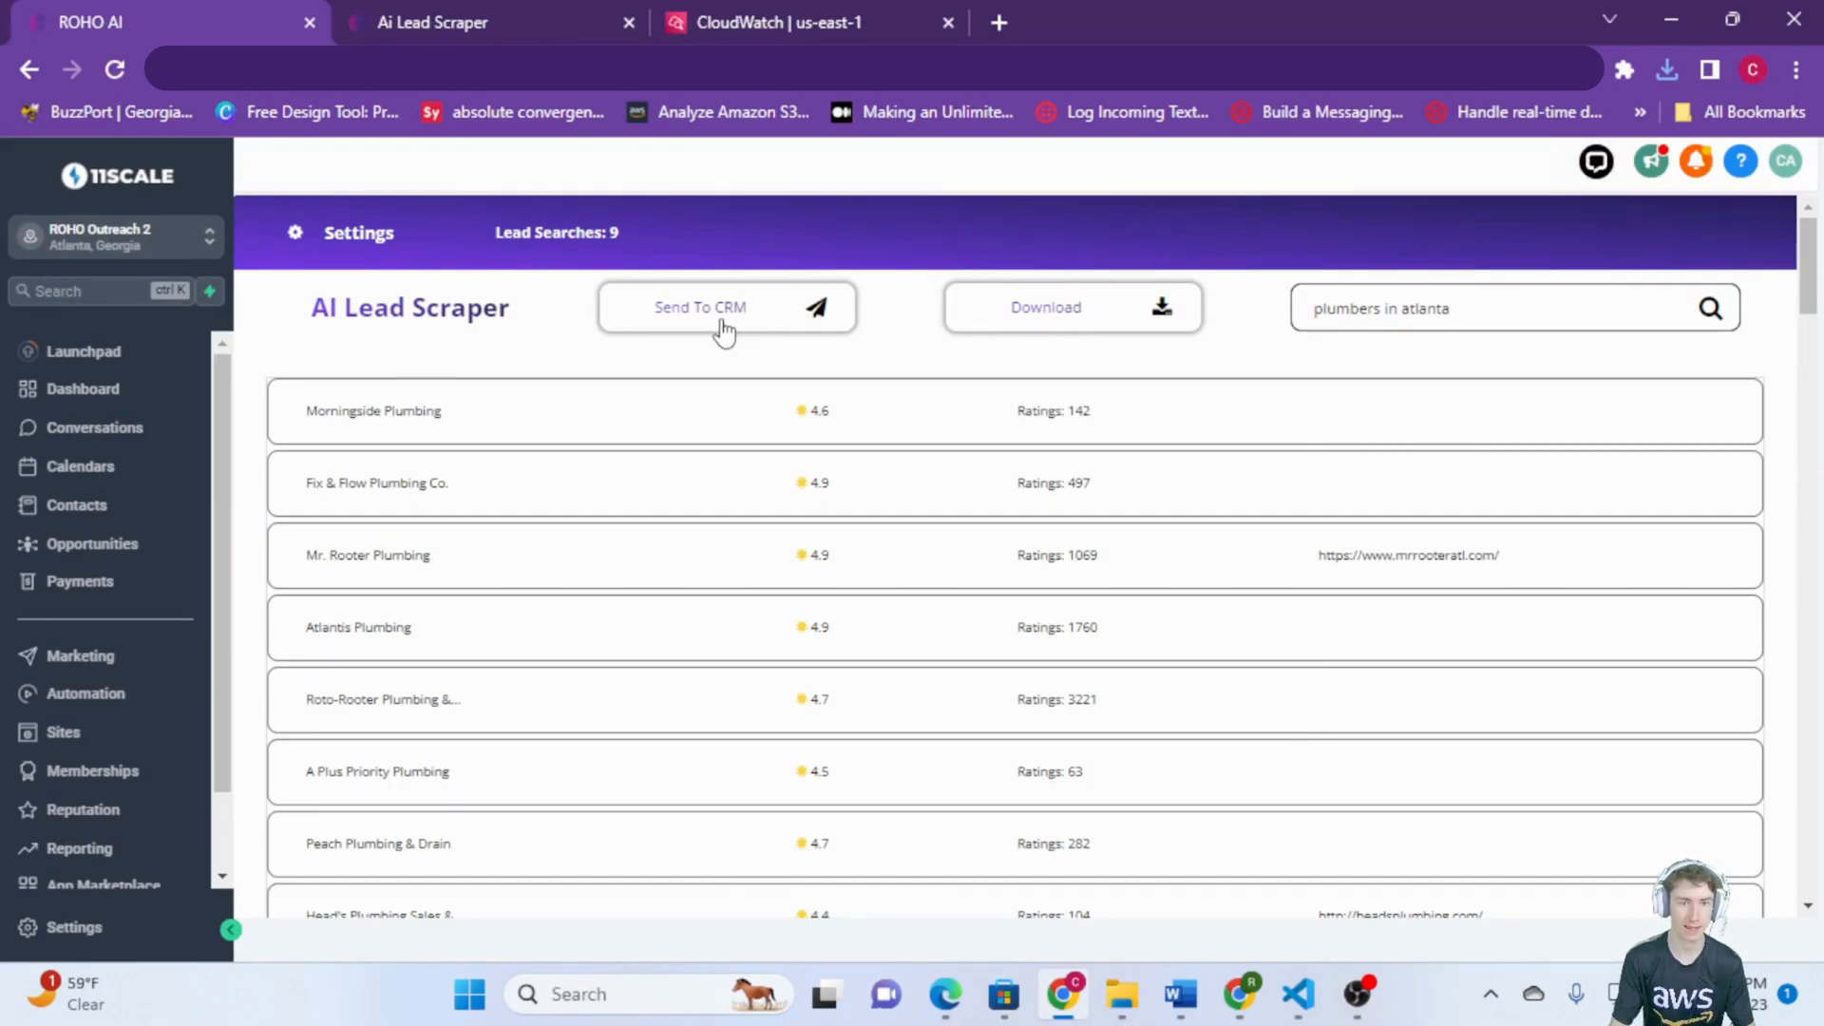
left_click(725, 307)
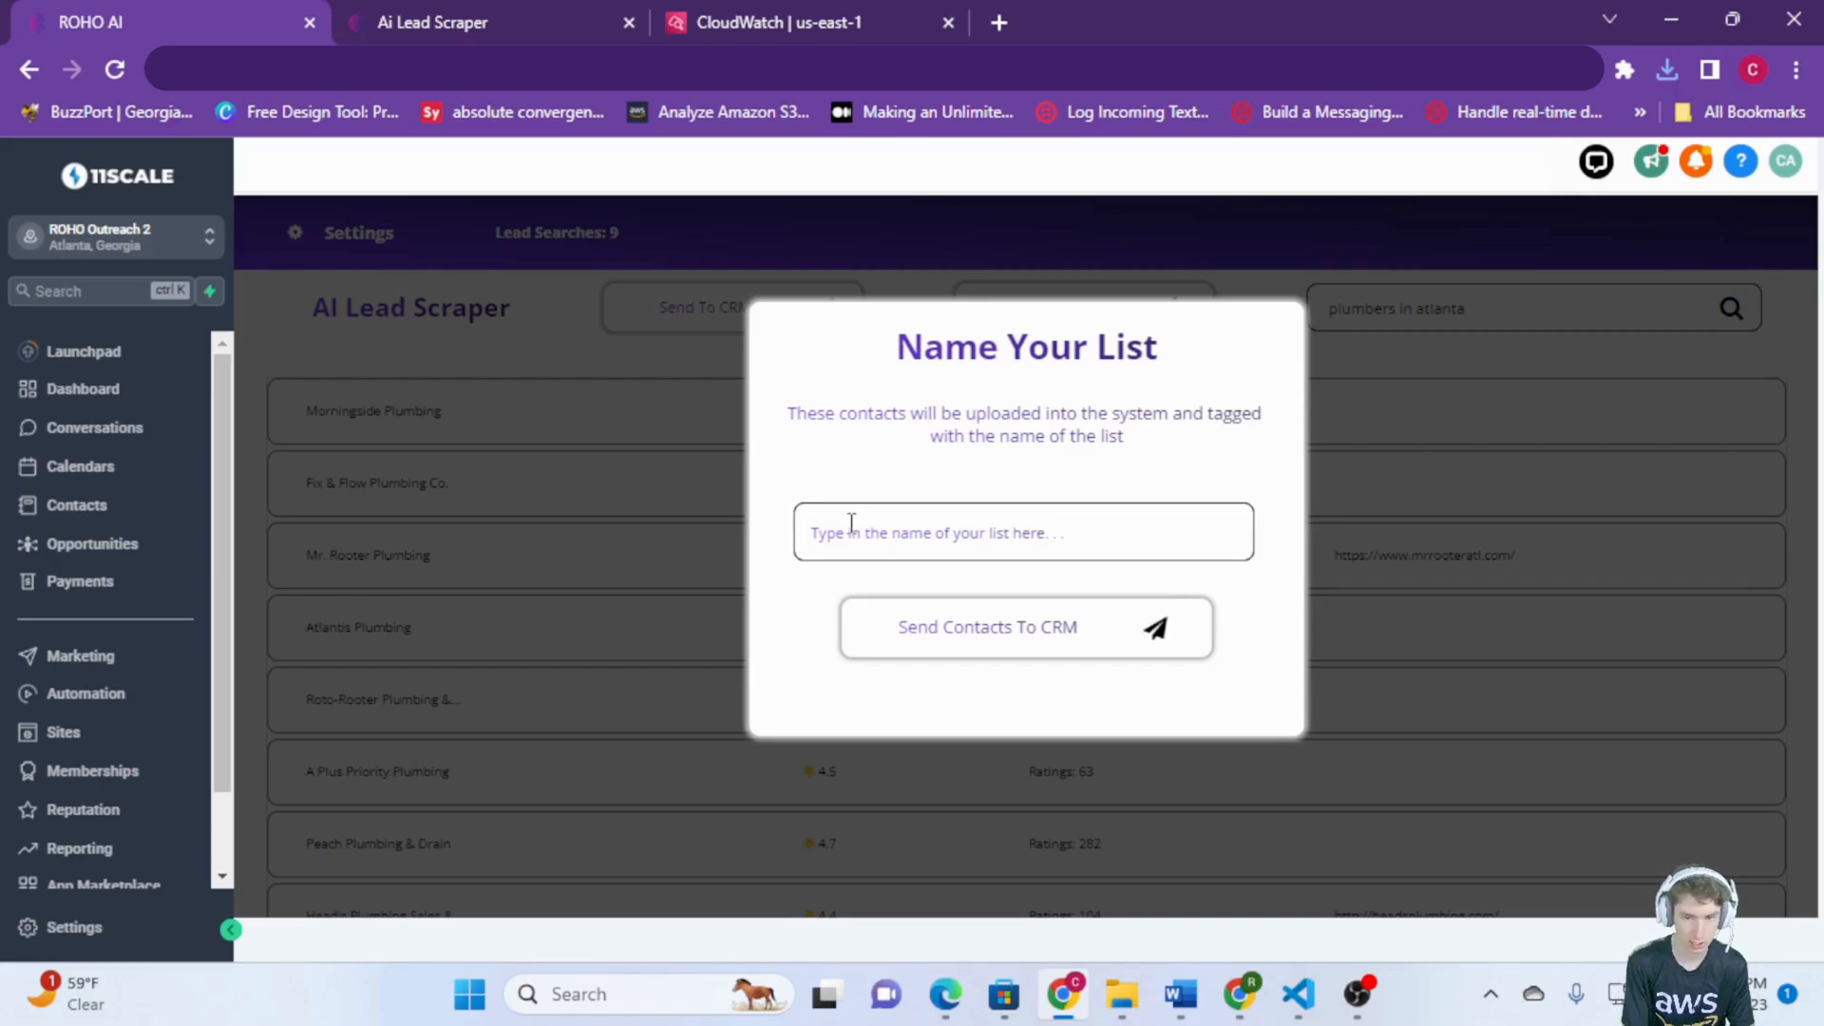
- Enter 'atlplumbers' as the list name and send the plumber contacts
type("atlplum")
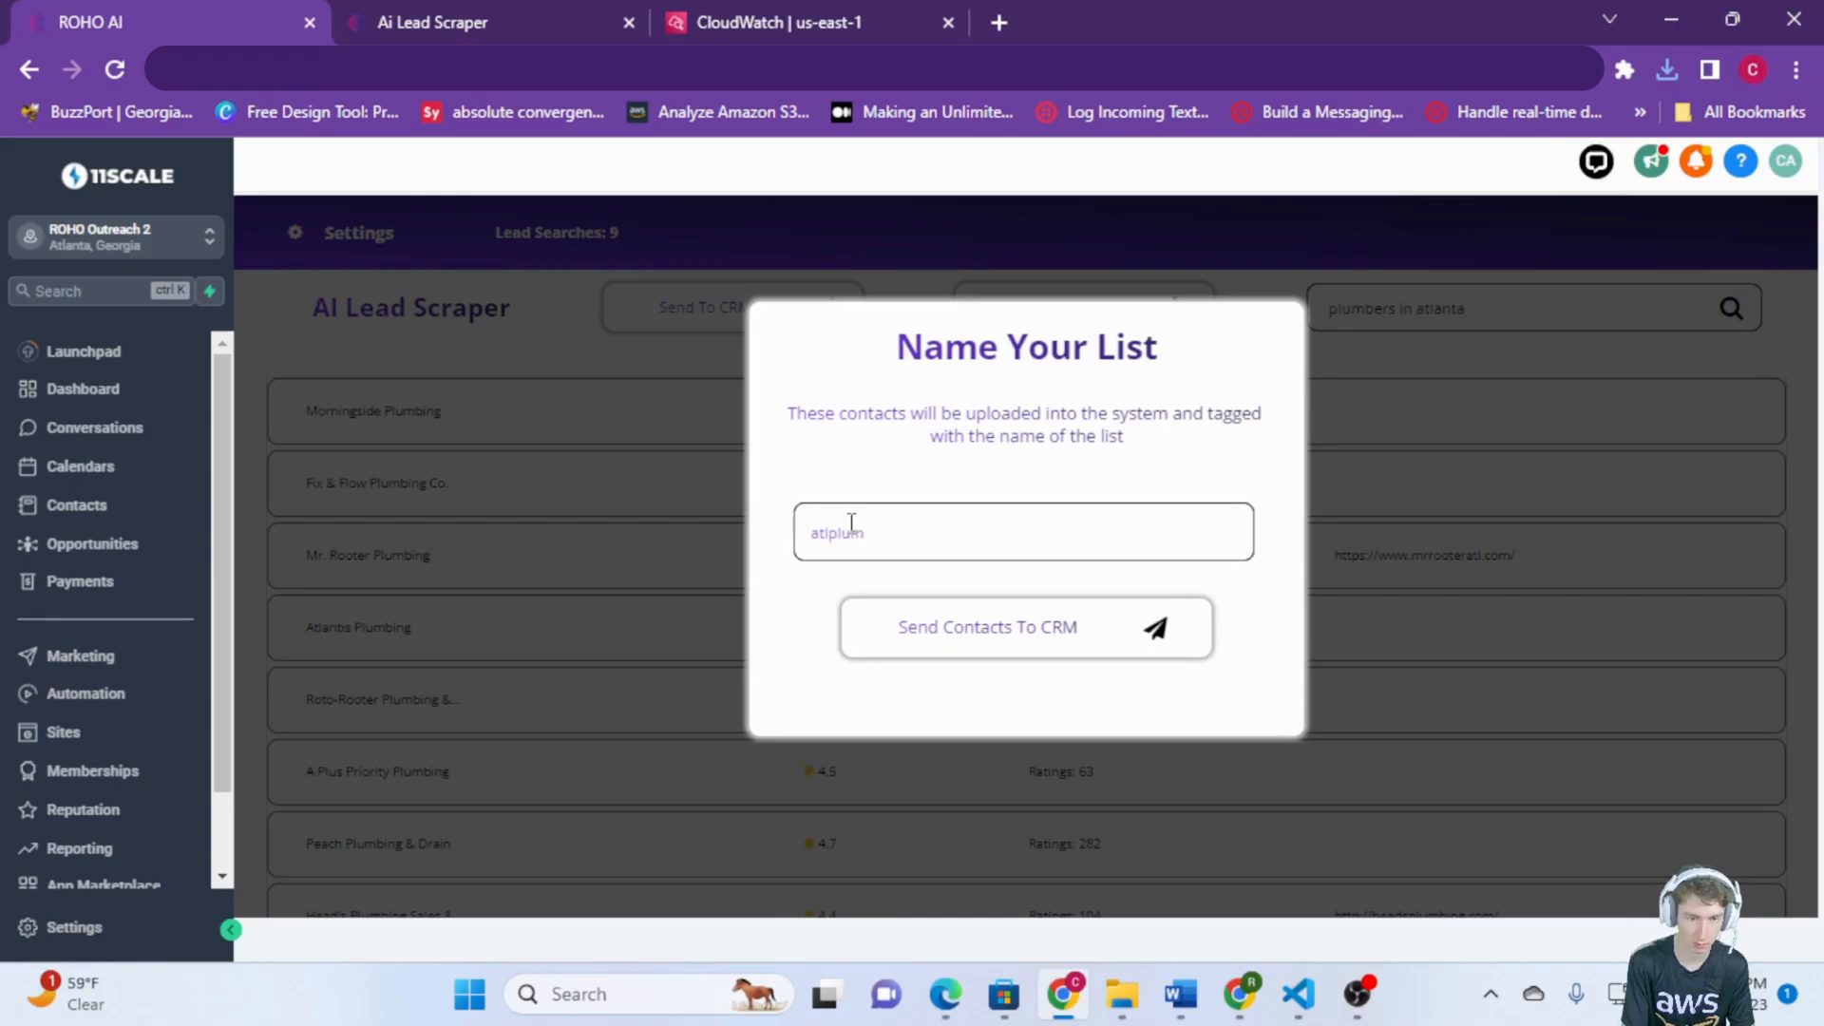
left_click(986, 627)
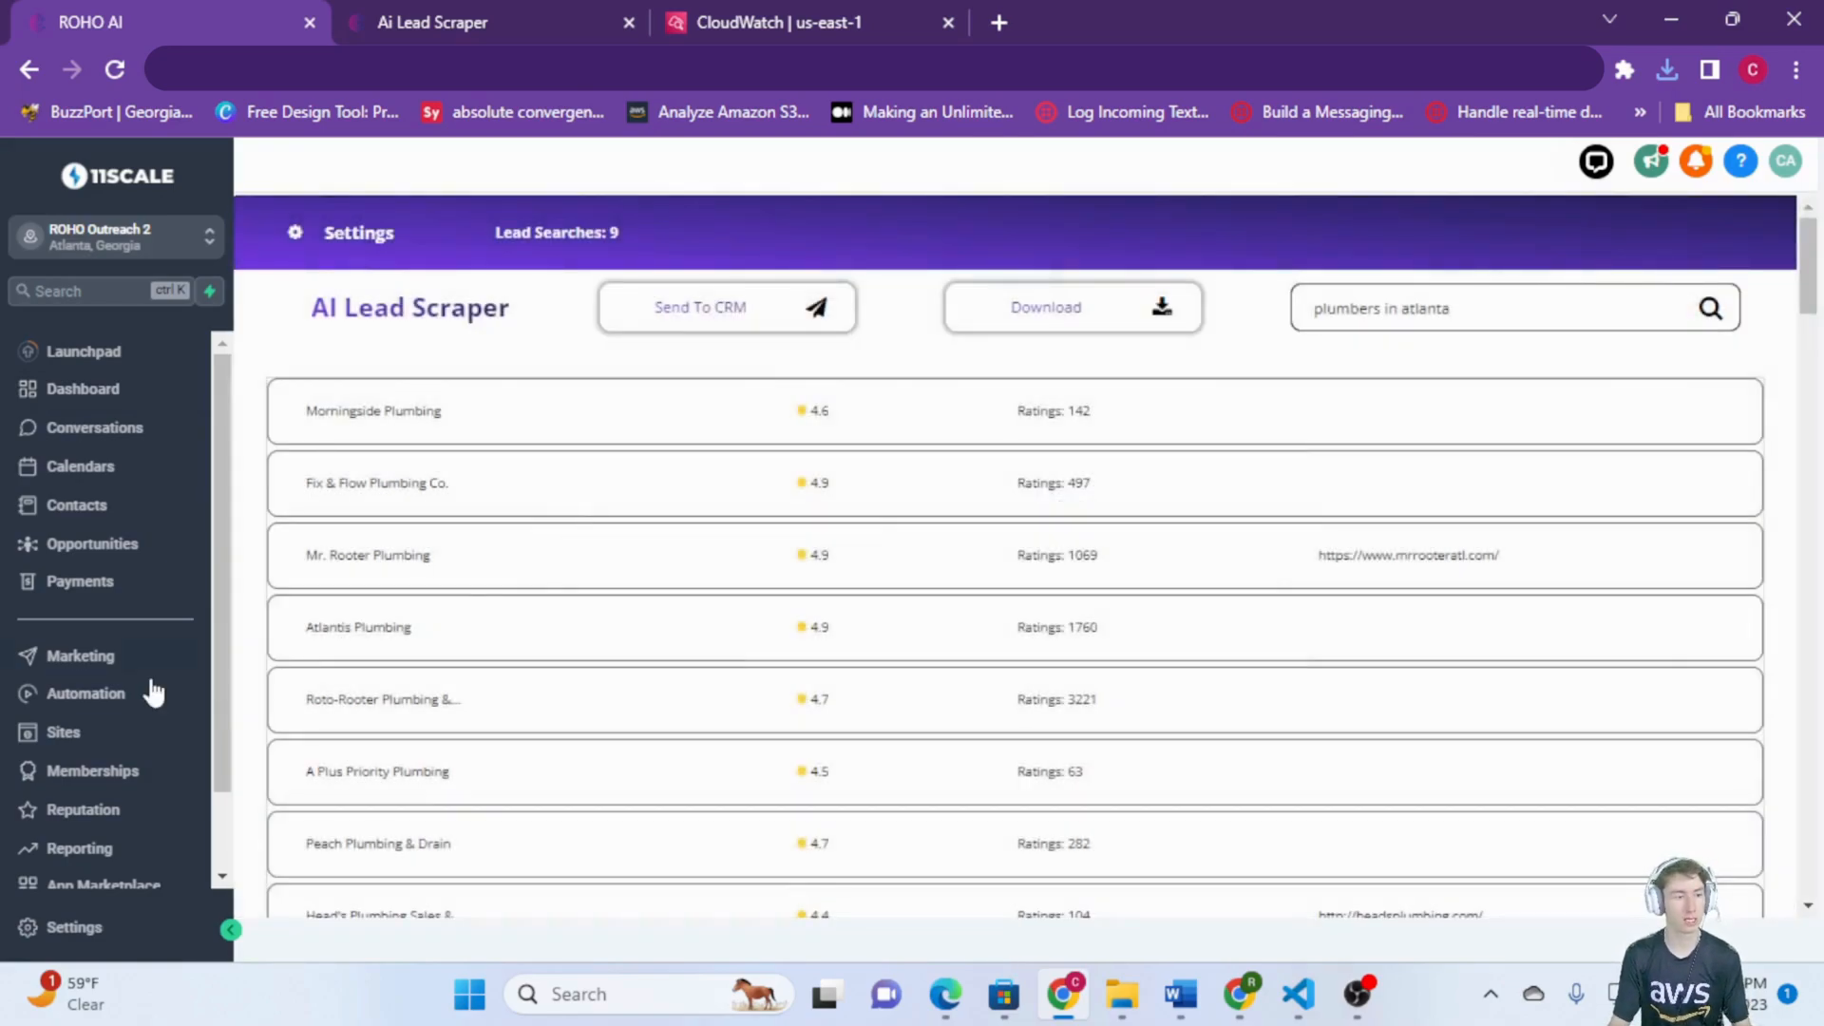
mouse_move(314, 581)
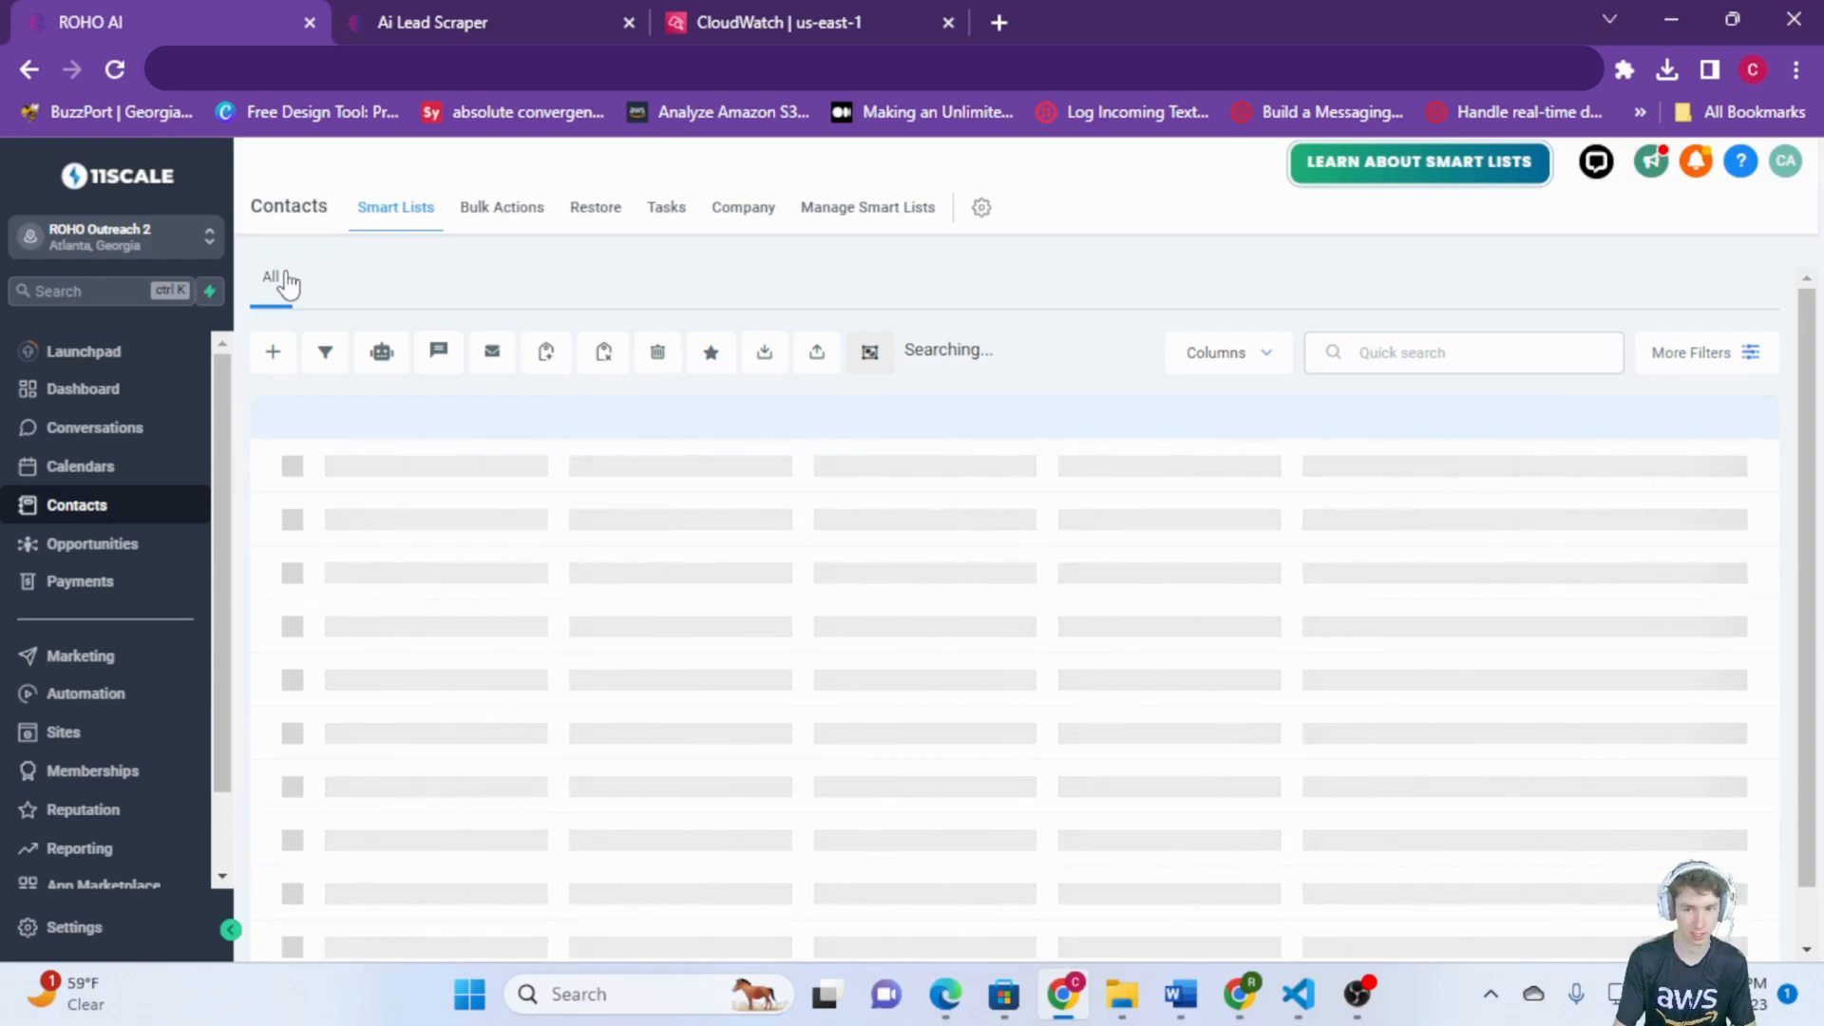
mouse_move(380, 351)
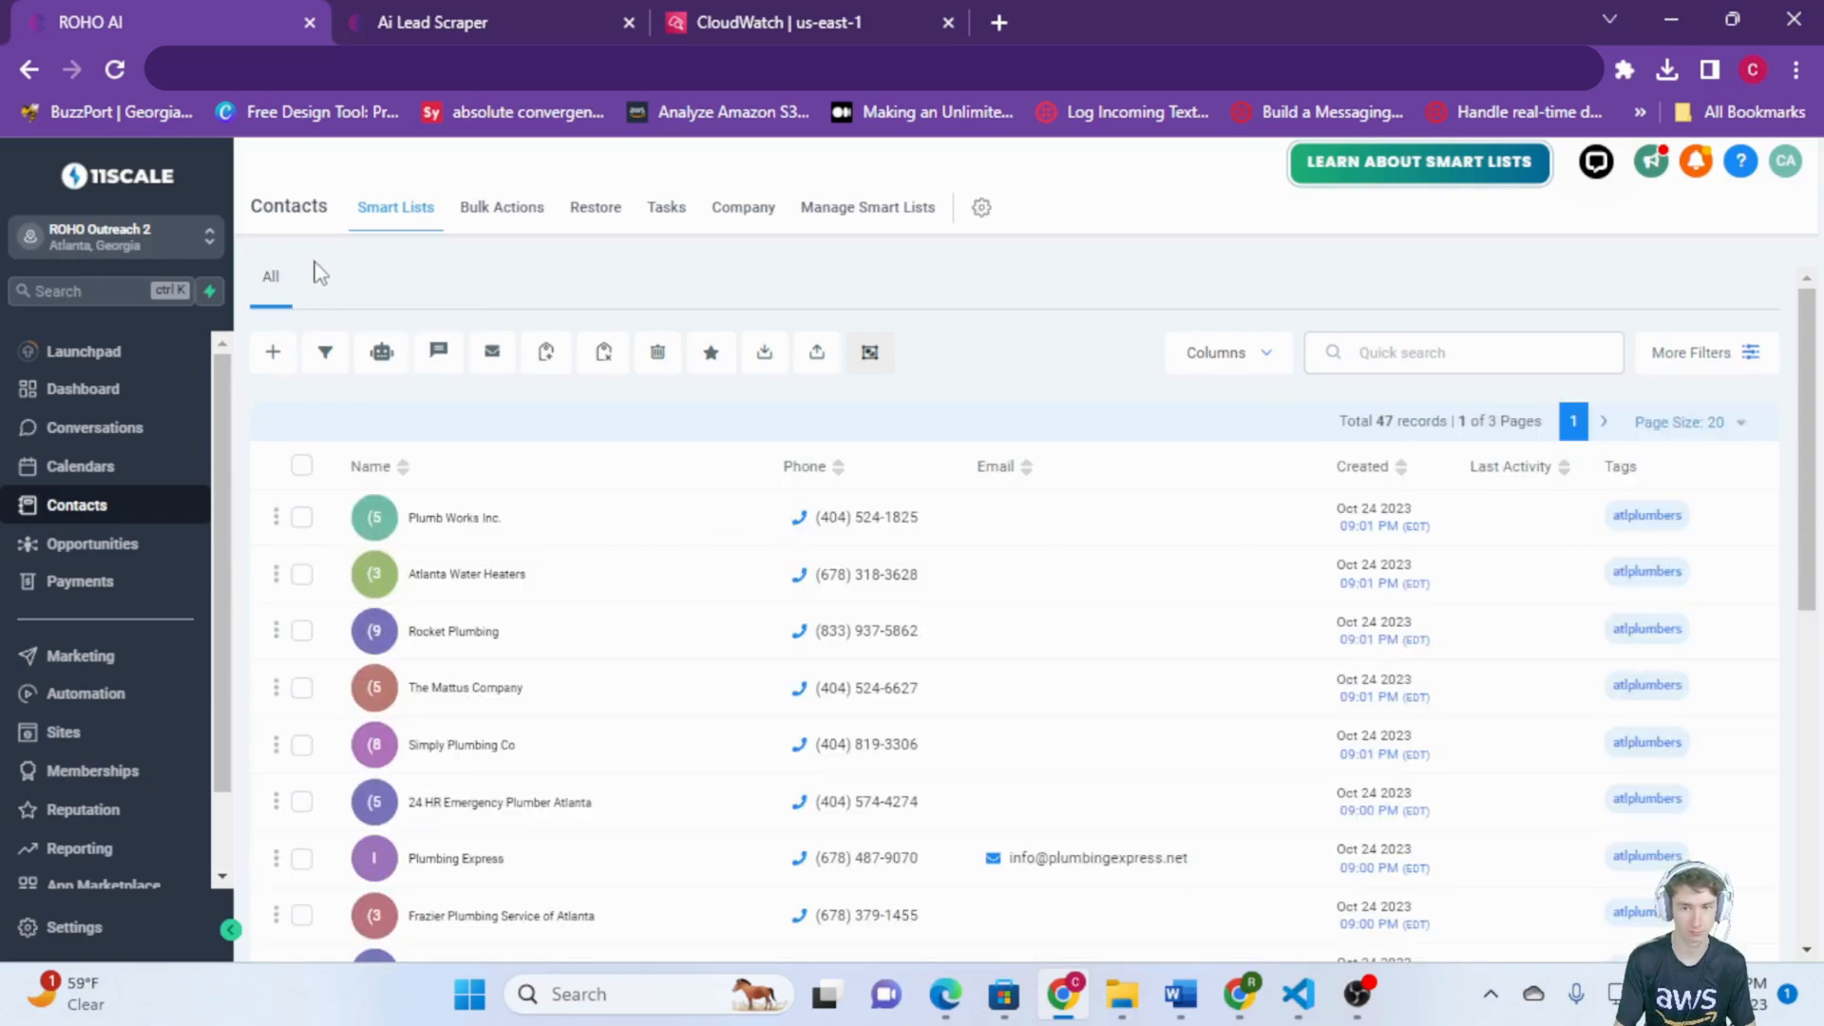
- Reopen AI Lead Scraper from the sidebar and scroll through the Atlanta plumbing results
left_click(99, 869)
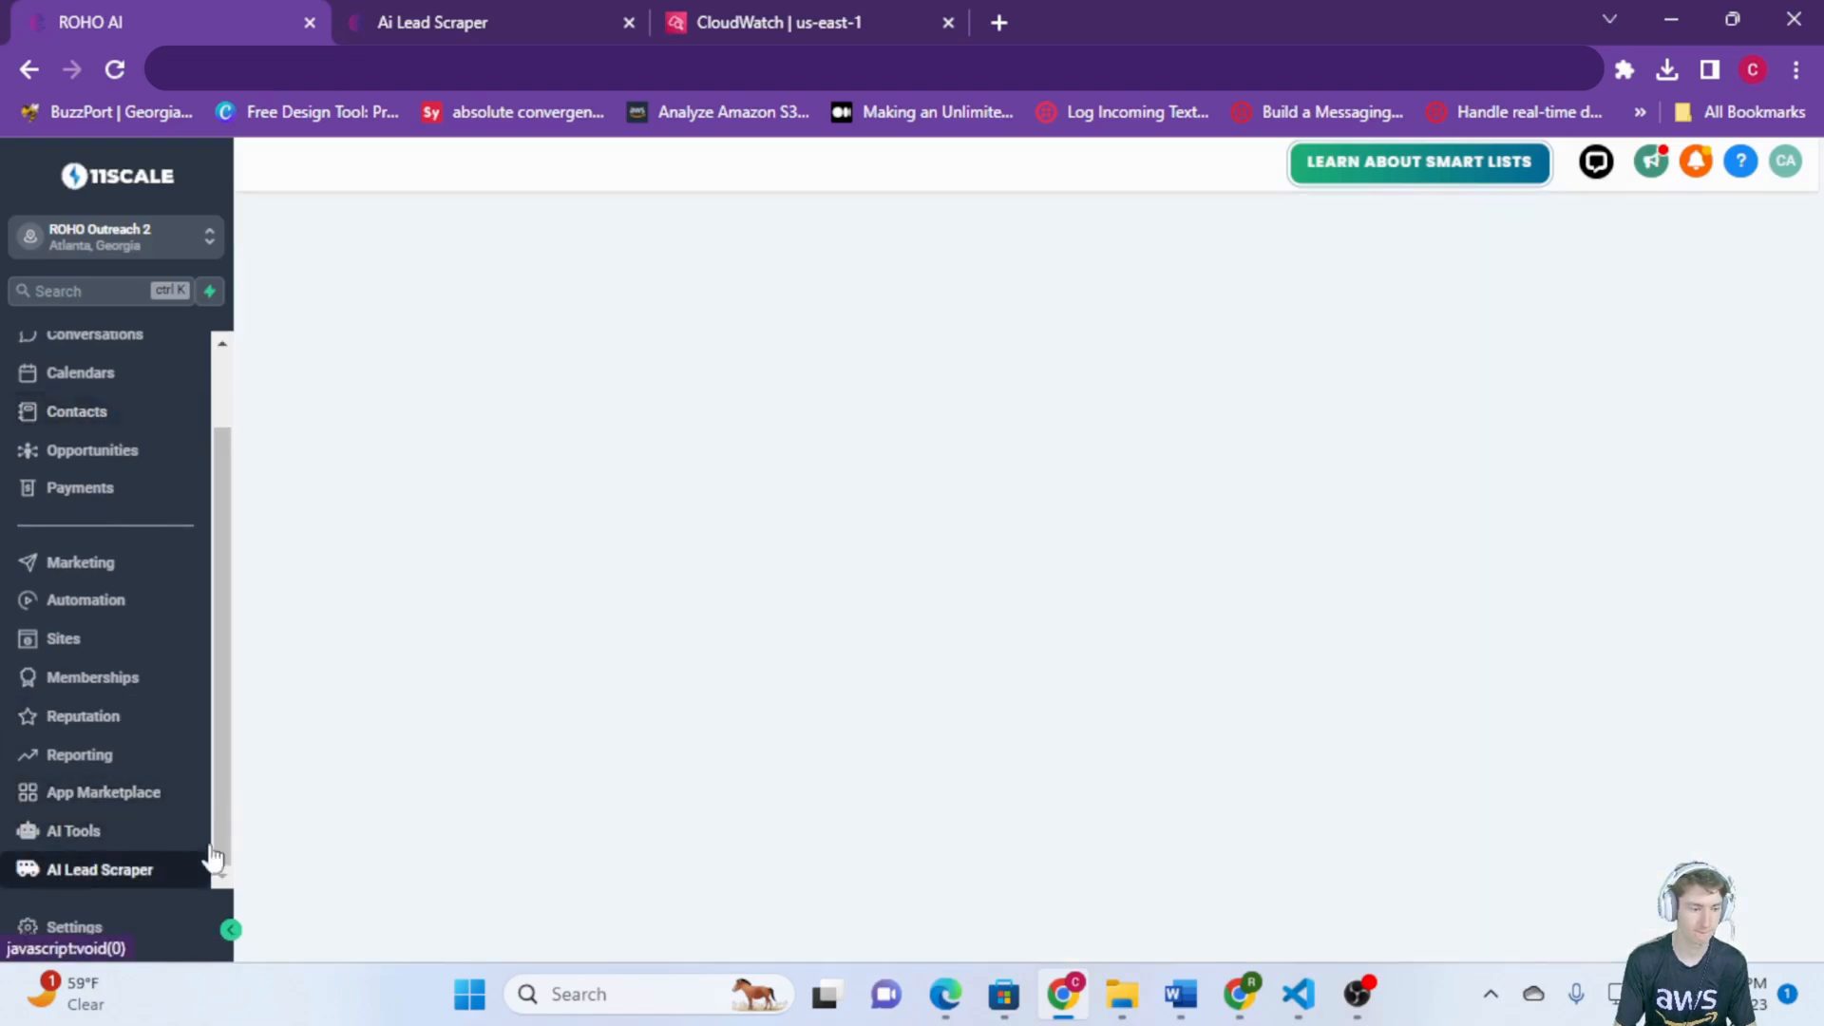
left_click(99, 869)
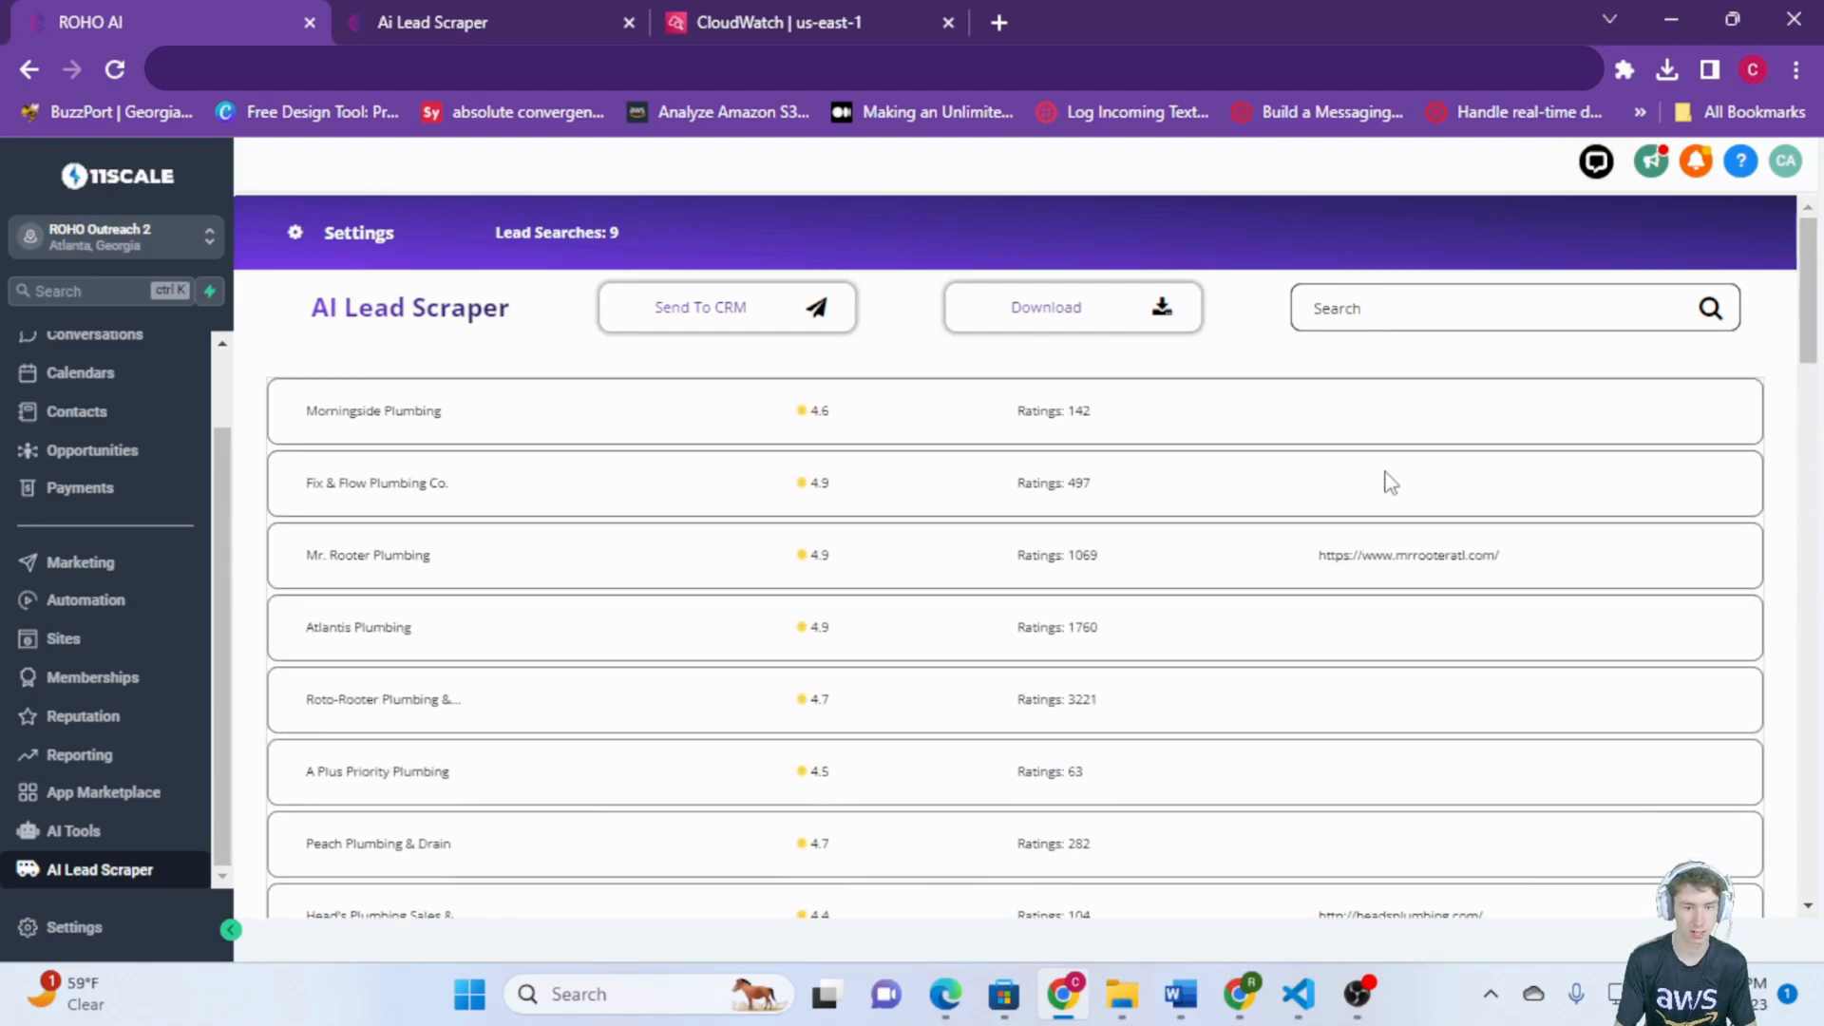
scroll("down", 3)
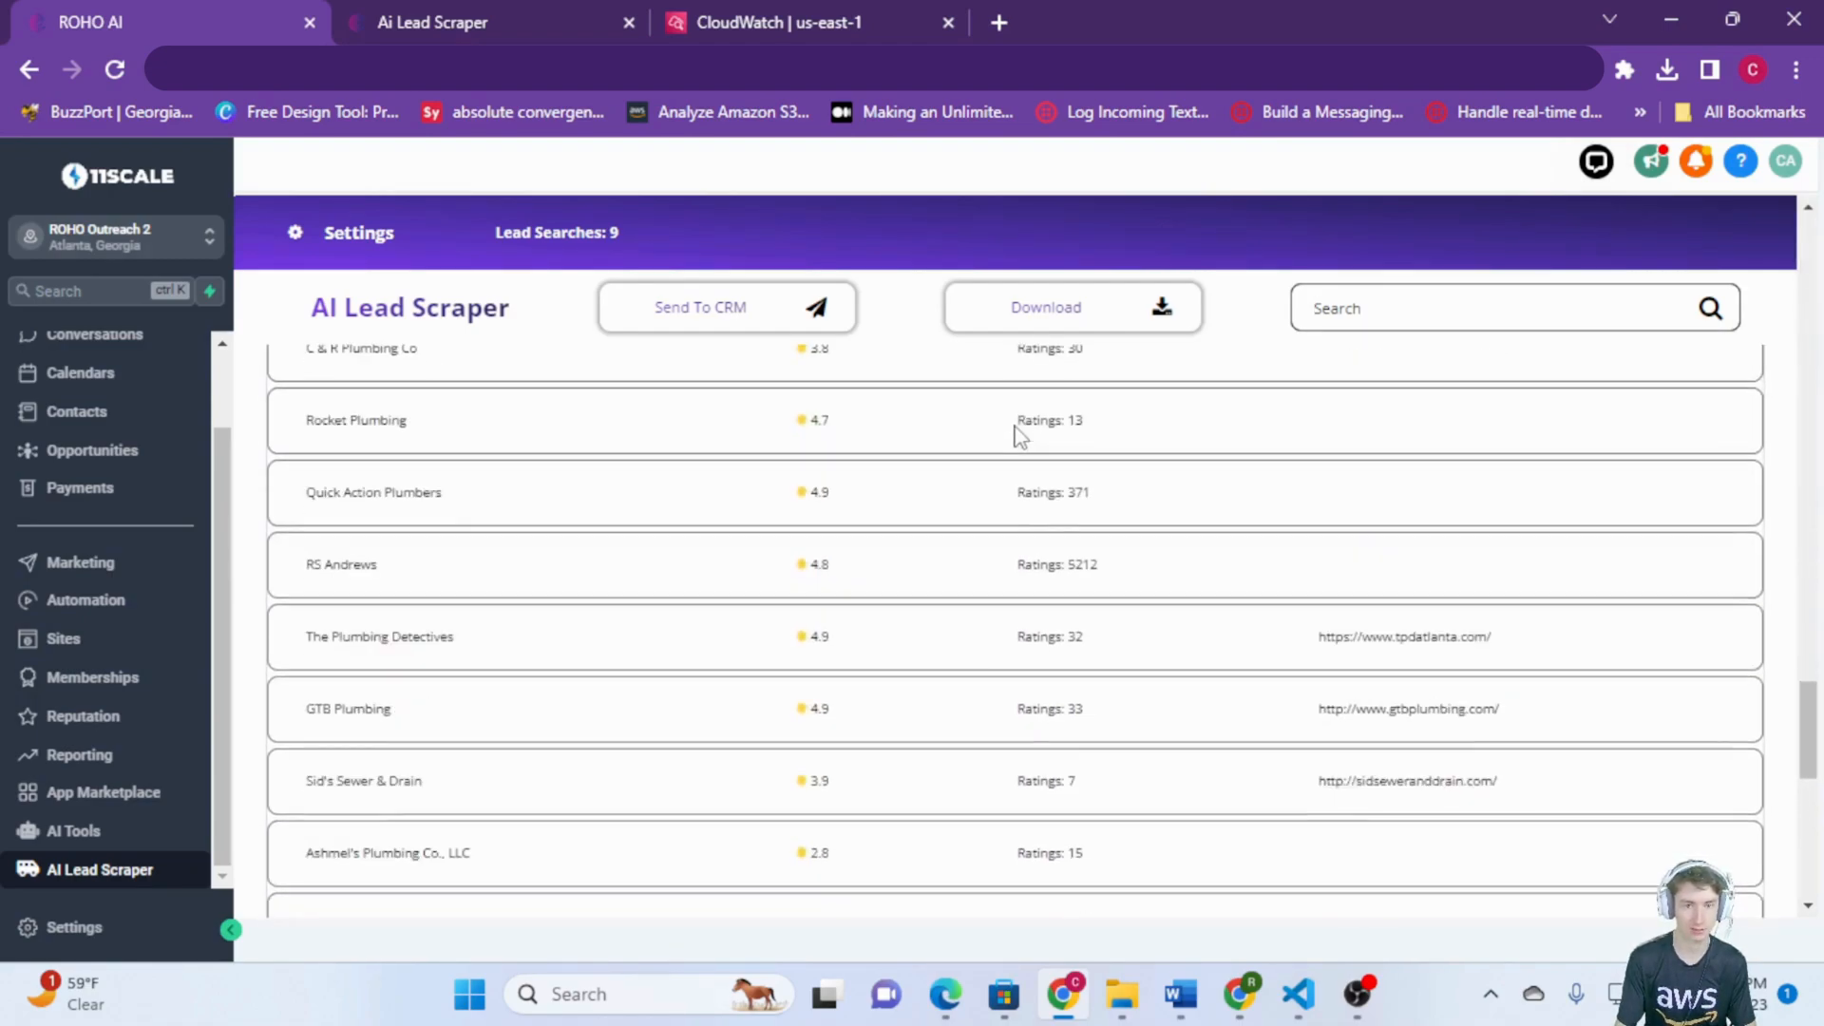